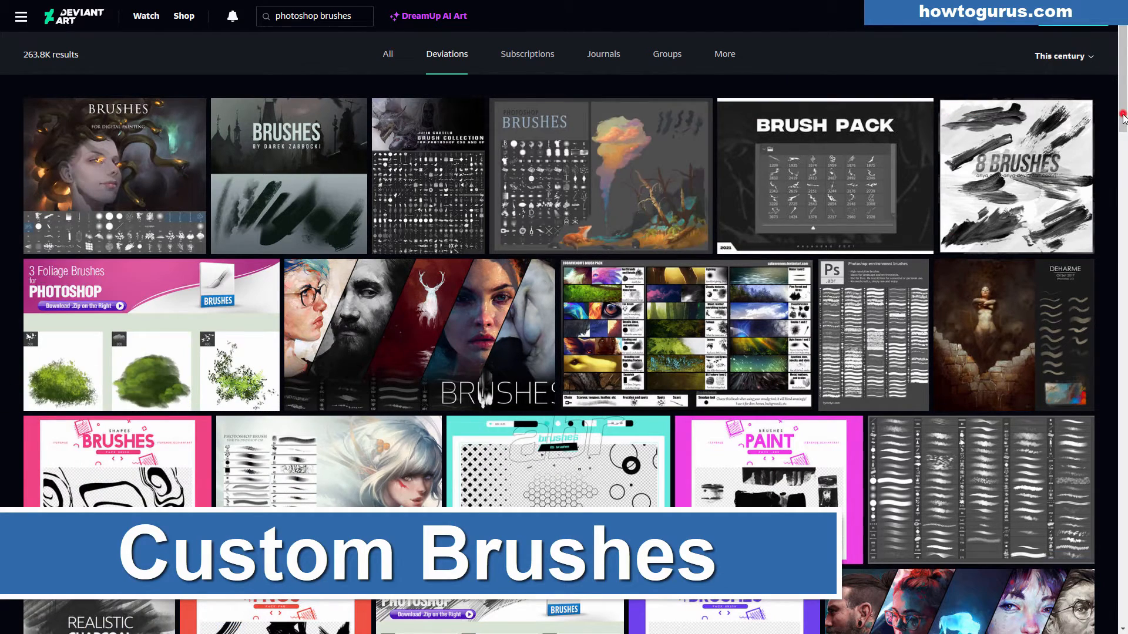
- Create a new blank white document, 6 × 4 inches at 300 ppi
{"action": "scroll", "scroll_direction": "down", "scroll_amount": 3}
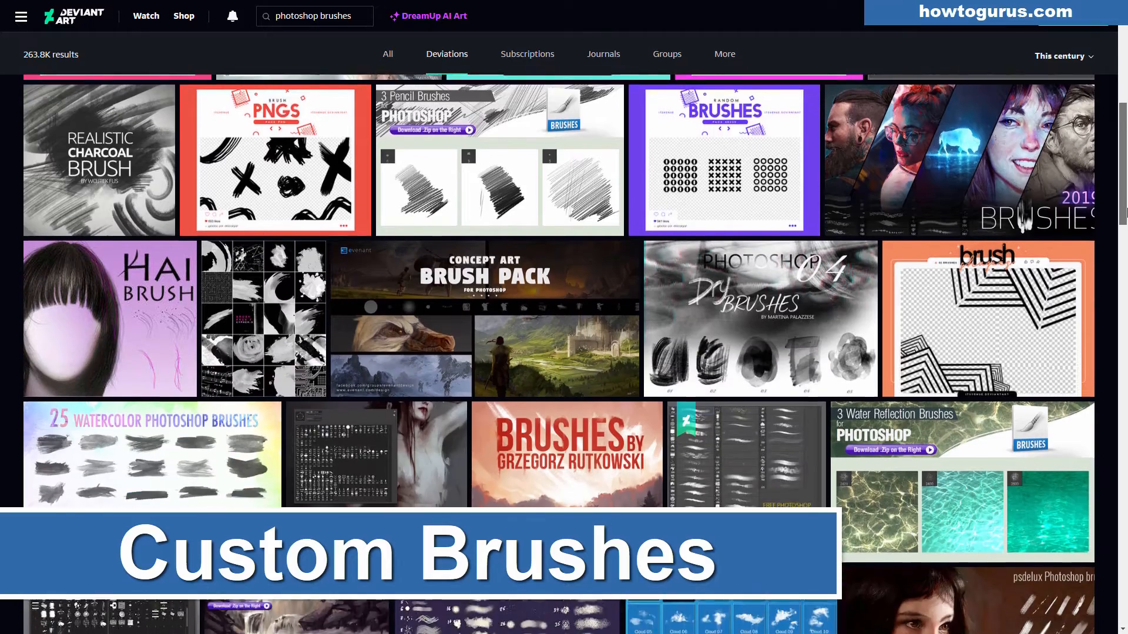
{"action": "scroll", "scroll_direction": "down", "scroll_amount": 3}
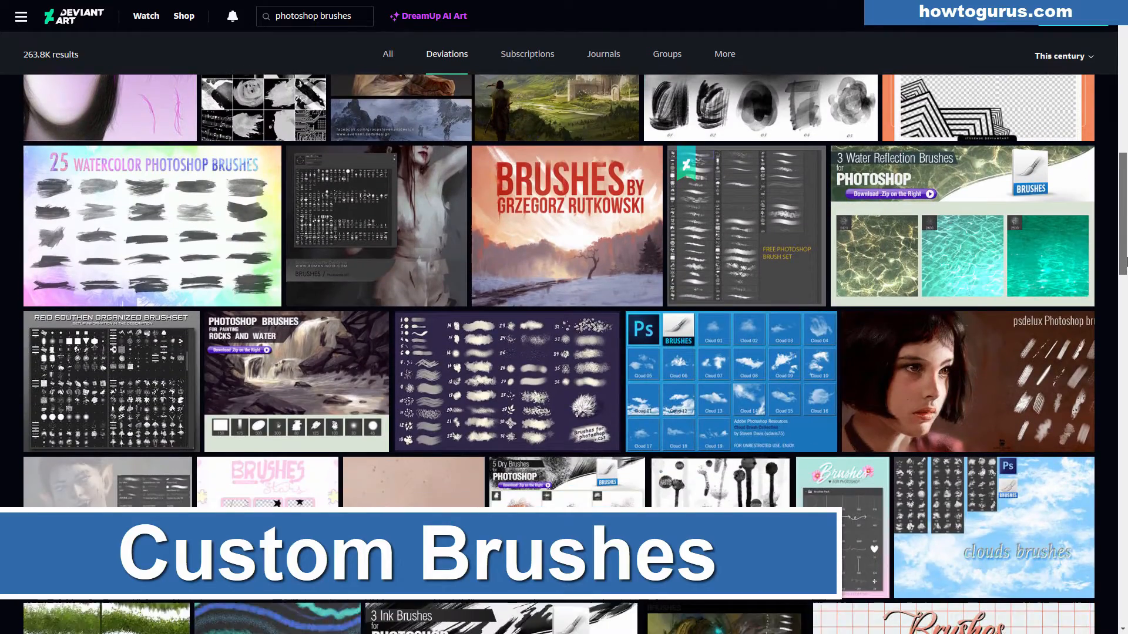
{"action": "scroll", "scroll_direction": "down", "scroll_amount": 3}
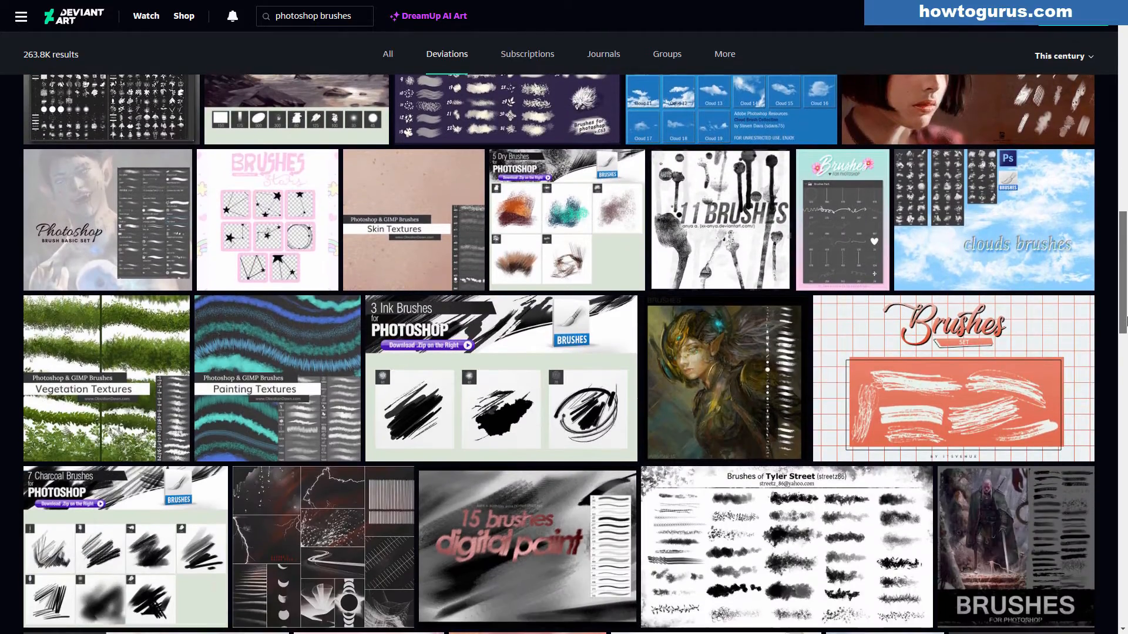
{"action": "scroll", "scroll_direction": "down", "scroll_amount": 3}
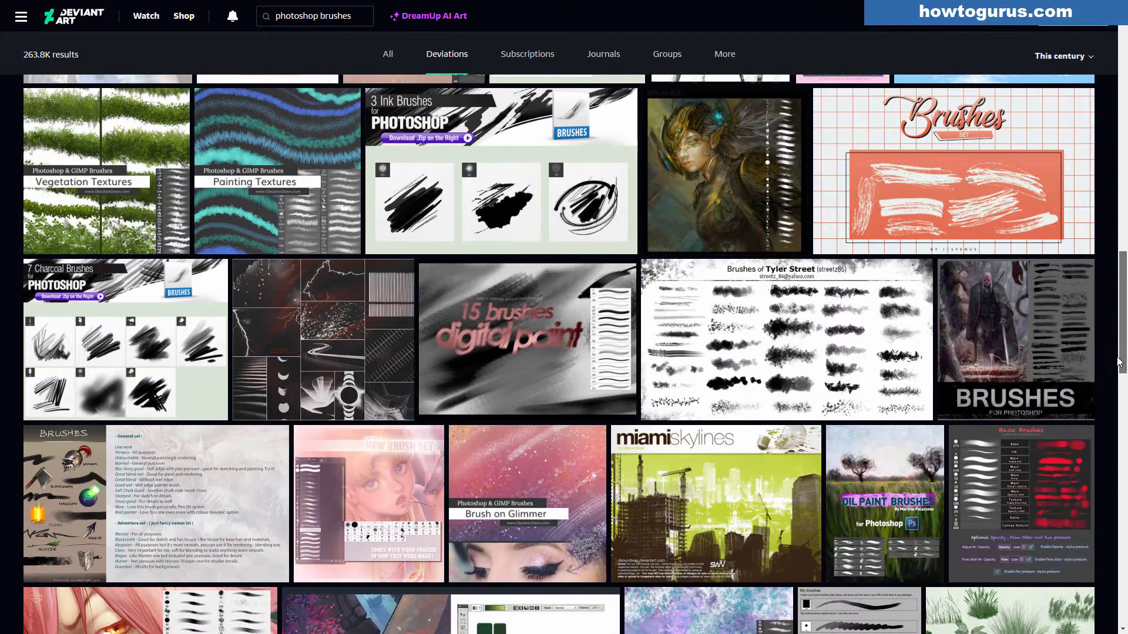
{"action": "scroll", "scroll_direction": "down", "scroll_amount": 3}
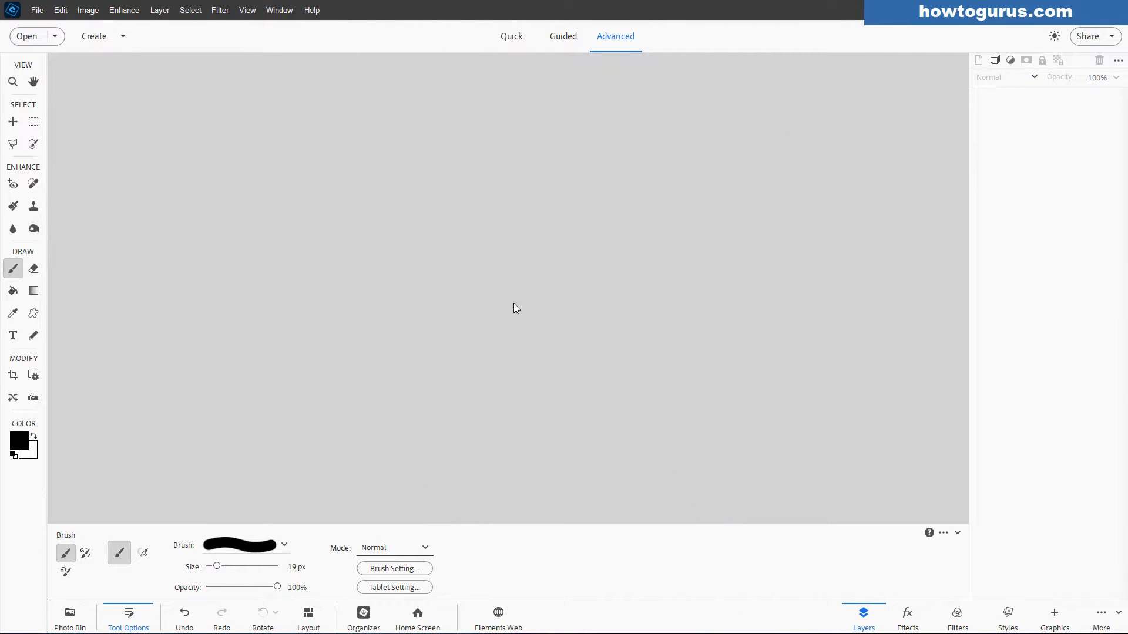
{"action": "mouse_move", "coordinate": [535, 260]}
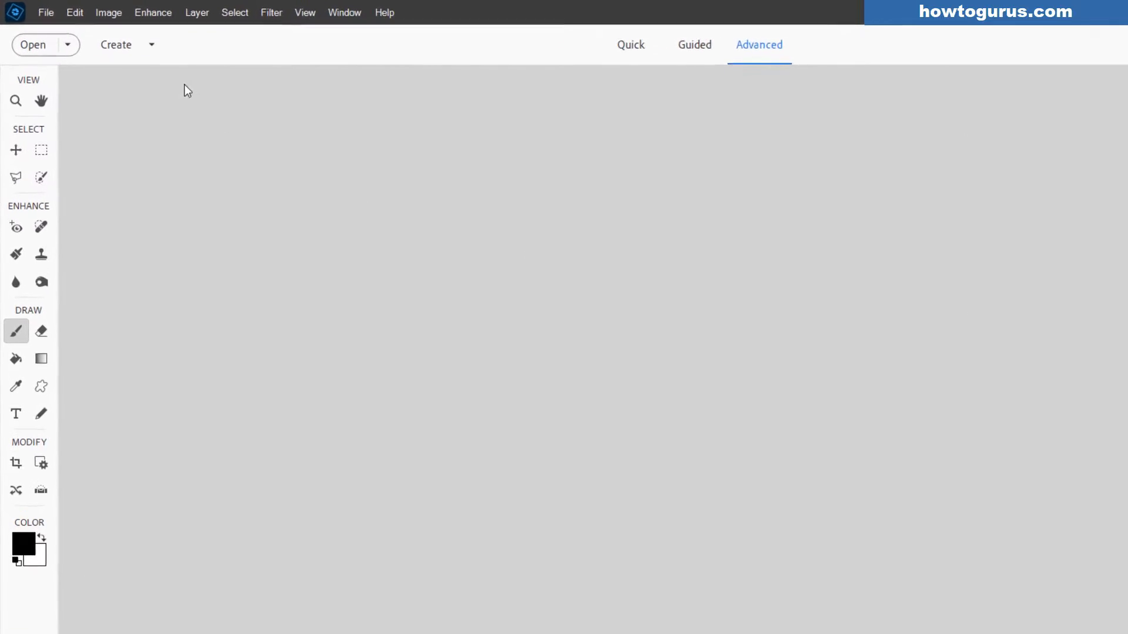
{"action": "left_click", "coordinate": [46, 12]}
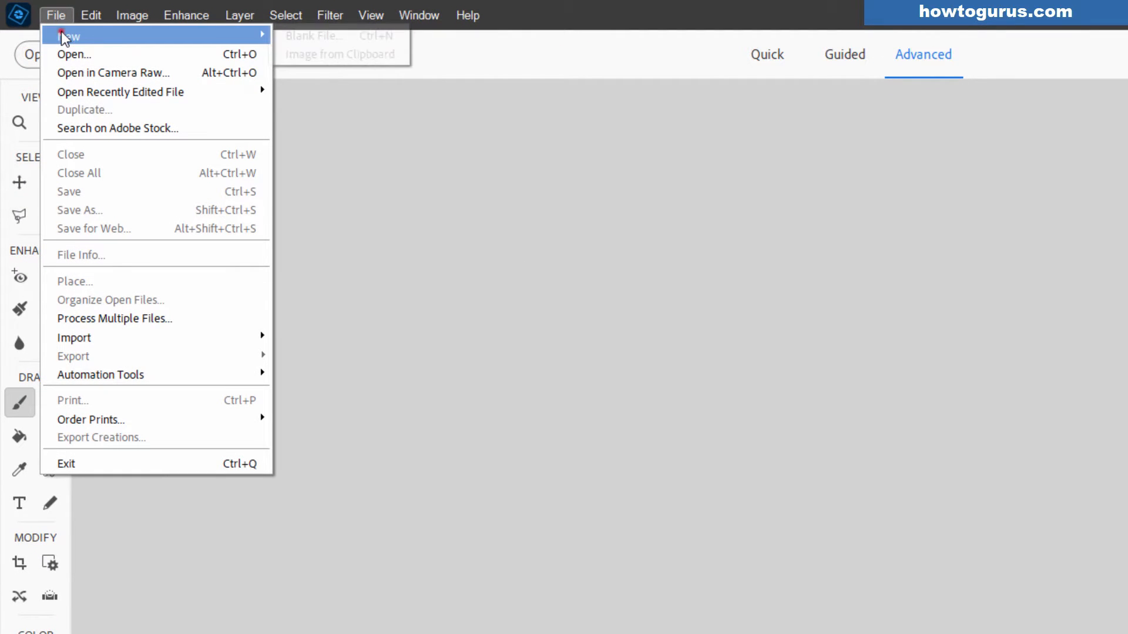
{"action": "left_click", "coordinate": [341, 54]}
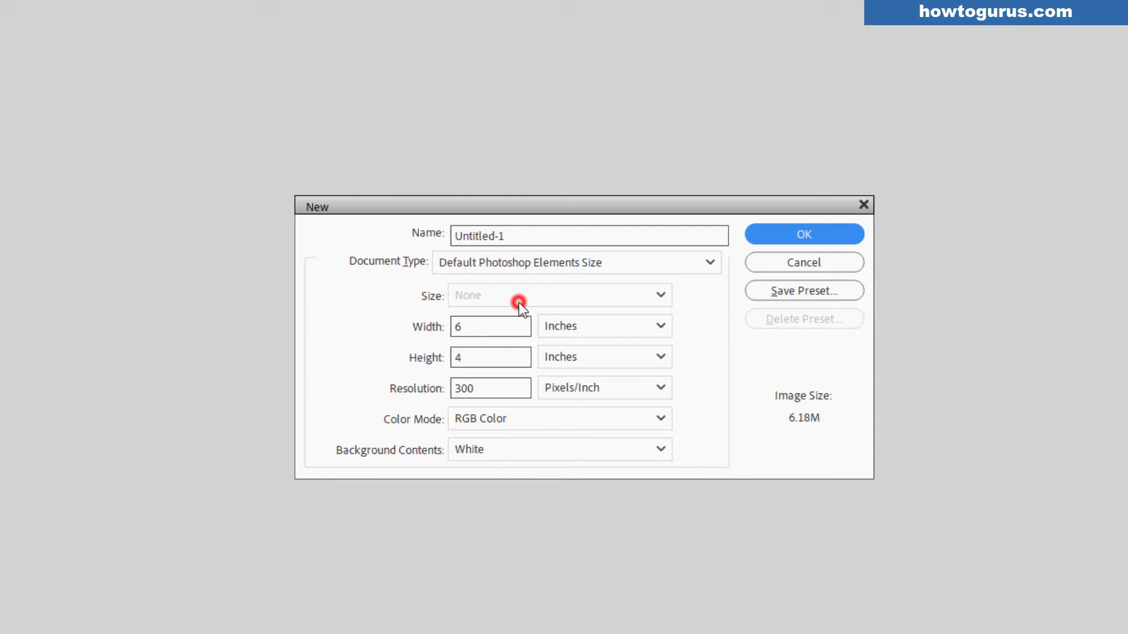
{"action": "mouse_move", "coordinate": [491, 381]}
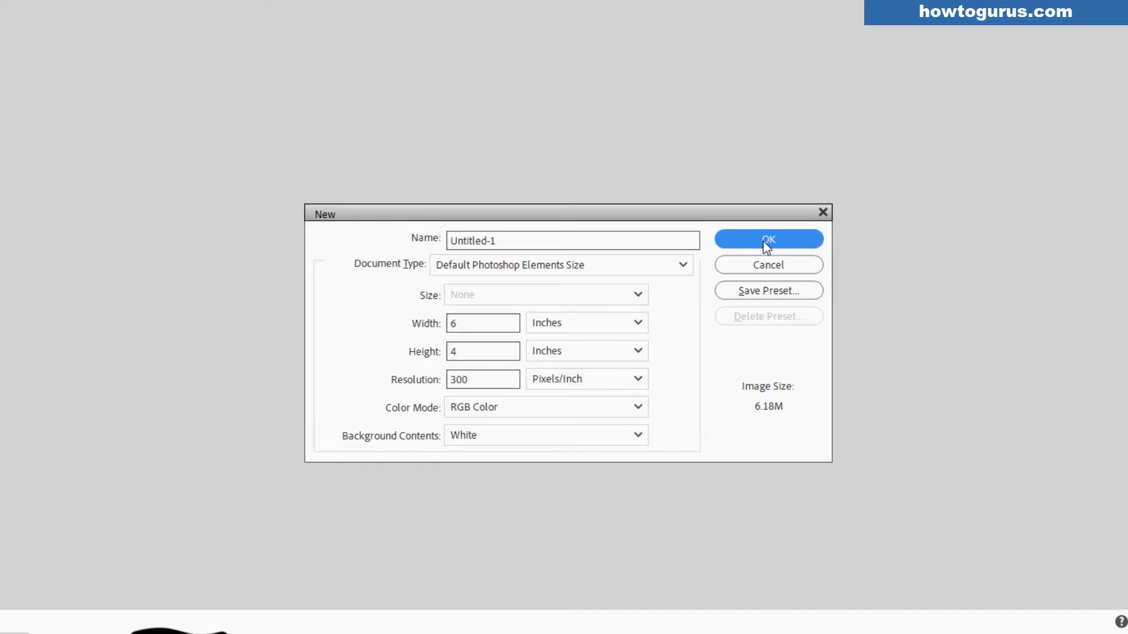
{"action": "left_click", "coordinate": [768, 239]}
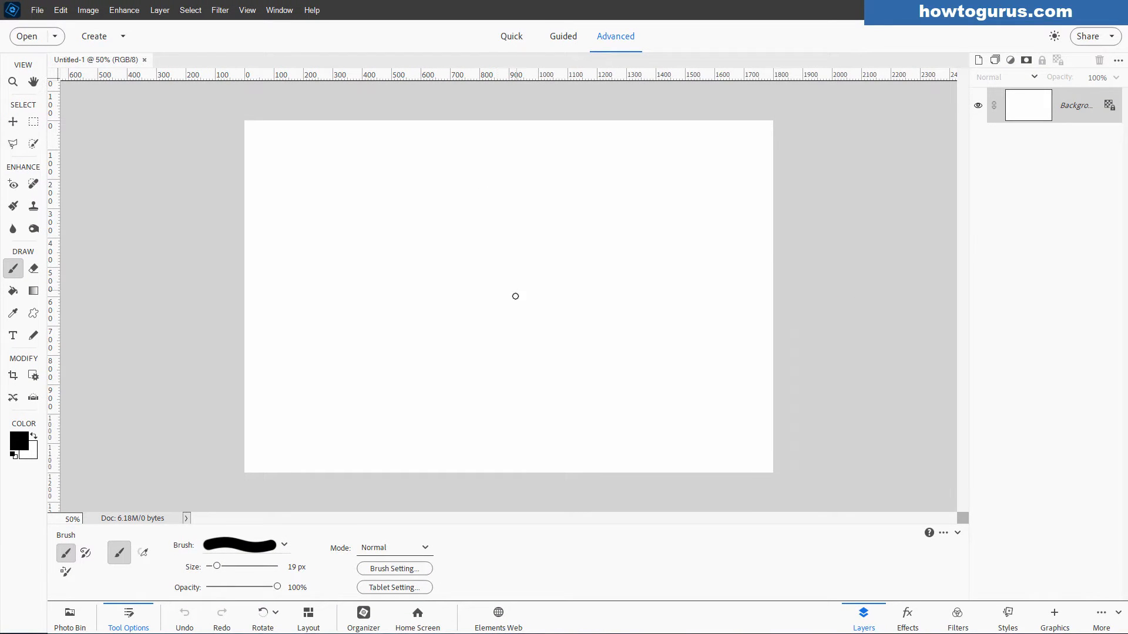
{"action": "mouse_move", "coordinate": [507, 294]}
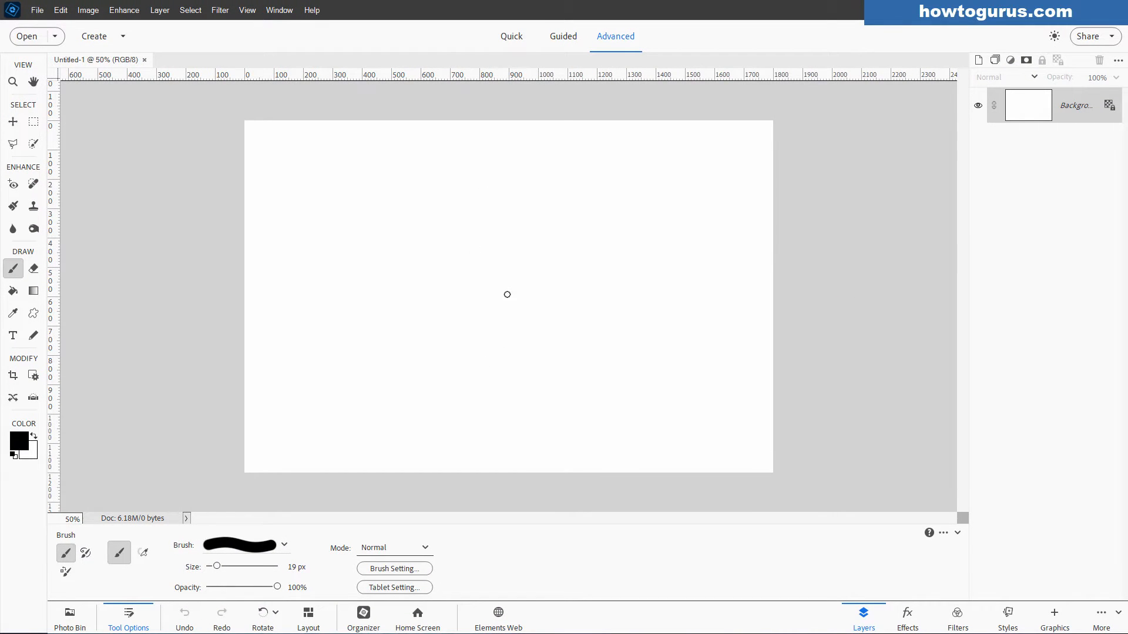
{"action": "mouse_move", "coordinate": [458, 315]}
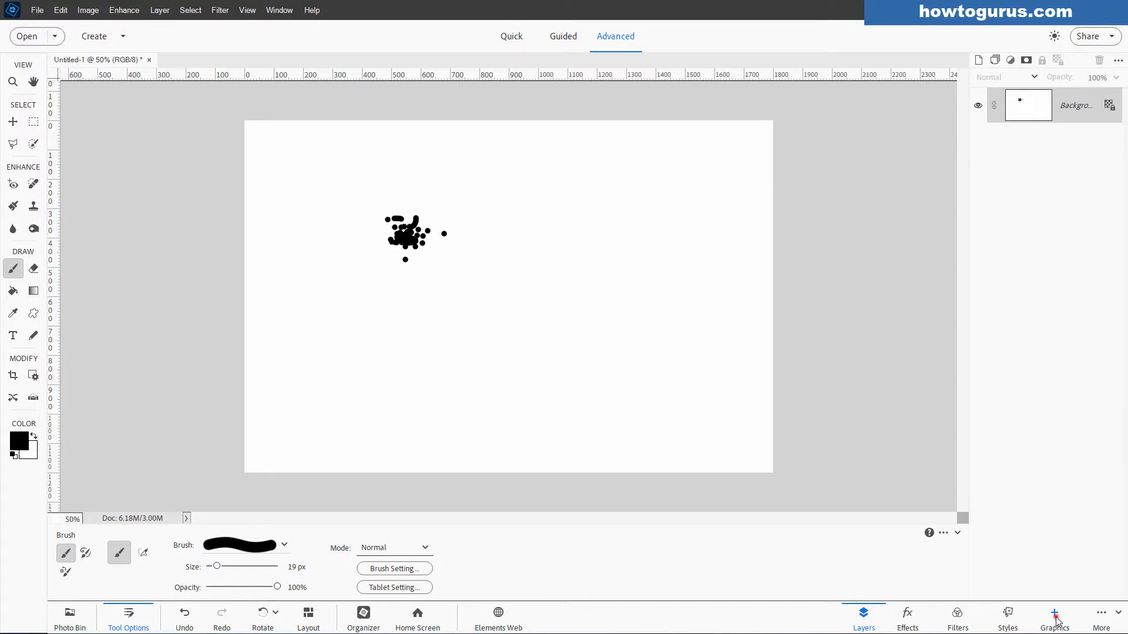
- Open the Graphics shapes library and scroll to find the starburst and cat shapes
{"action": "left_click", "coordinate": [1054, 617]}
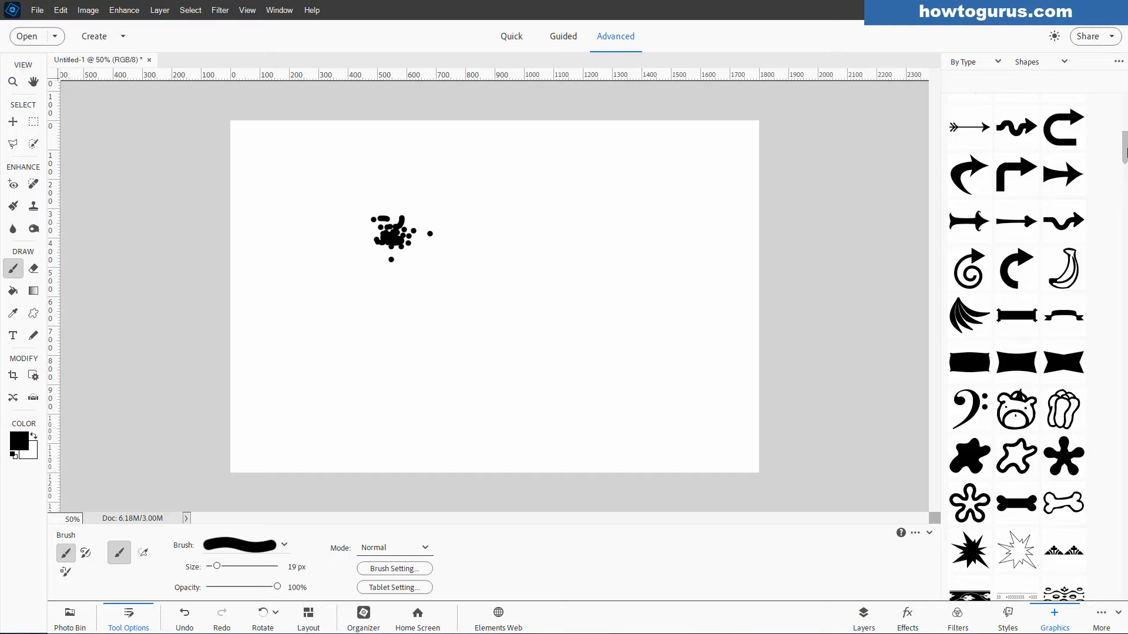
{"action": "scroll", "scroll_direction": "down", "scroll_amount": 3}
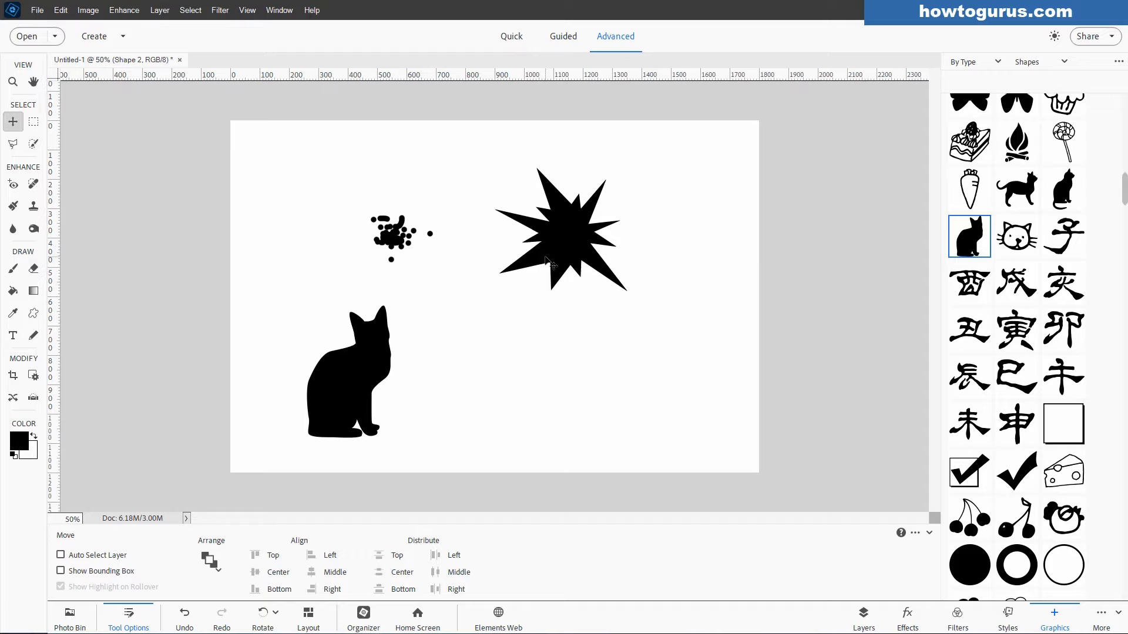
{"action": "mouse_move", "coordinate": [459, 293]}
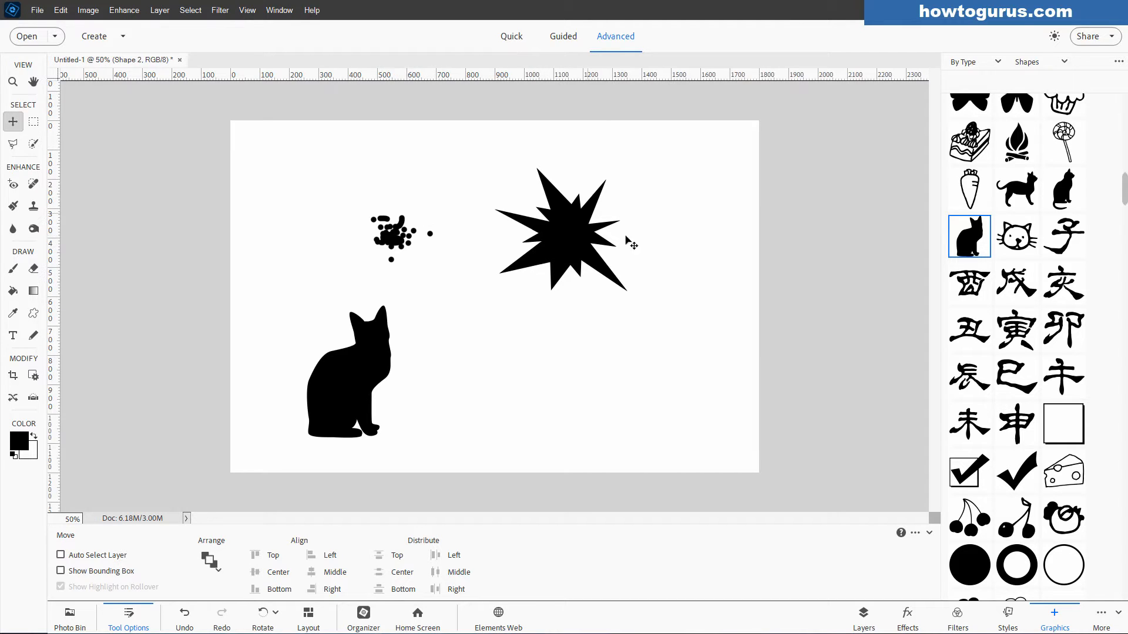
{"action": "mouse_move", "coordinate": [348, 227]}
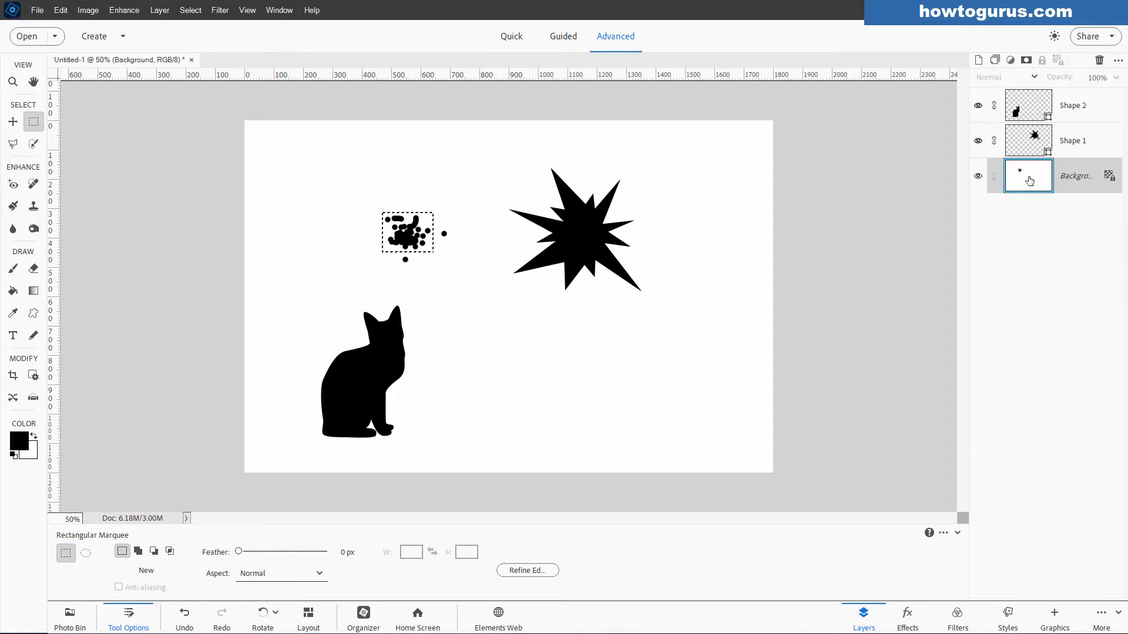
- Copy the spots and create a new clipboard-sized document named 'spots 1'
{"action": "left_click", "coordinate": [60, 10]}
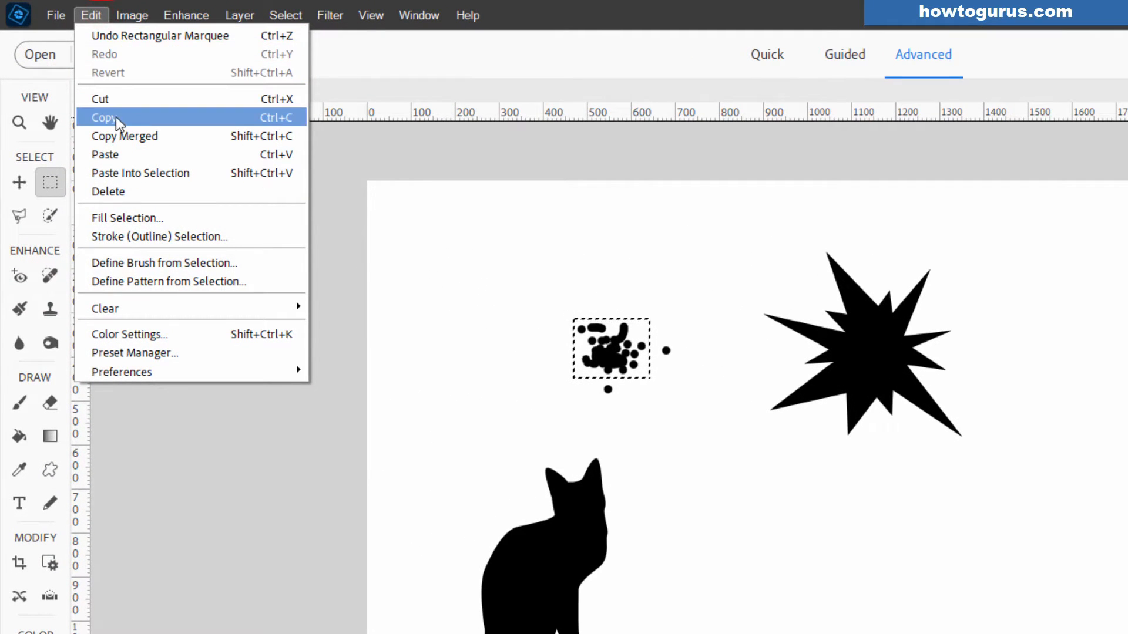
{"action": "left_click", "coordinate": [55, 15]}
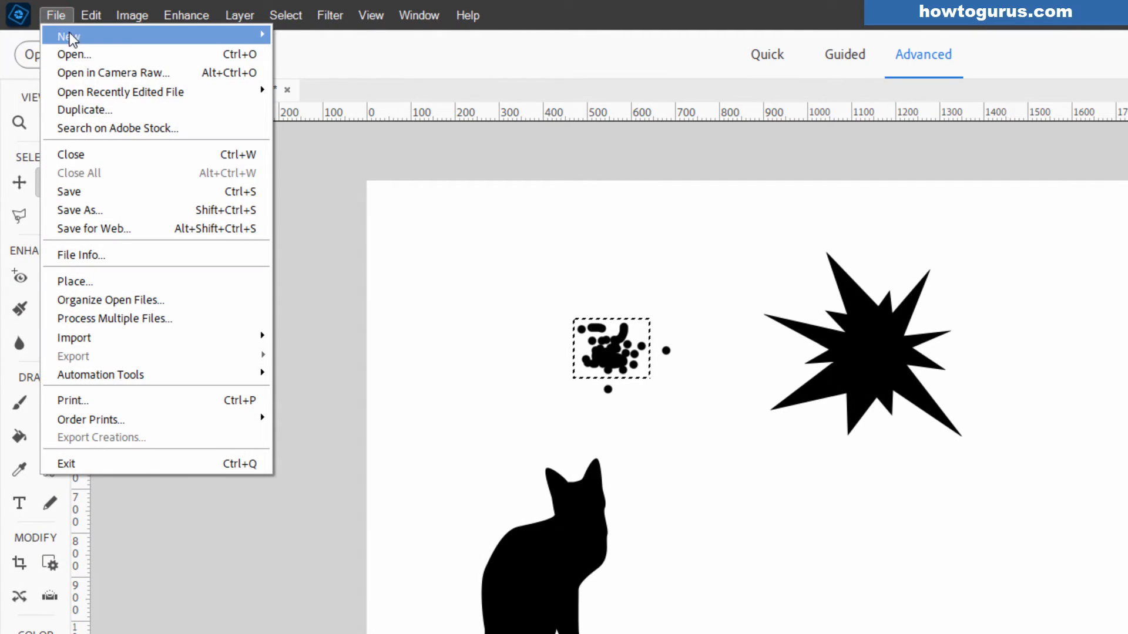
{"action": "left_click", "coordinate": [68, 35]}
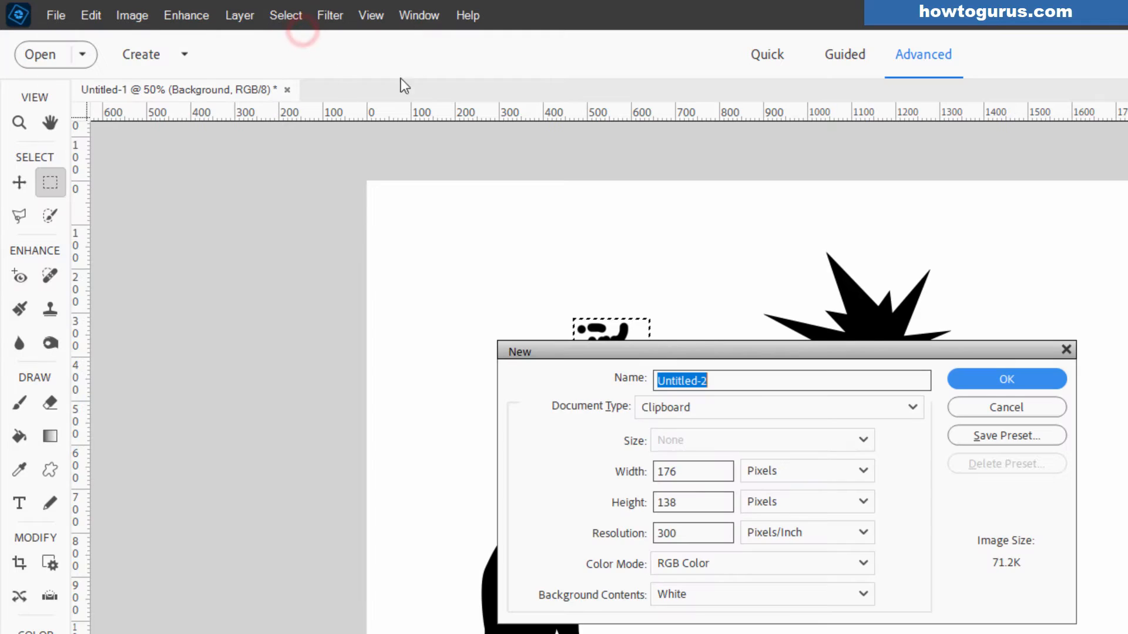
{"action": "mouse_move", "coordinate": [586, 412]}
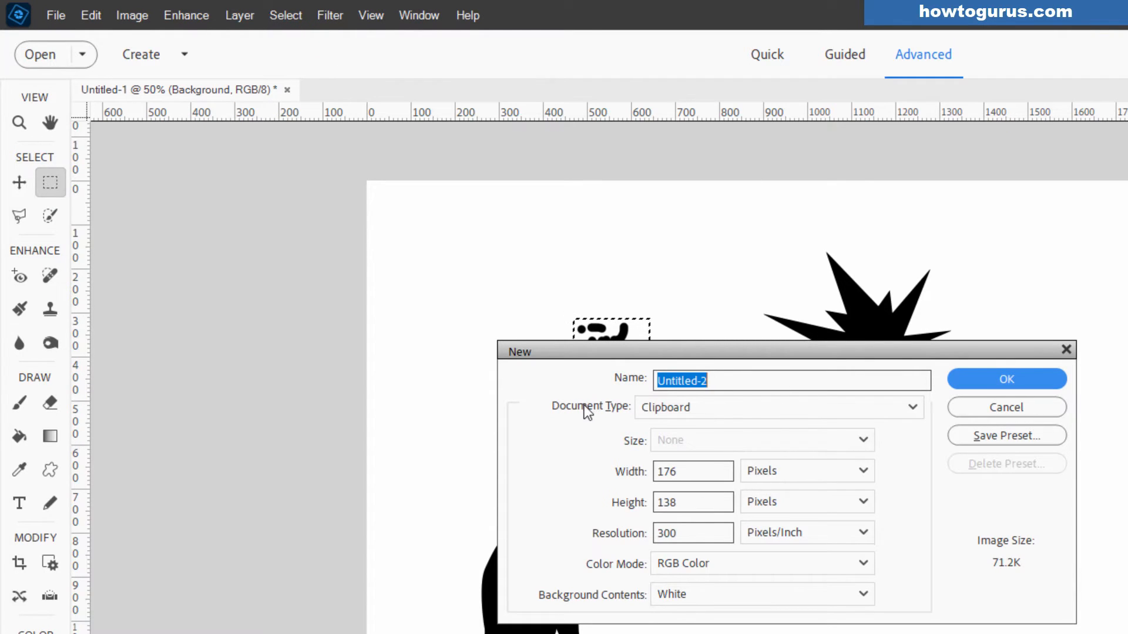
{"action": "type", "text": "s"}
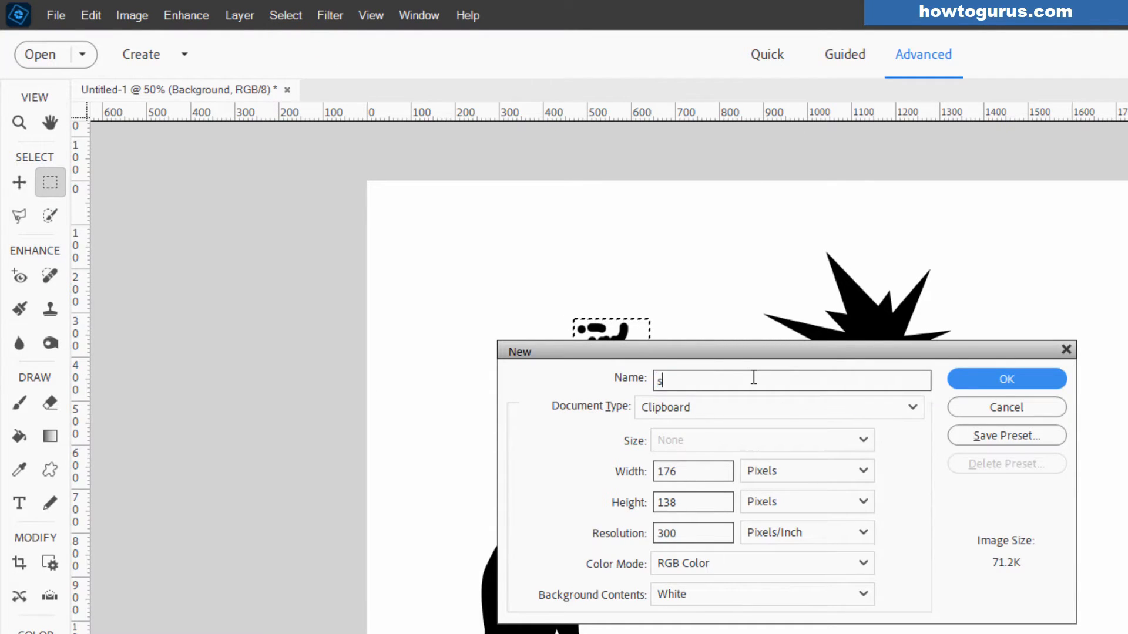
{"action": "left_click", "coordinate": [1006, 379]}
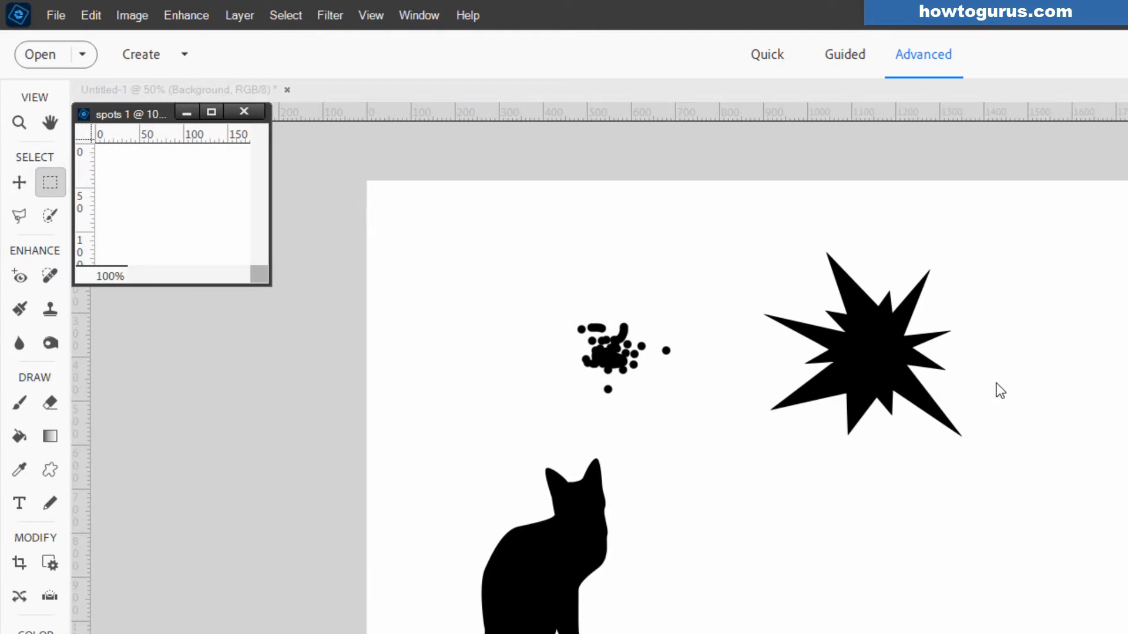
{"action": "left_click_drag", "start_coordinate": [133, 112], "coordinate": [219, 192]}
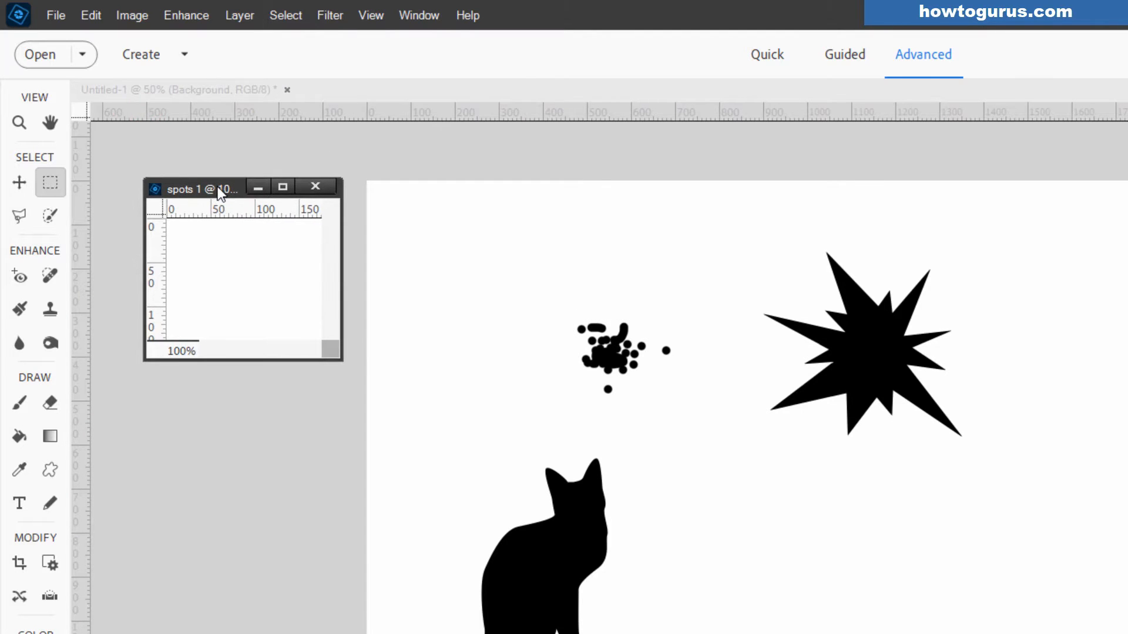
{"action": "mouse_move", "coordinate": [150, 59]}
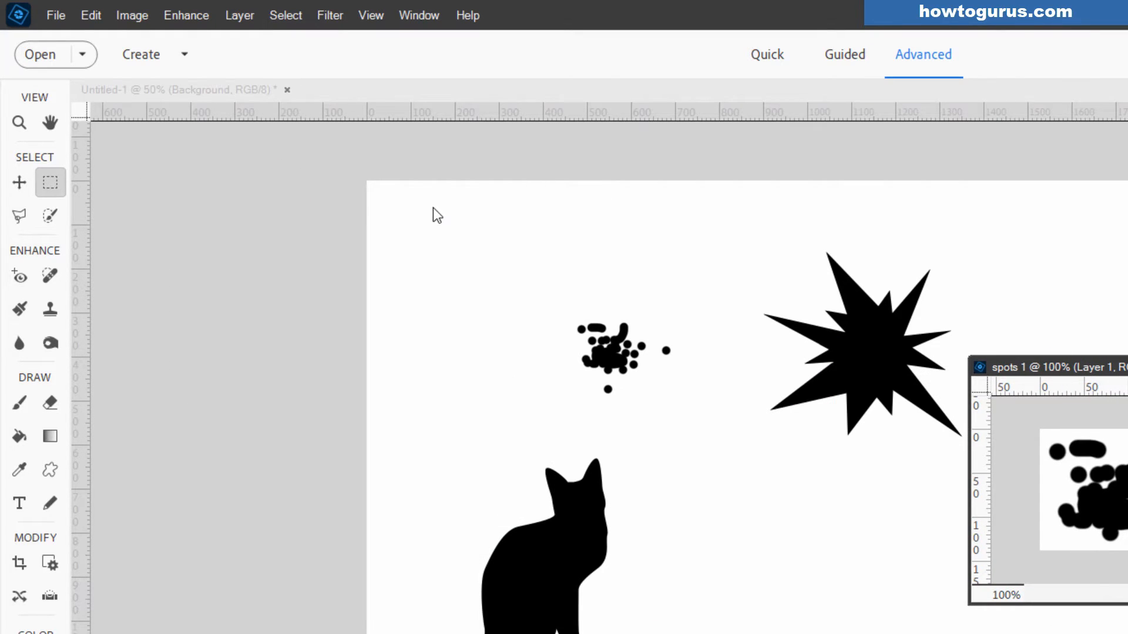
{"action": "left_click", "coordinate": [90, 14]}
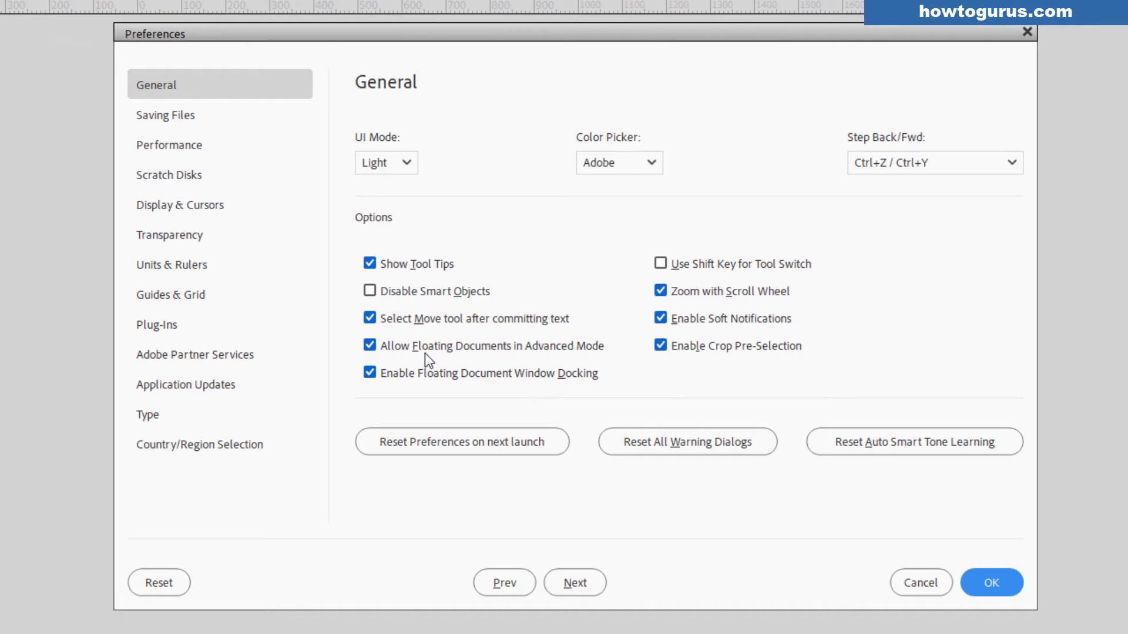
{"action": "mouse_move", "coordinate": [748, 481]}
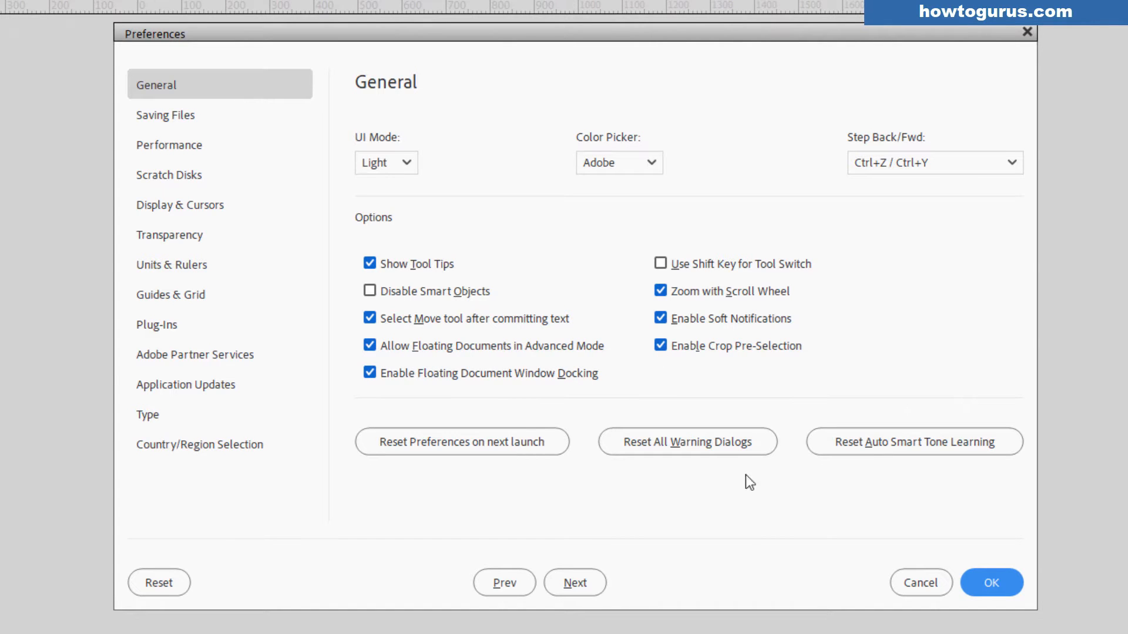
{"action": "left_click", "coordinate": [991, 583]}
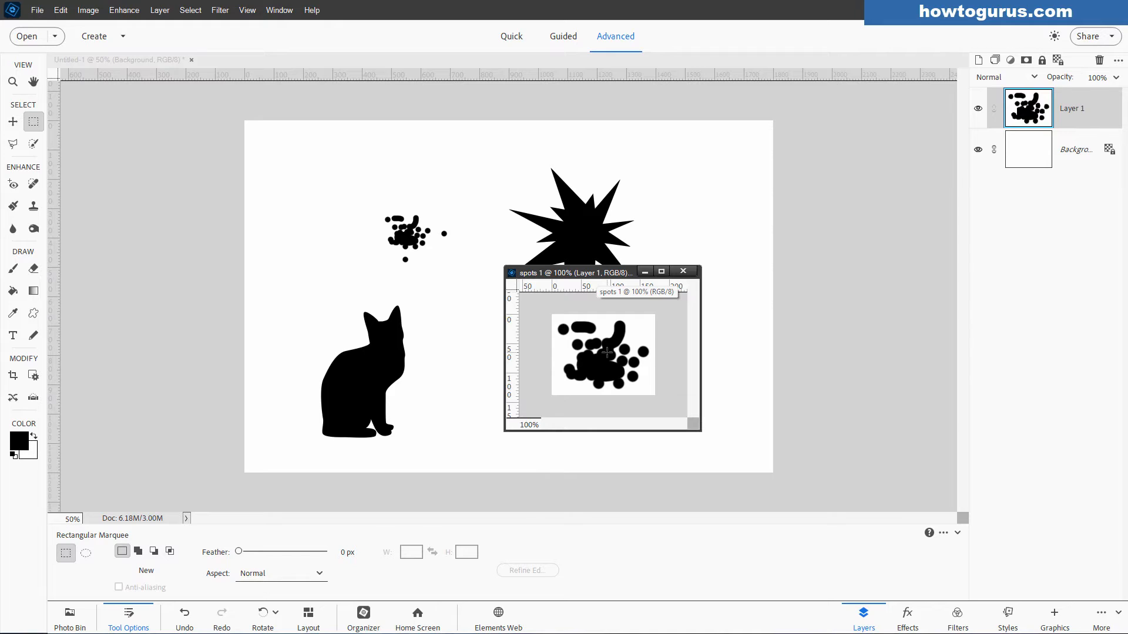
{"action": "left_click", "coordinate": [61, 10]}
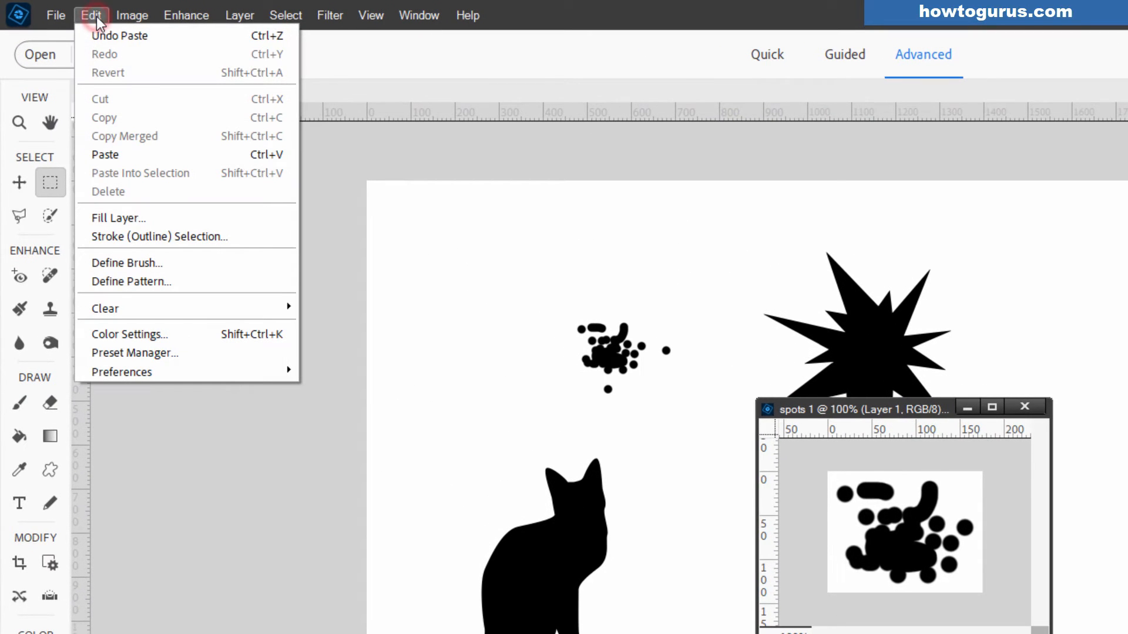
{"action": "mouse_move", "coordinate": [133, 262]}
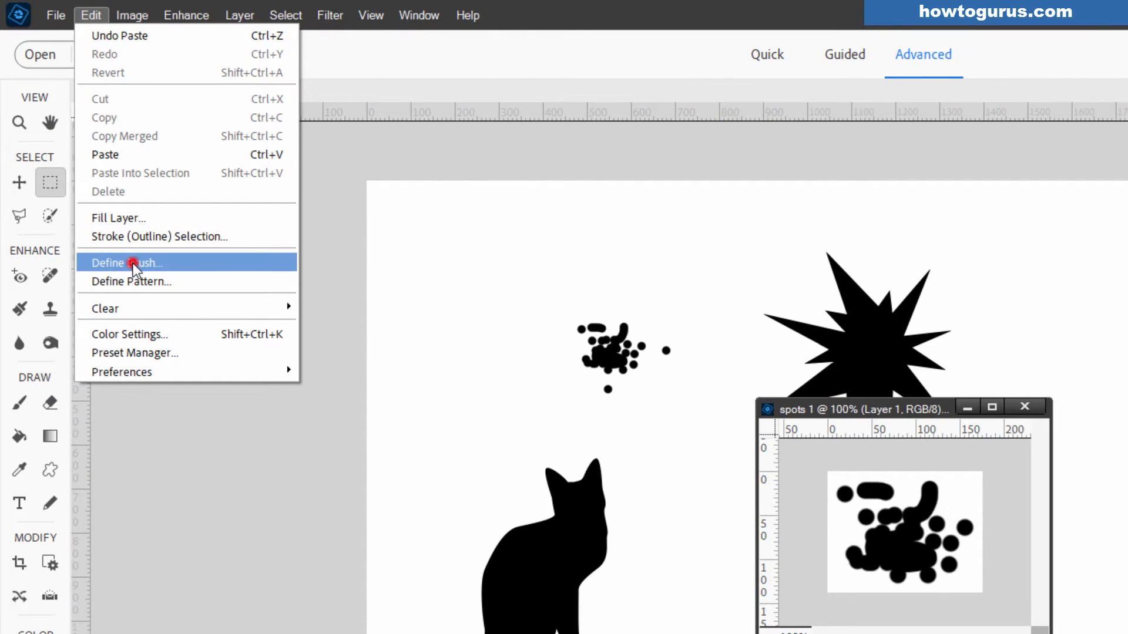
{"action": "left_click", "coordinate": [128, 263]}
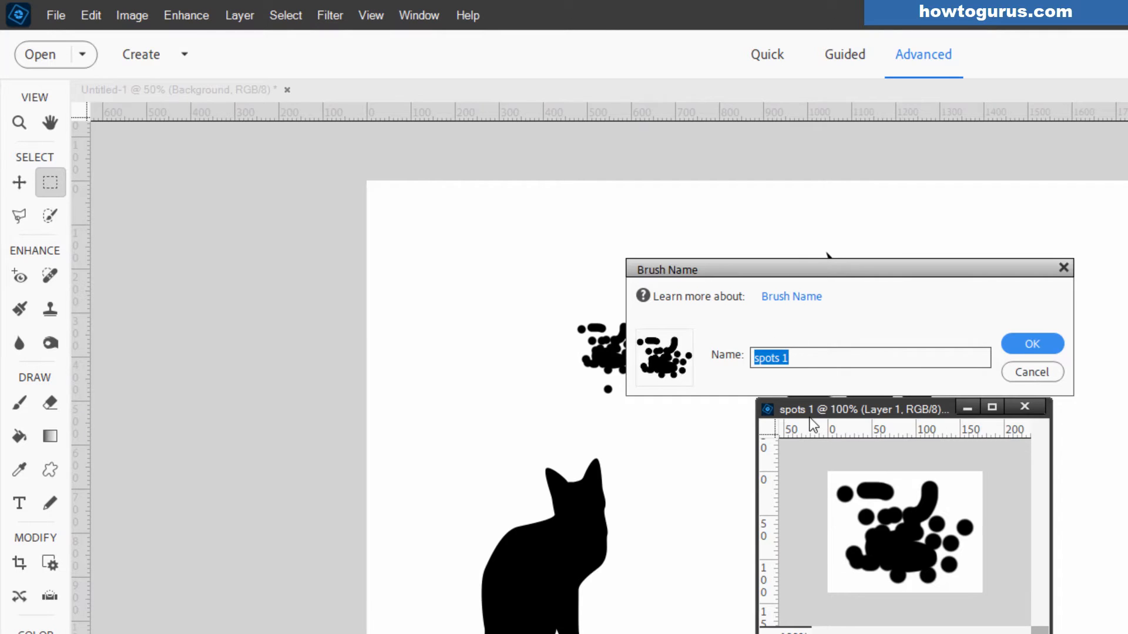
{"action": "mouse_move", "coordinate": [1032, 344]}
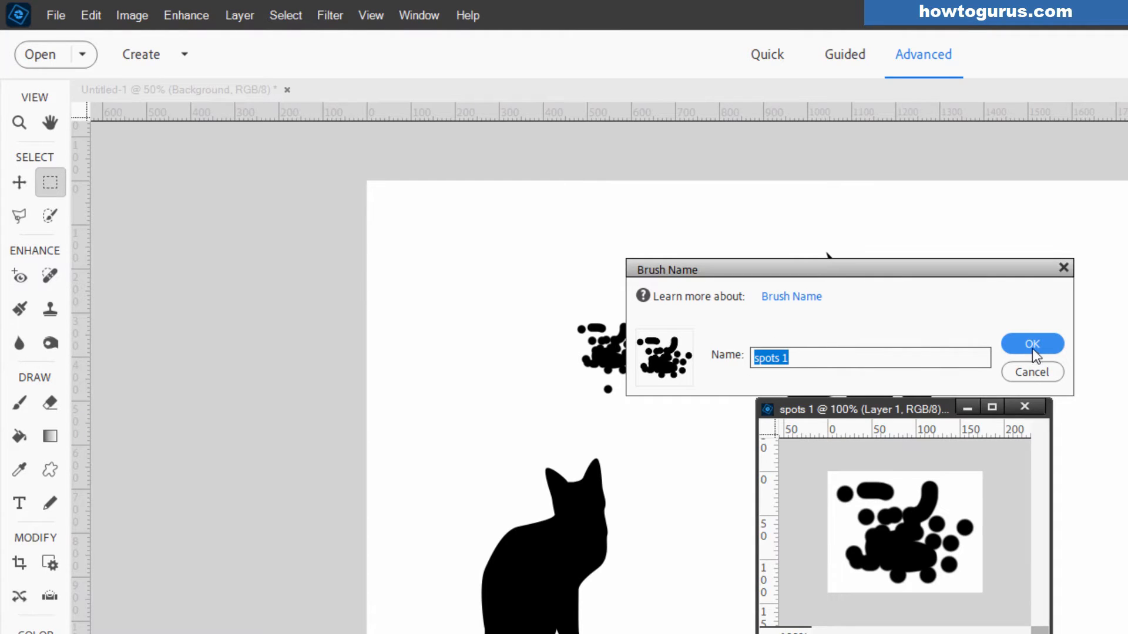
{"action": "left_click", "coordinate": [1032, 343]}
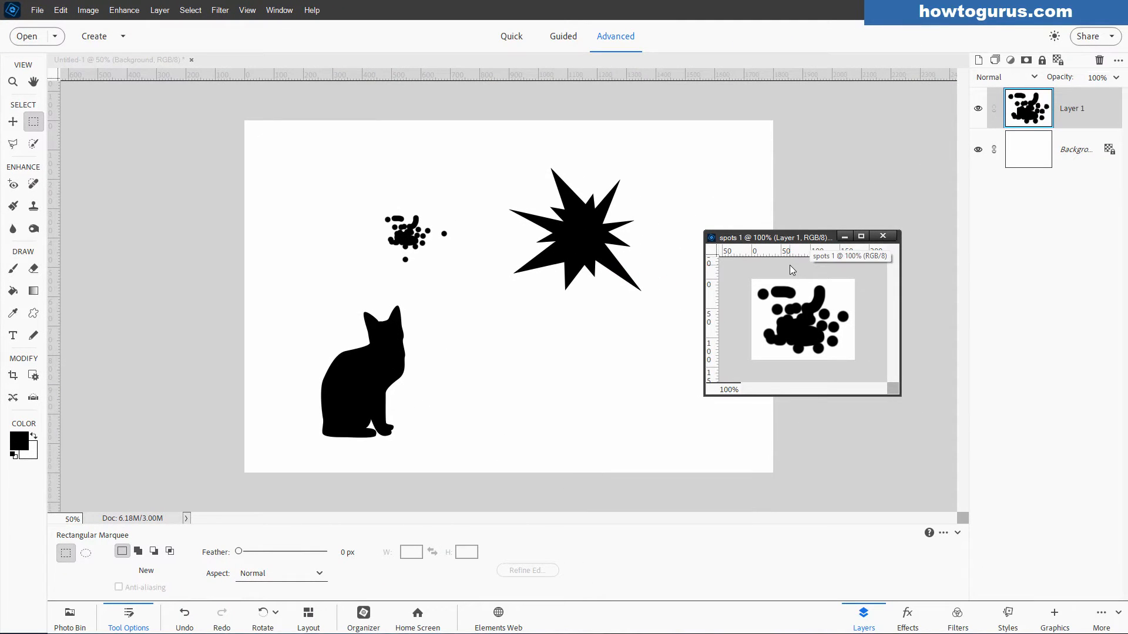
{"action": "mouse_move", "coordinate": [603, 179]}
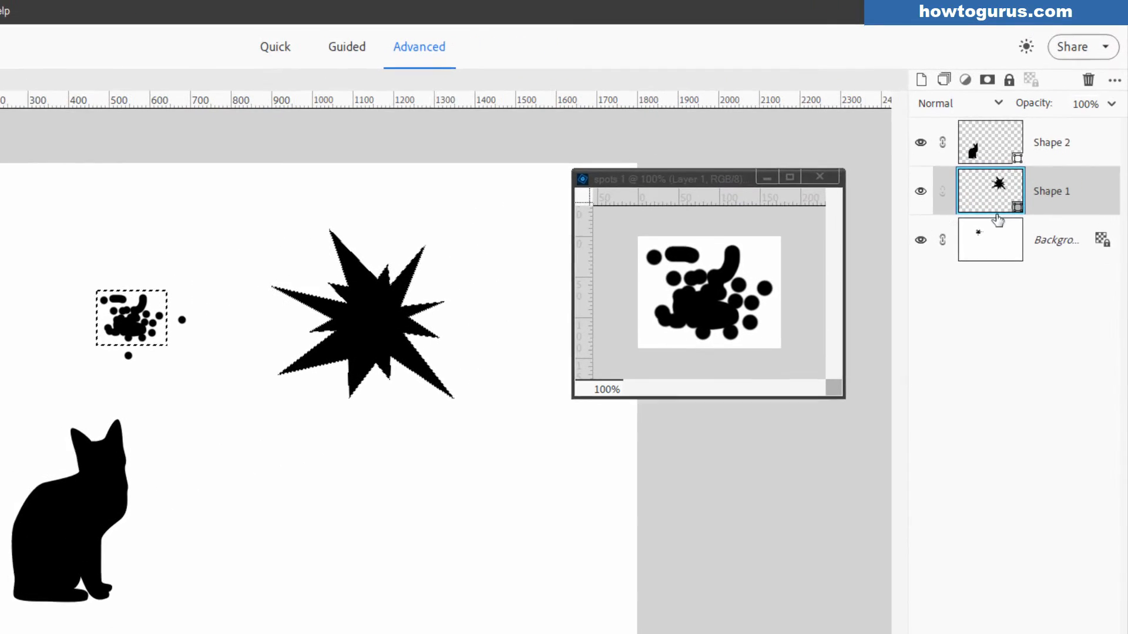
- Merge the starburst and cat shape layers down into the Background layer
{"action": "right_click", "coordinate": [999, 190]}
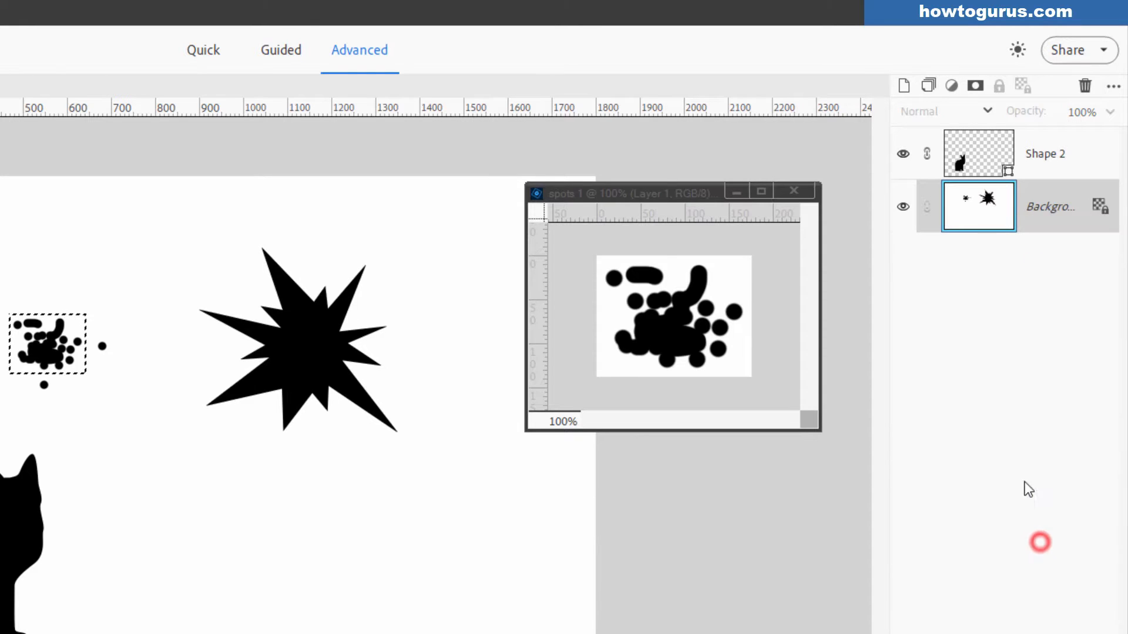
{"action": "left_click", "coordinate": [978, 154]}
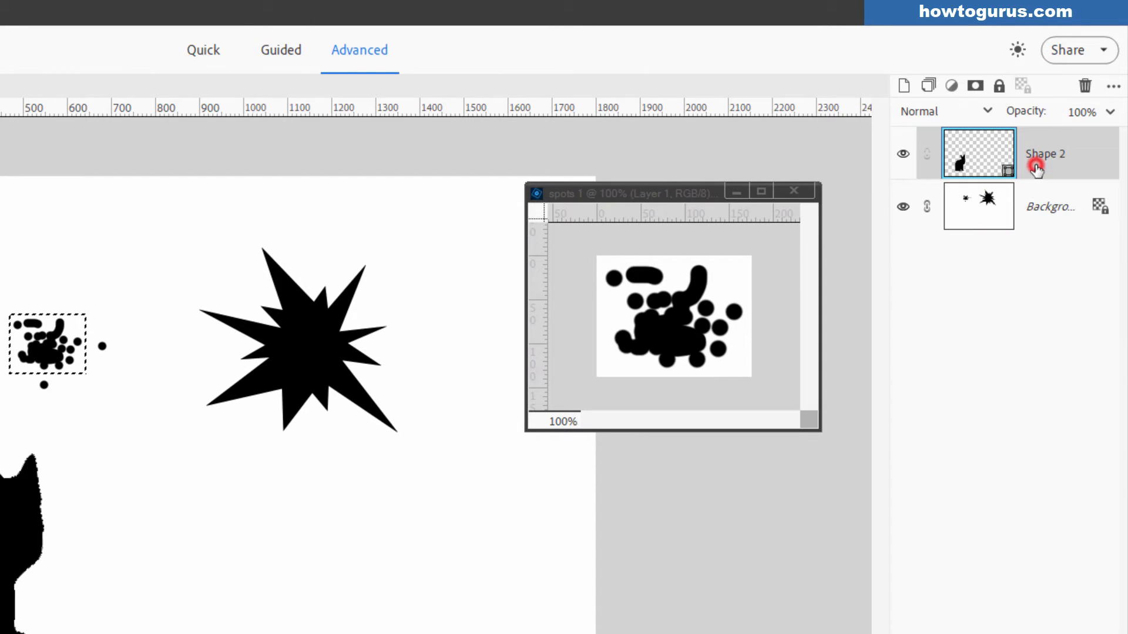
{"action": "right_click", "coordinate": [1036, 167]}
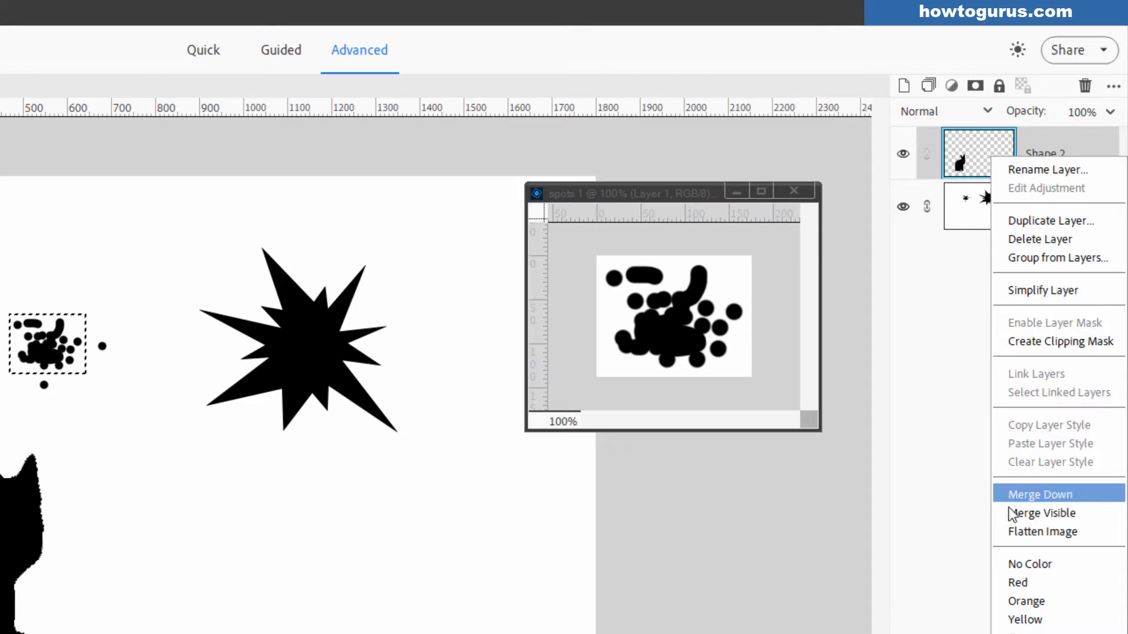
{"action": "left_click", "coordinate": [1038, 494]}
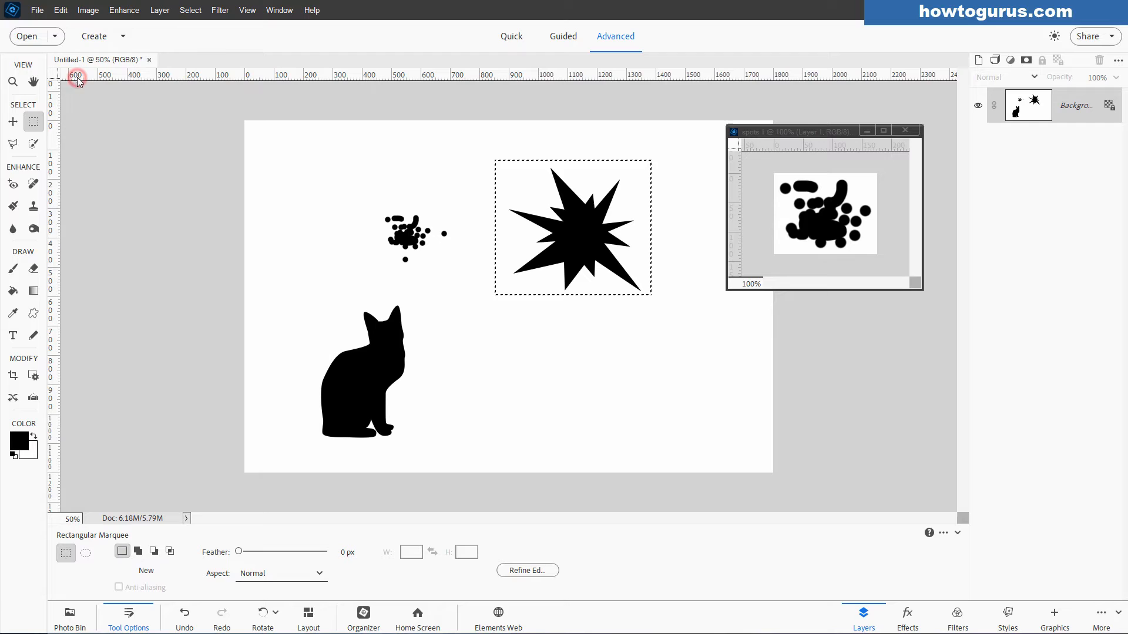
- Paste the starburst into a new clipboard document, save as 'star burst.psd', and deselect
{"action": "left_click", "coordinate": [37, 9]}
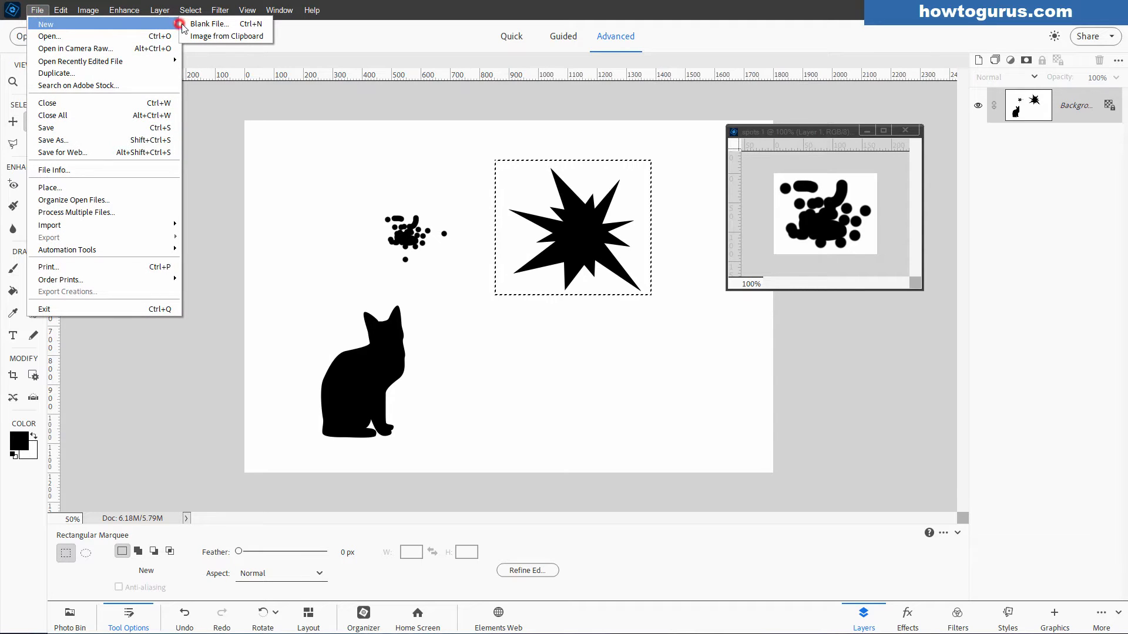
{"action": "left_click", "coordinate": [208, 23]}
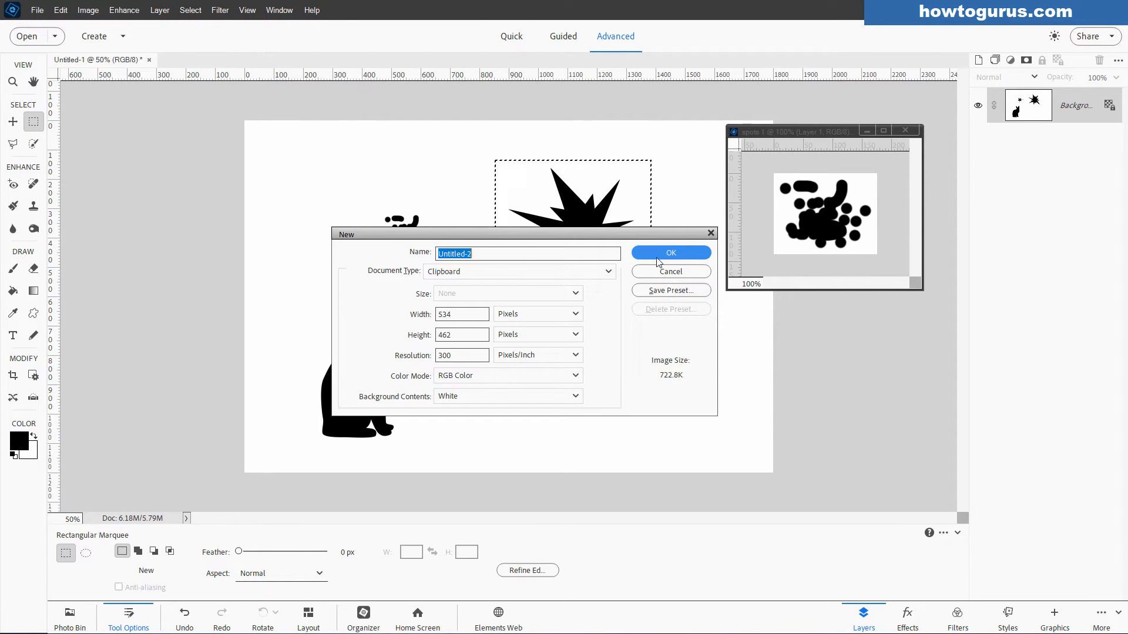
{"action": "left_click", "coordinate": [669, 253]}
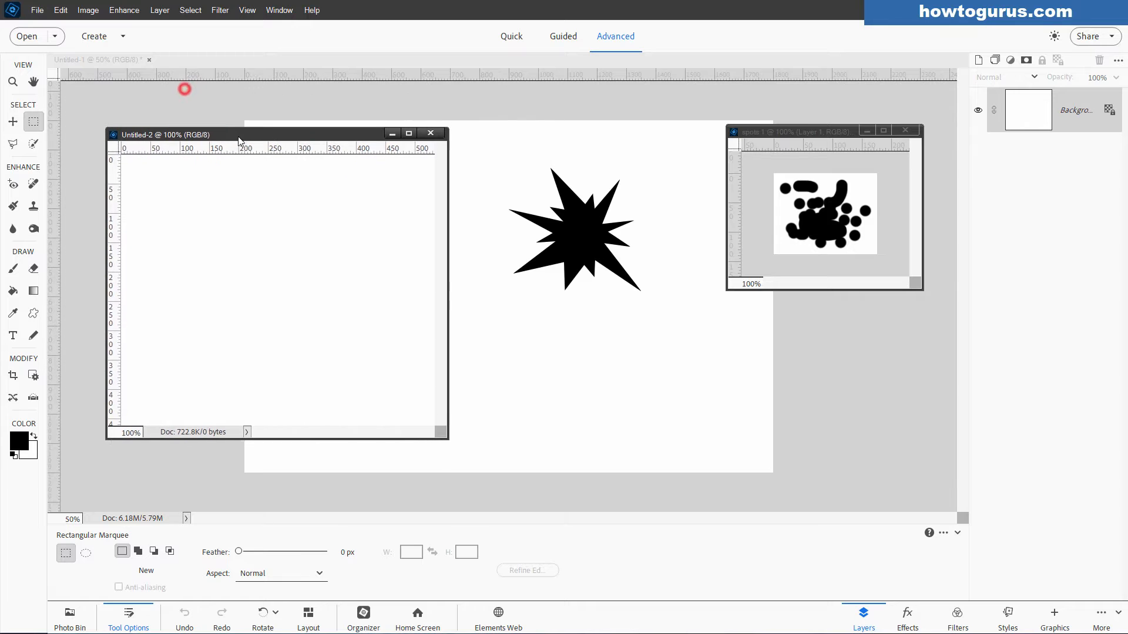
{"action": "left_click", "coordinate": [61, 10]}
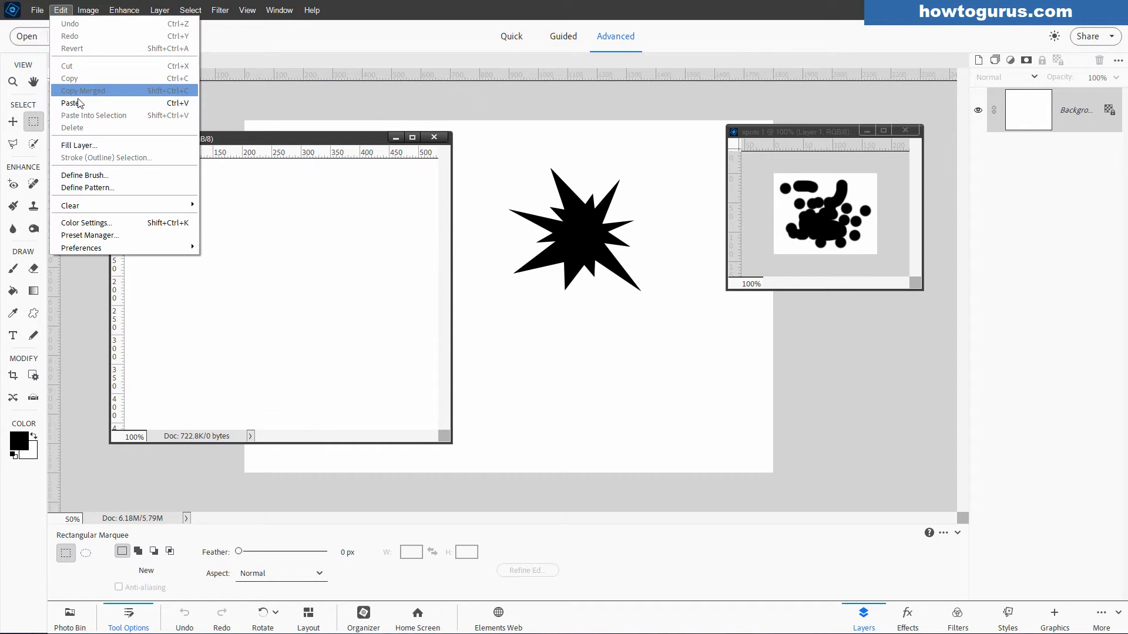
{"action": "left_click", "coordinate": [71, 103]}
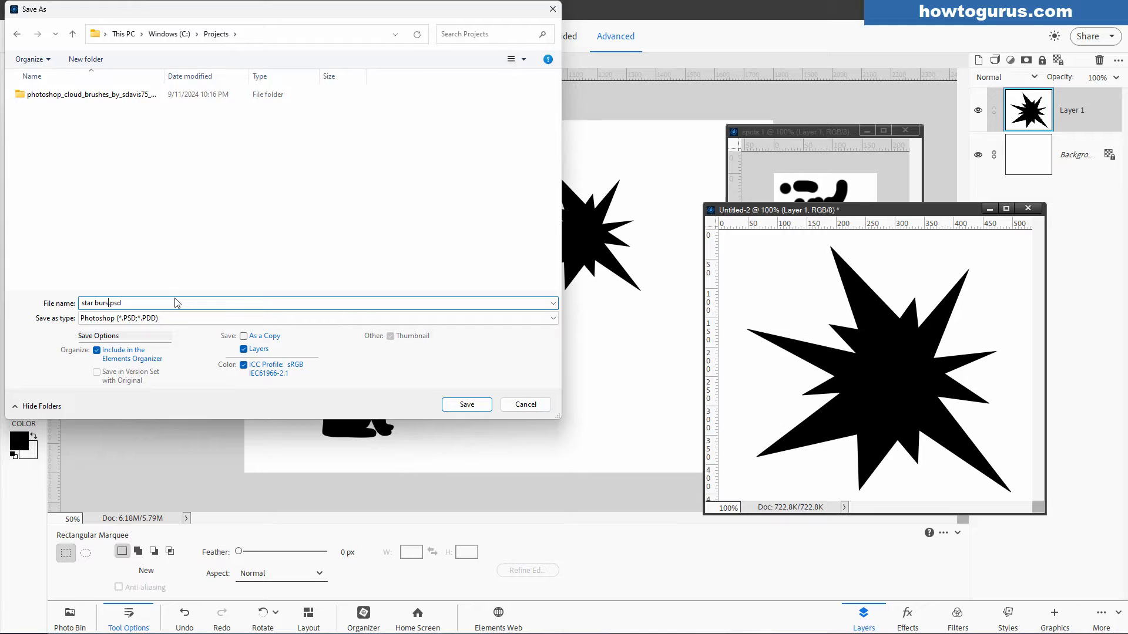
{"action": "left_click", "coordinate": [465, 404]}
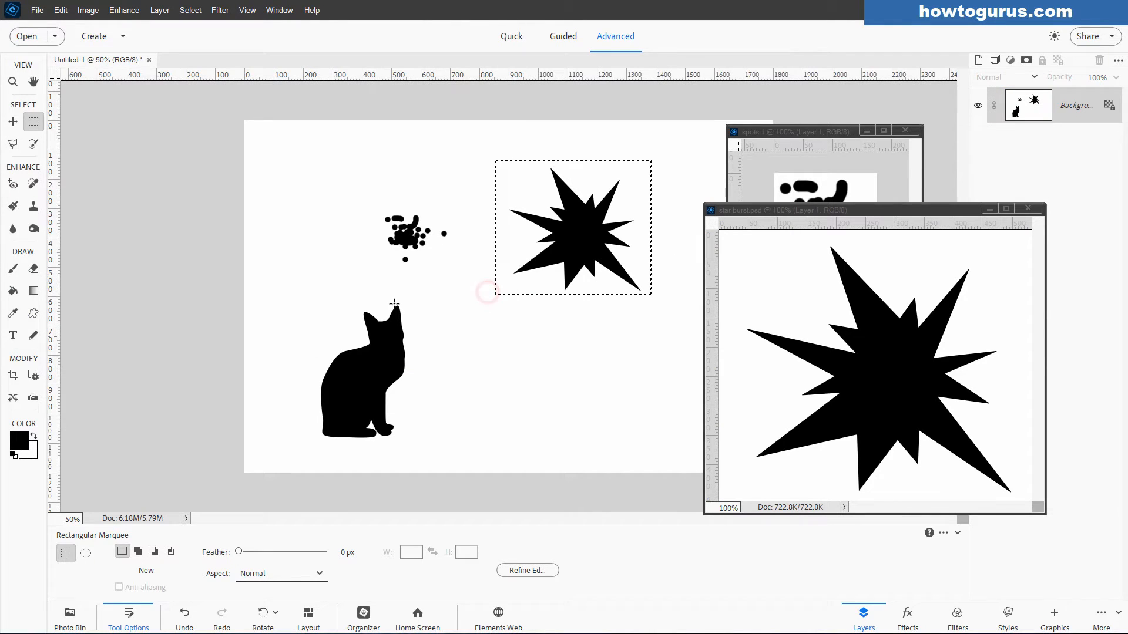
{"action": "key", "text": "ctrl+d"}
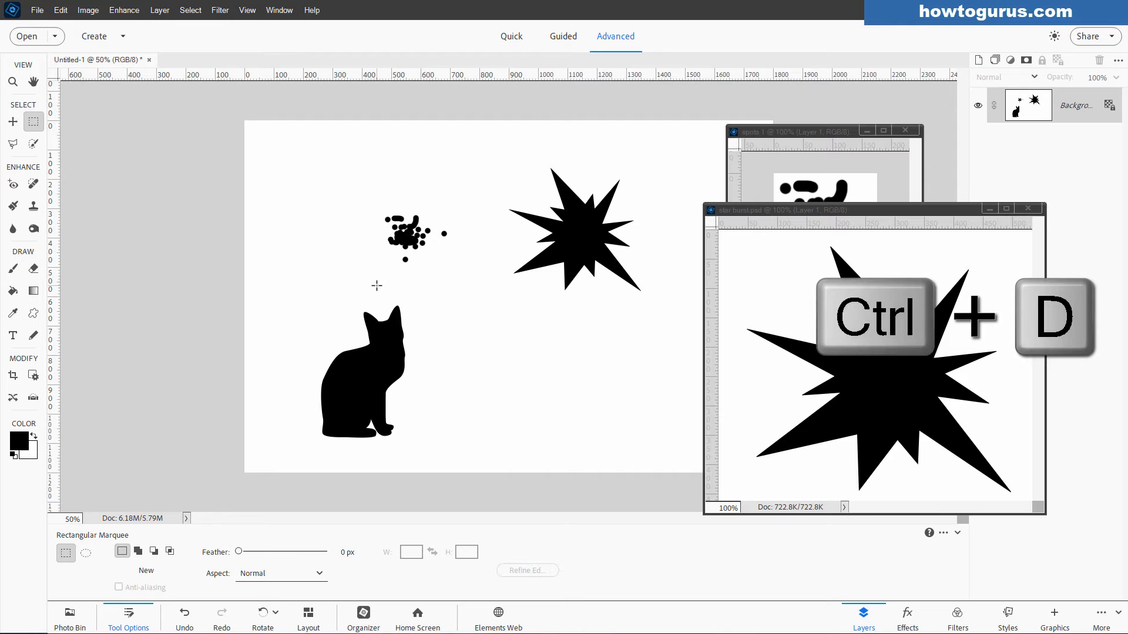
- Clear the selection and create a new clipboard-sized document named 'cat'
{"action": "key", "text": "ctrl+d"}
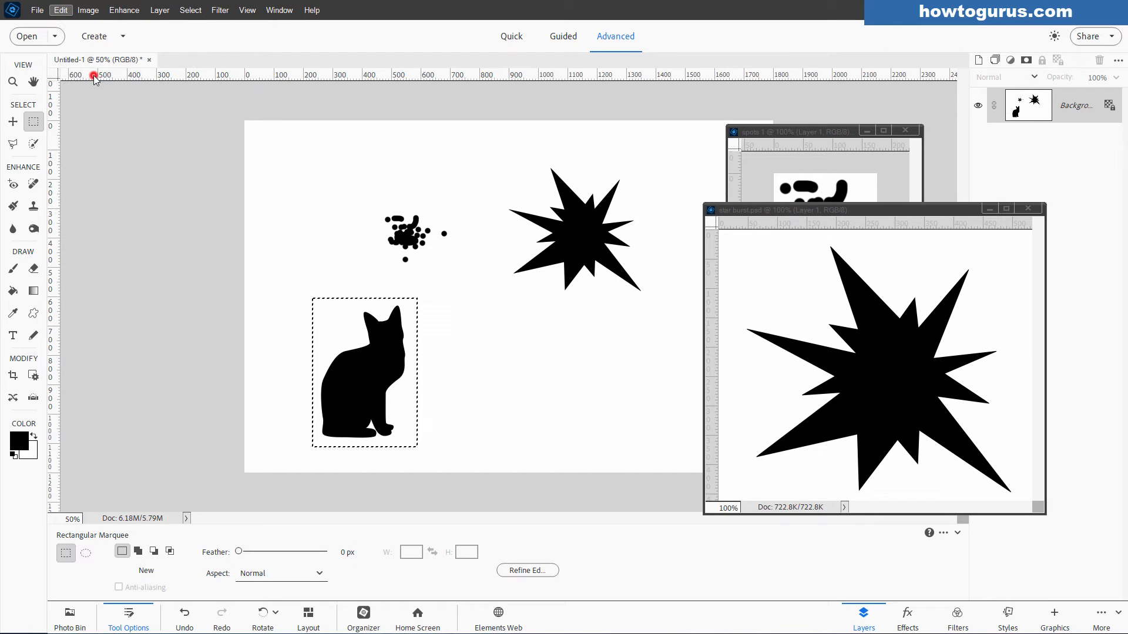
{"action": "left_click", "coordinate": [36, 10]}
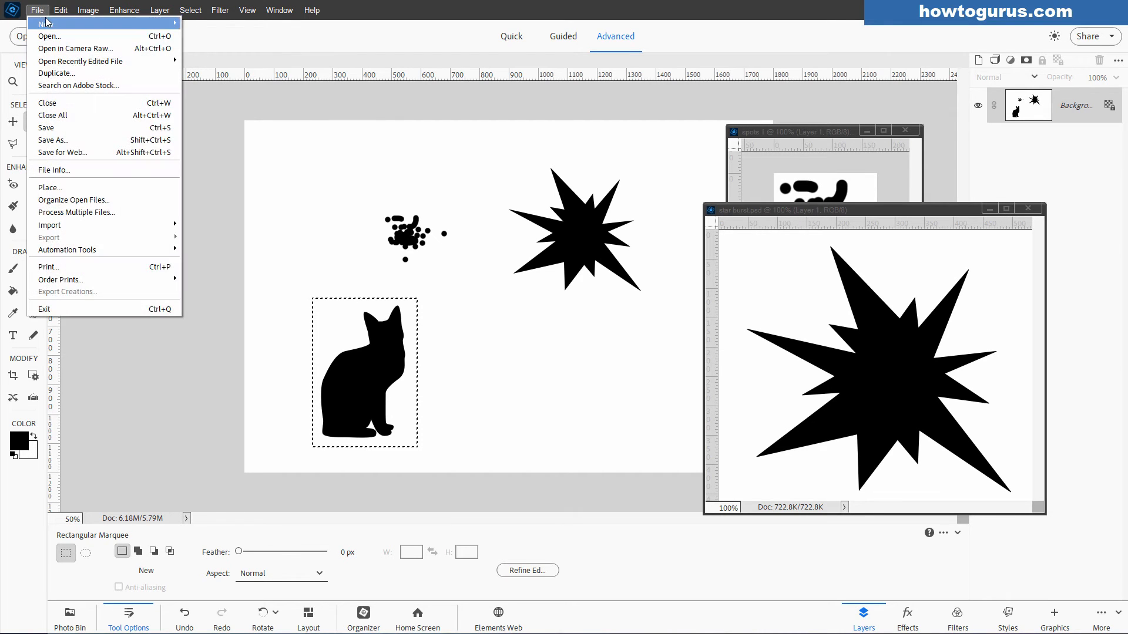
{"action": "left_click", "coordinate": [46, 22]}
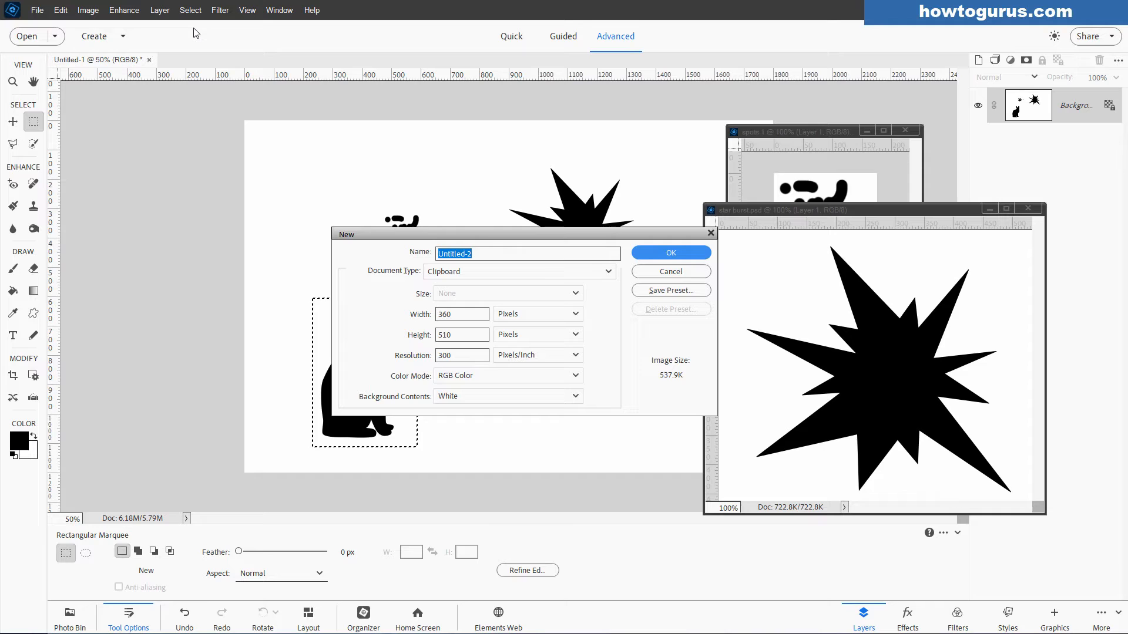
{"action": "type", "text": "cat"}
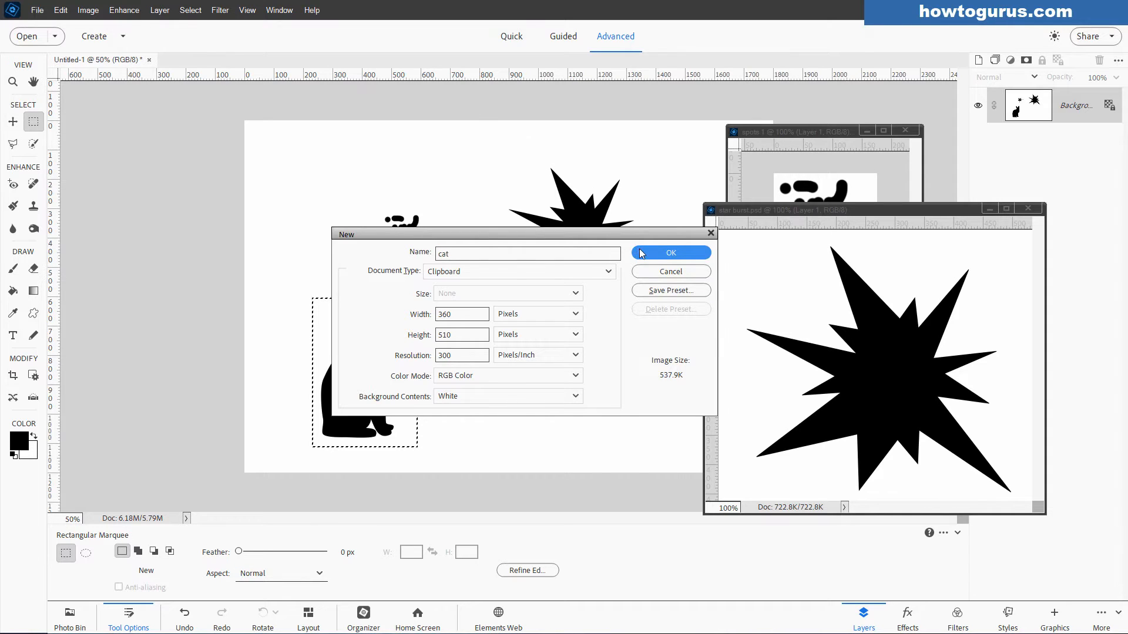
{"action": "left_click", "coordinate": [669, 252]}
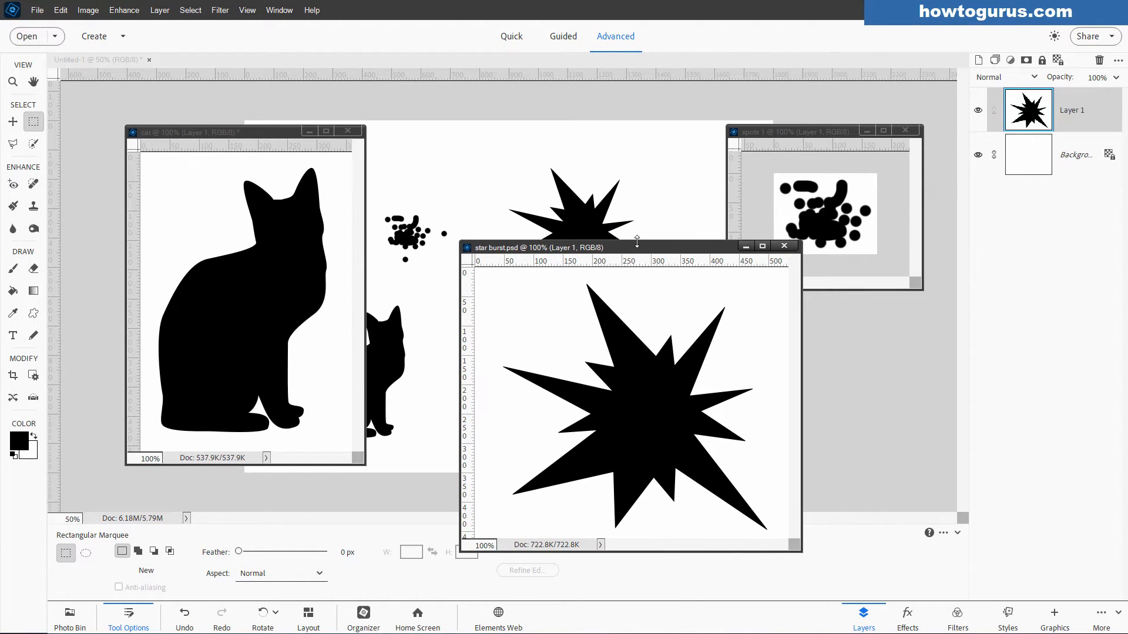
- Define custom brushes from the star burst image and the cat image
{"action": "left_click", "coordinate": [61, 10]}
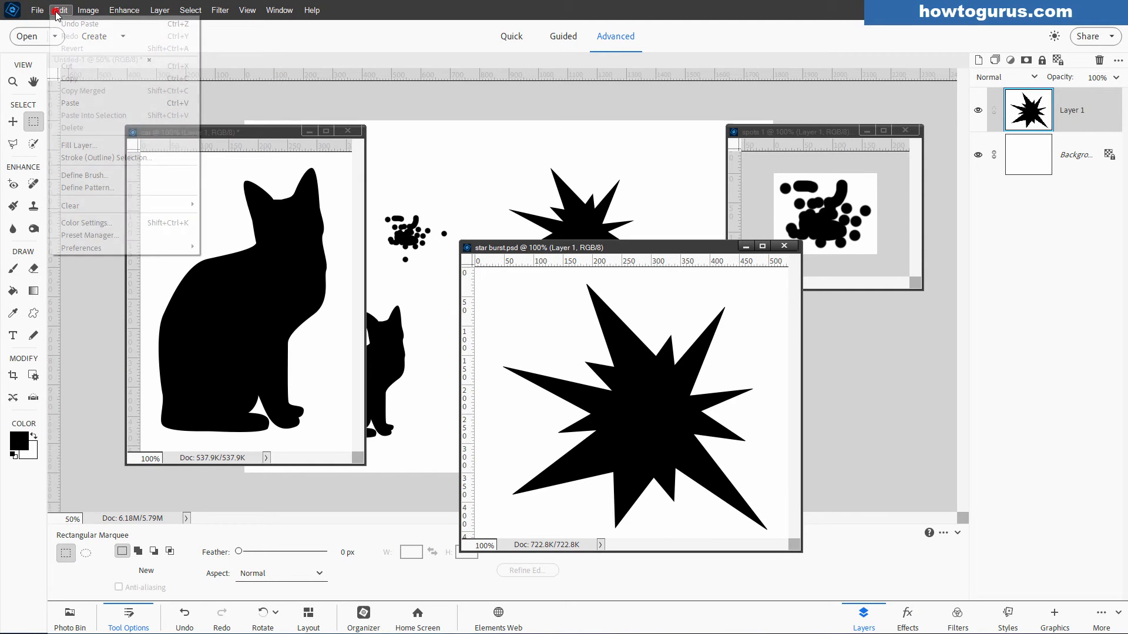
{"action": "left_click", "coordinate": [84, 175]}
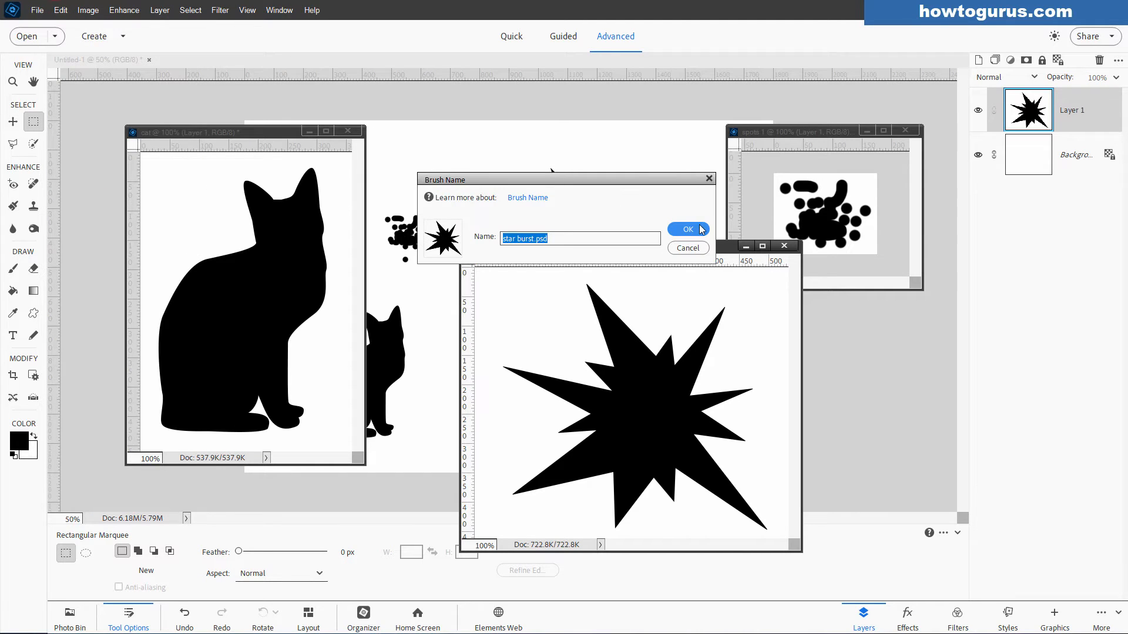
{"action": "left_click", "coordinate": [685, 228]}
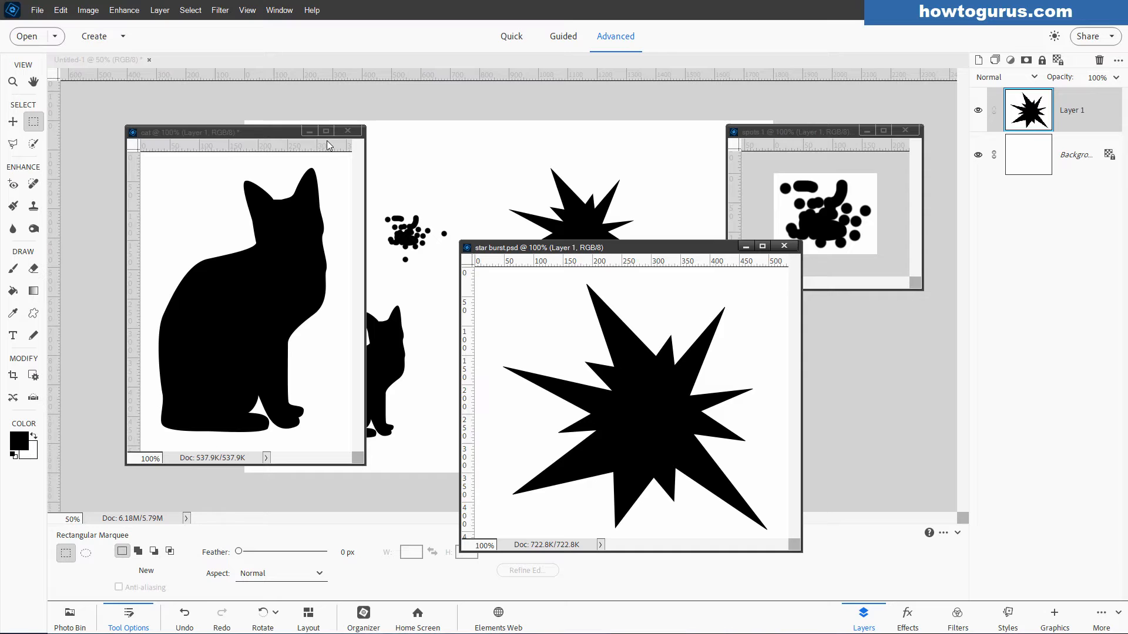
{"action": "left_click", "coordinate": [60, 10]}
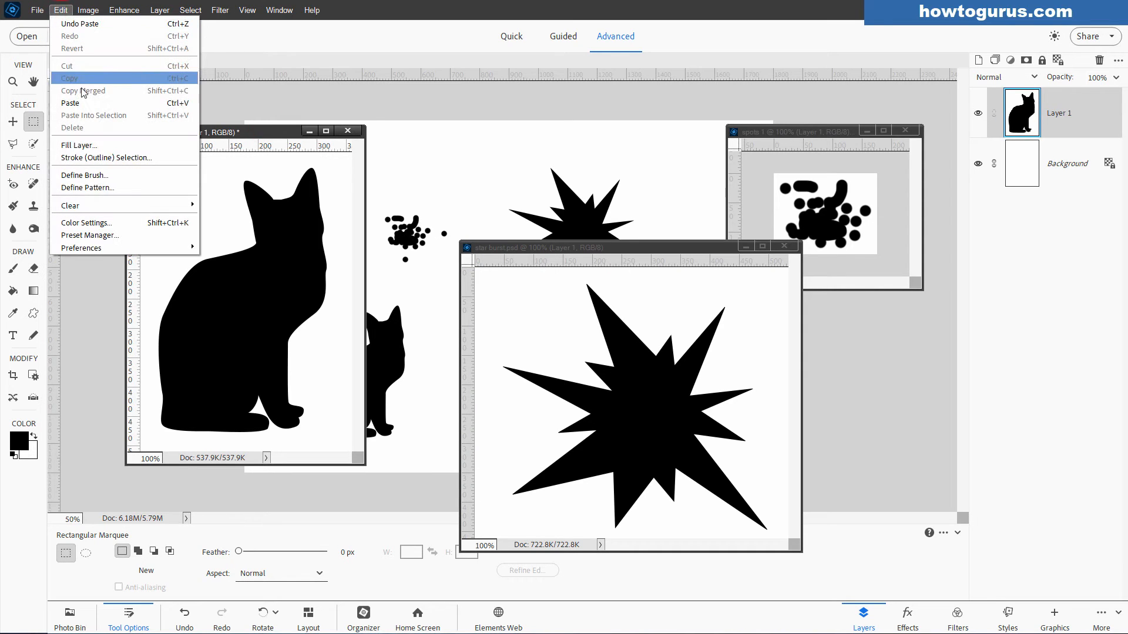
{"action": "left_click", "coordinate": [84, 175]}
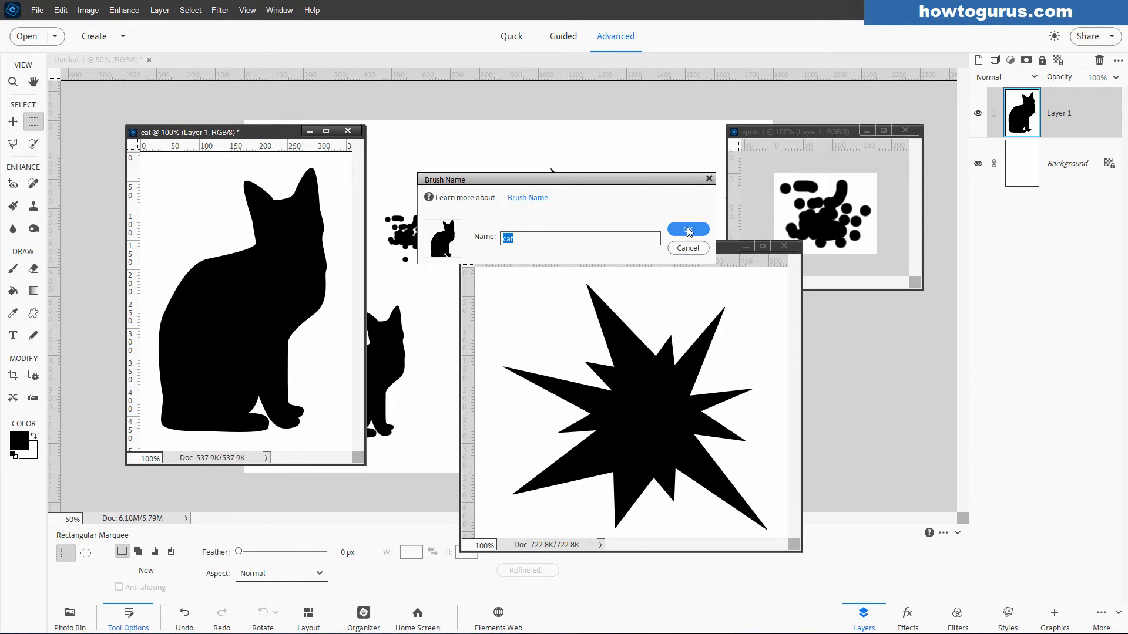
{"action": "left_click", "coordinate": [684, 228]}
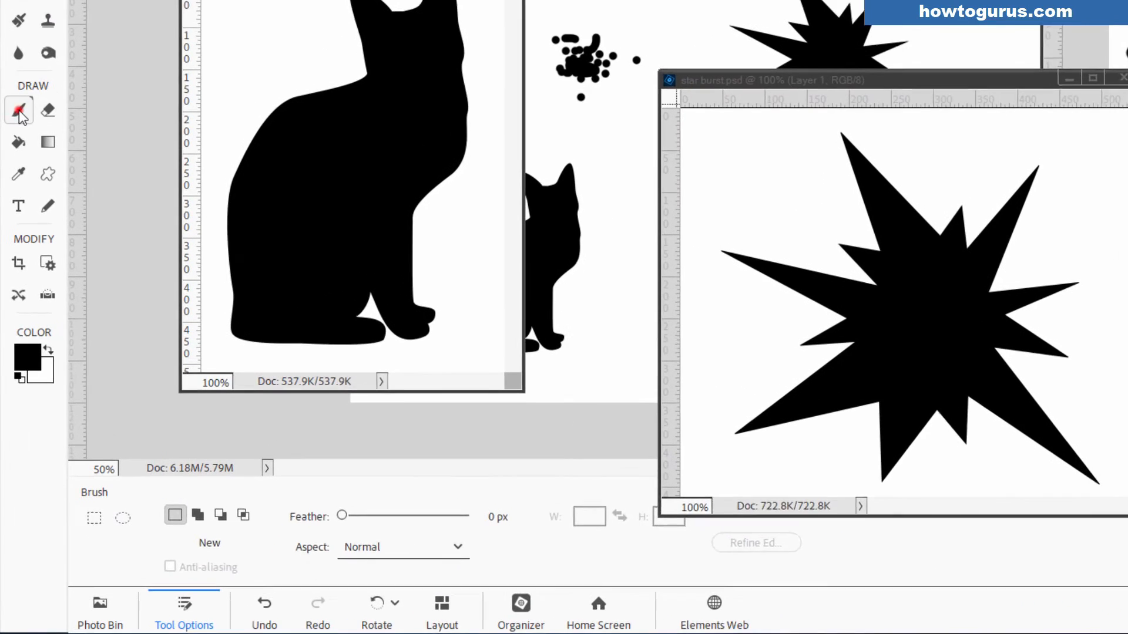
- Select the Brush tool and scroll the brush picker to the spots, starburst and cat brushes
{"action": "left_click", "coordinate": [18, 110]}
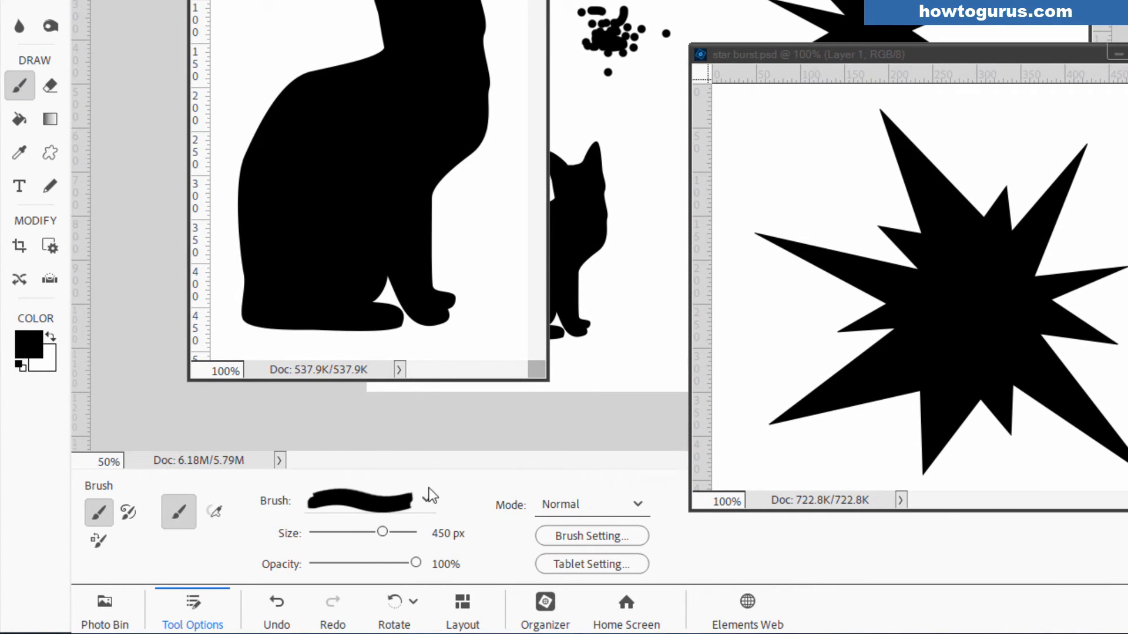
{"action": "left_click", "coordinate": [430, 500]}
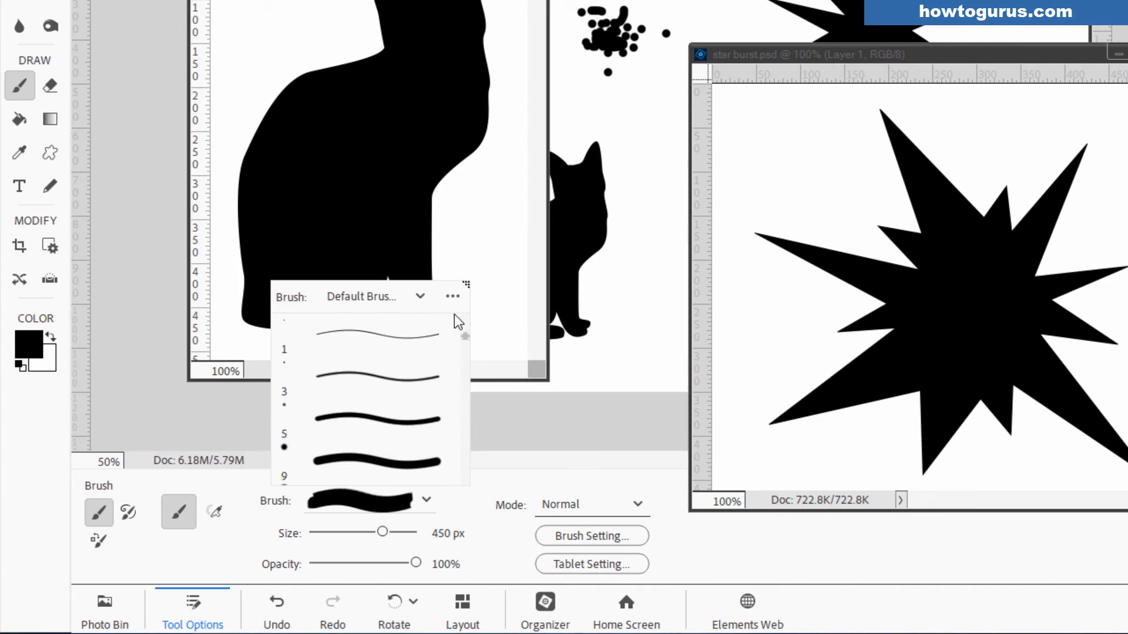
{"action": "scroll", "scroll_direction": "down", "scroll_amount": 3}
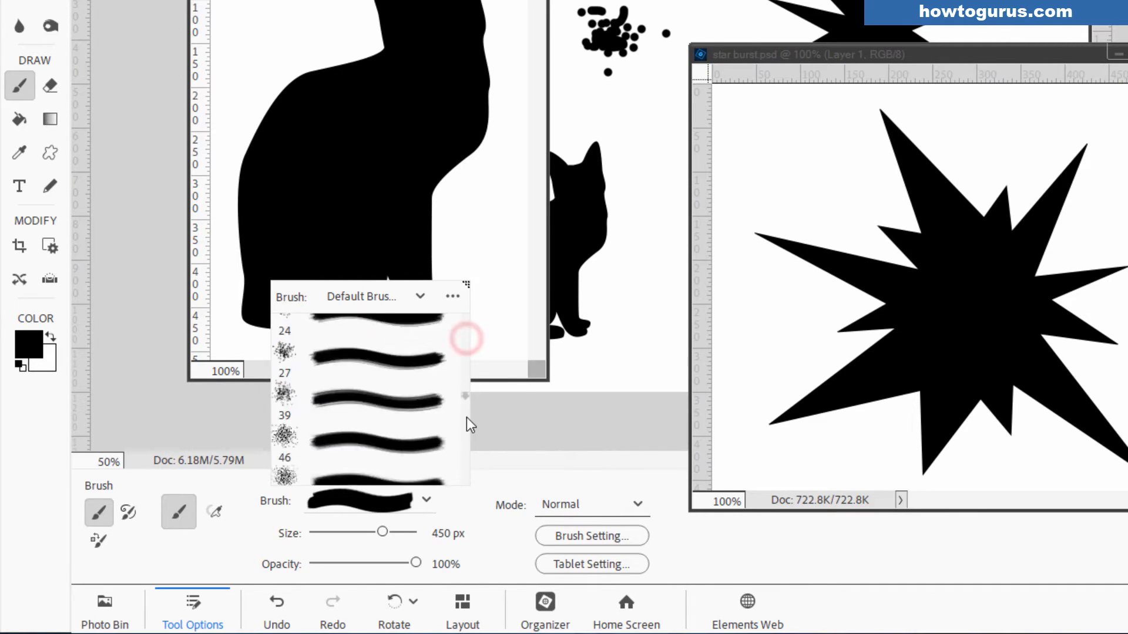
{"action": "scroll", "scroll_direction": "down", "scroll_amount": 3}
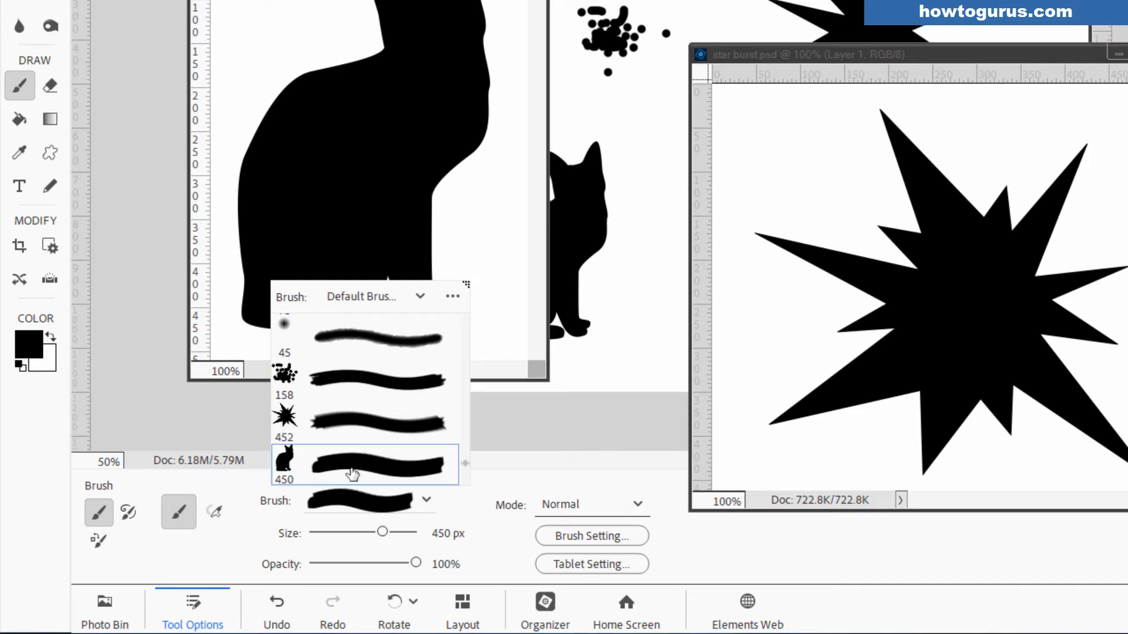
{"action": "mouse_move", "coordinate": [286, 380]}
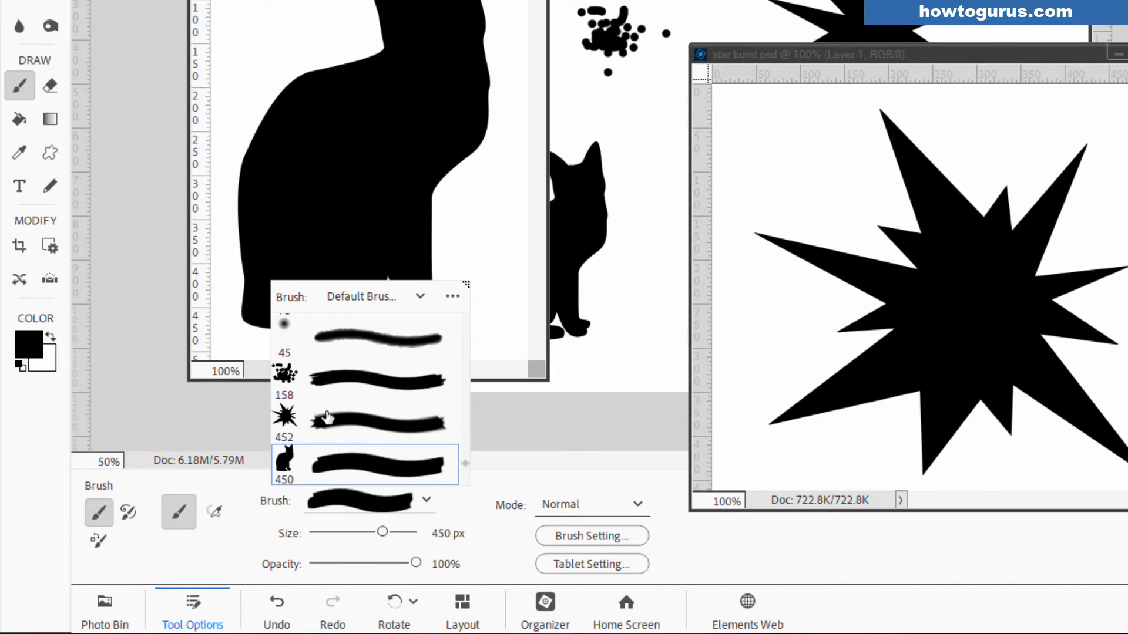
{"action": "mouse_move", "coordinate": [1112, 70]}
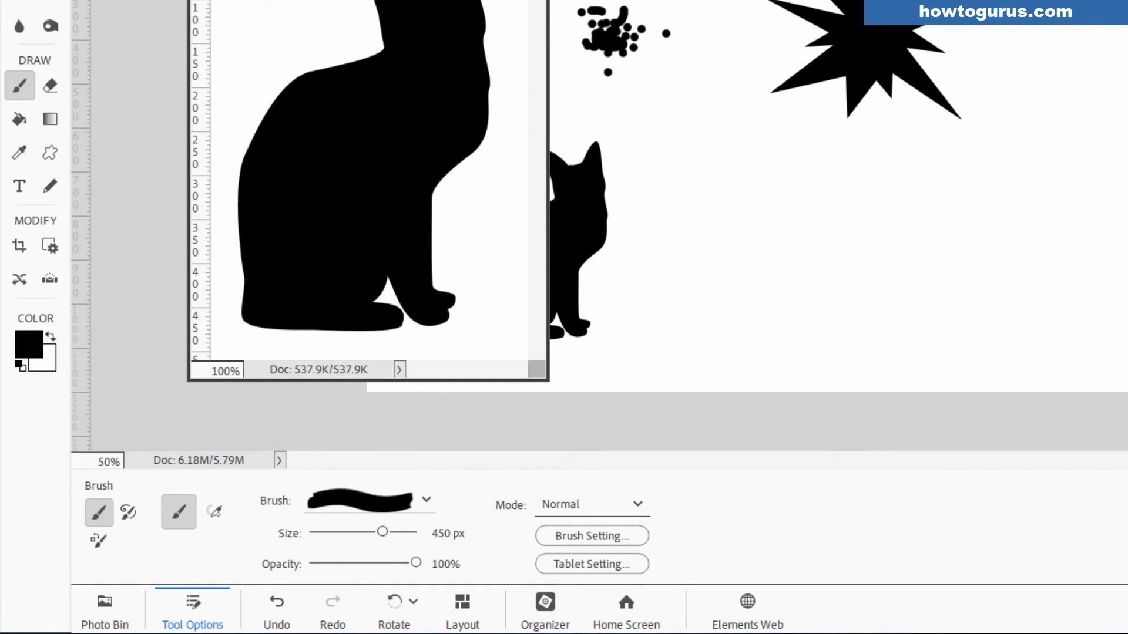
- Paint extra spot strokes, starbursts and a cat silhouette with the custom brushes
{"action": "left_click", "coordinate": [425, 500]}
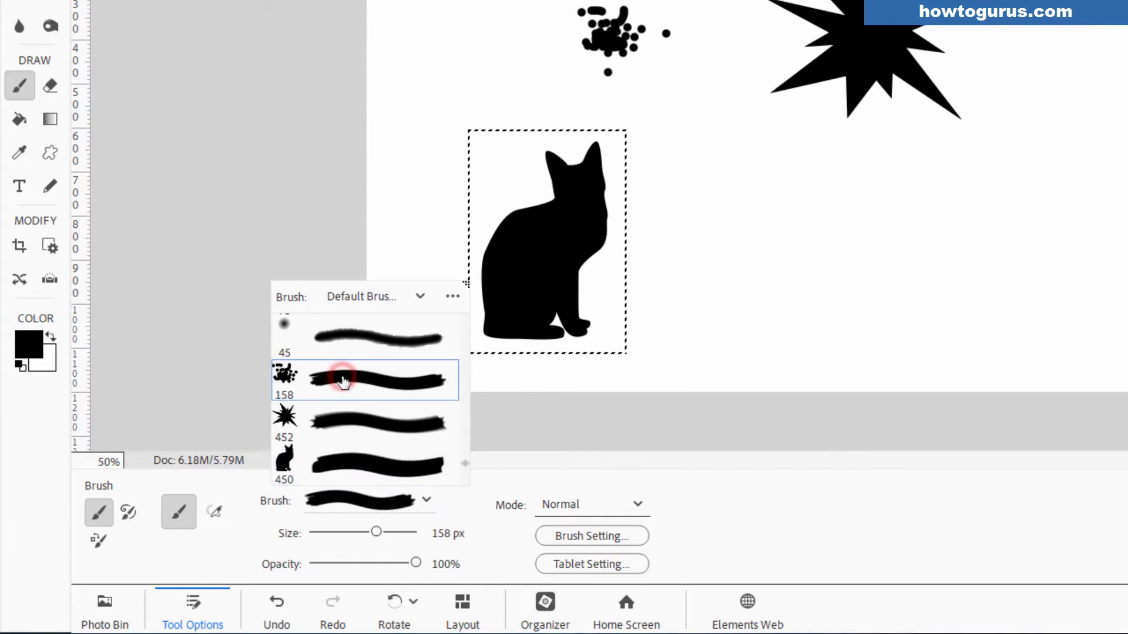
{"action": "key", "text": "ctrl+d"}
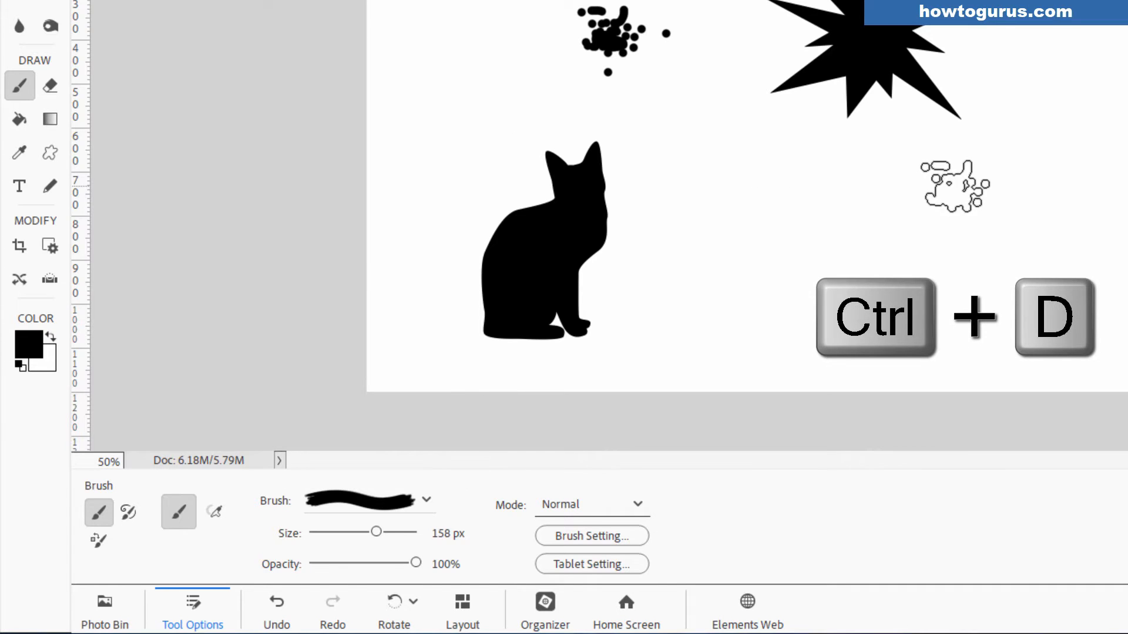
{"action": "key", "text": "ctrl+d"}
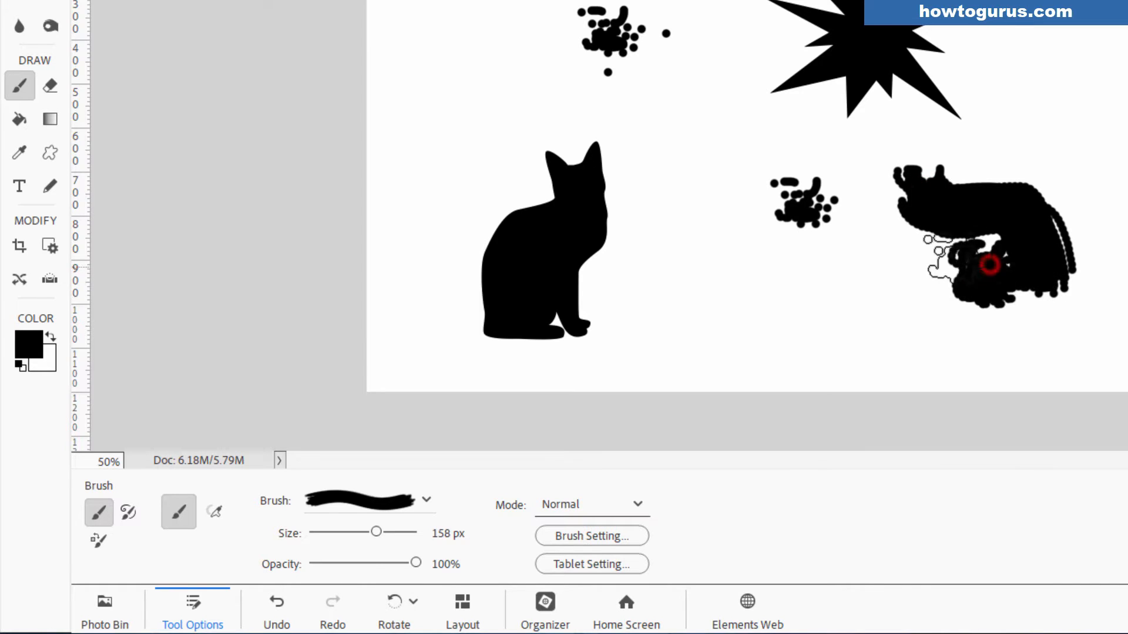
{"action": "left_click", "coordinate": [425, 501]}
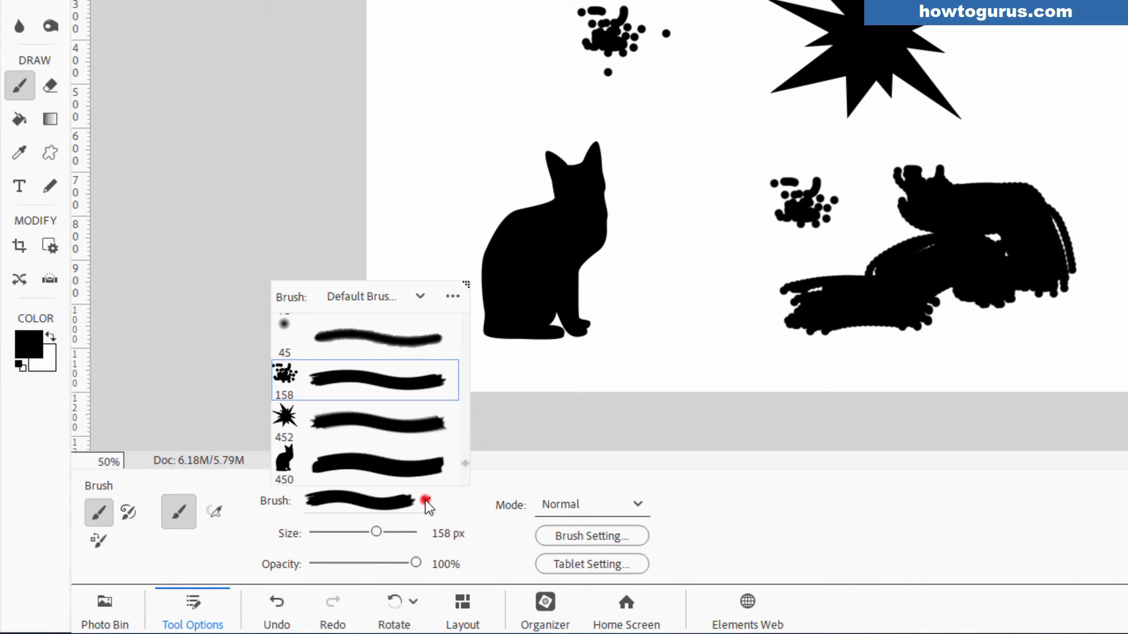
{"action": "left_click", "coordinate": [364, 423]}
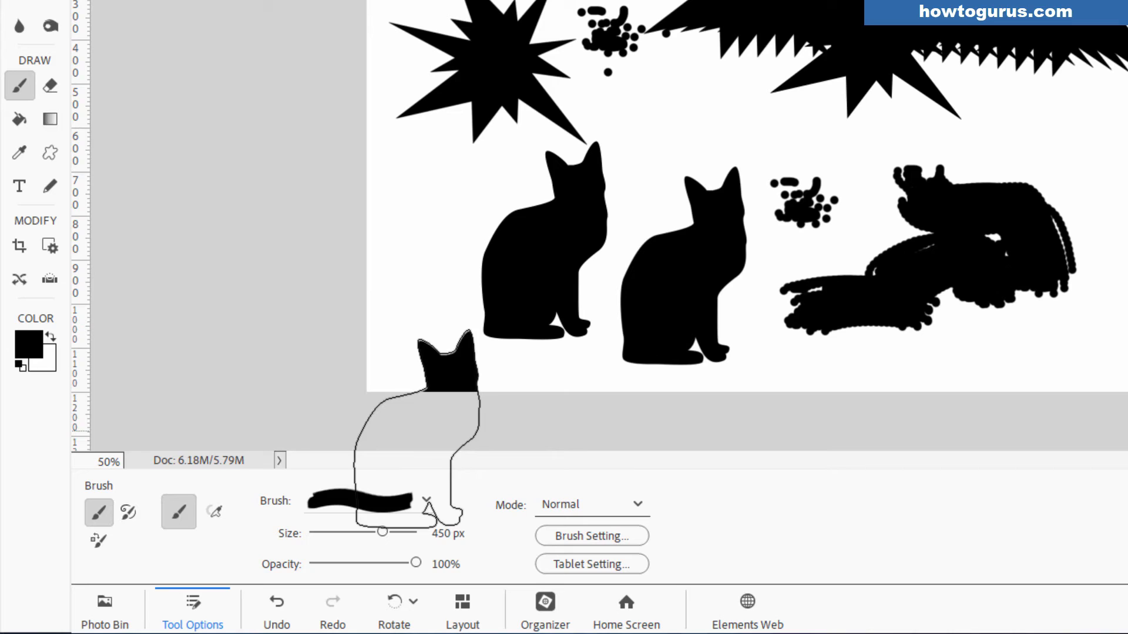
{"action": "left_click", "coordinate": [369, 501]}
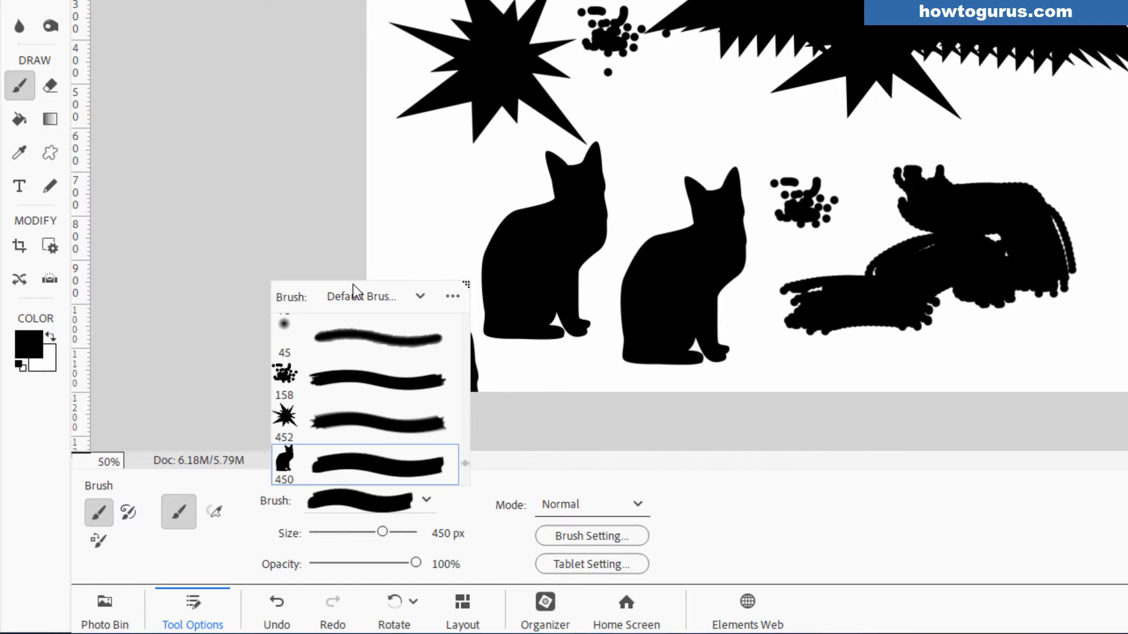
{"action": "mouse_move", "coordinate": [453, 296]}
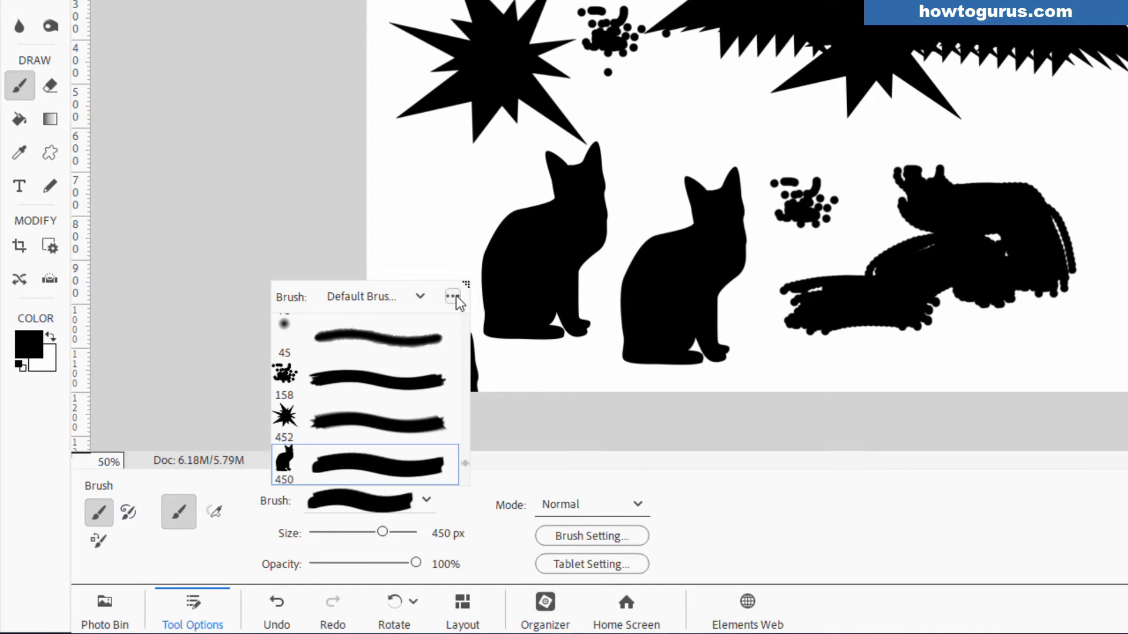
- Delete an unwanted brush from the brush picker's more menu, then reopen that menu
{"action": "left_click", "coordinate": [453, 295]}
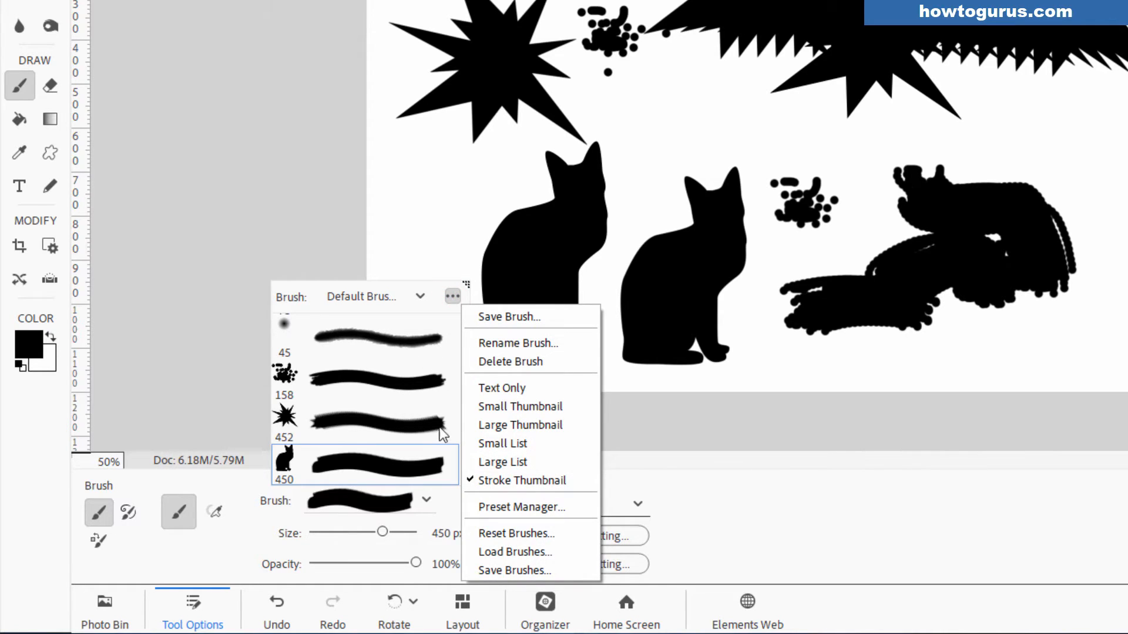
{"action": "mouse_move", "coordinate": [507, 316]}
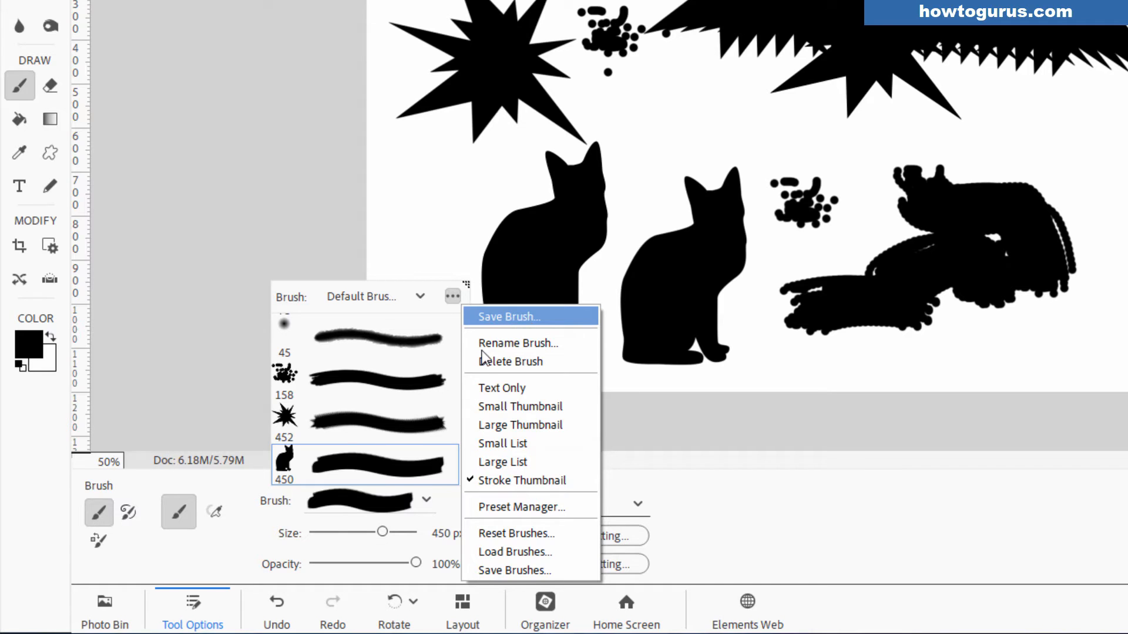
{"action": "left_click", "coordinate": [507, 317]}
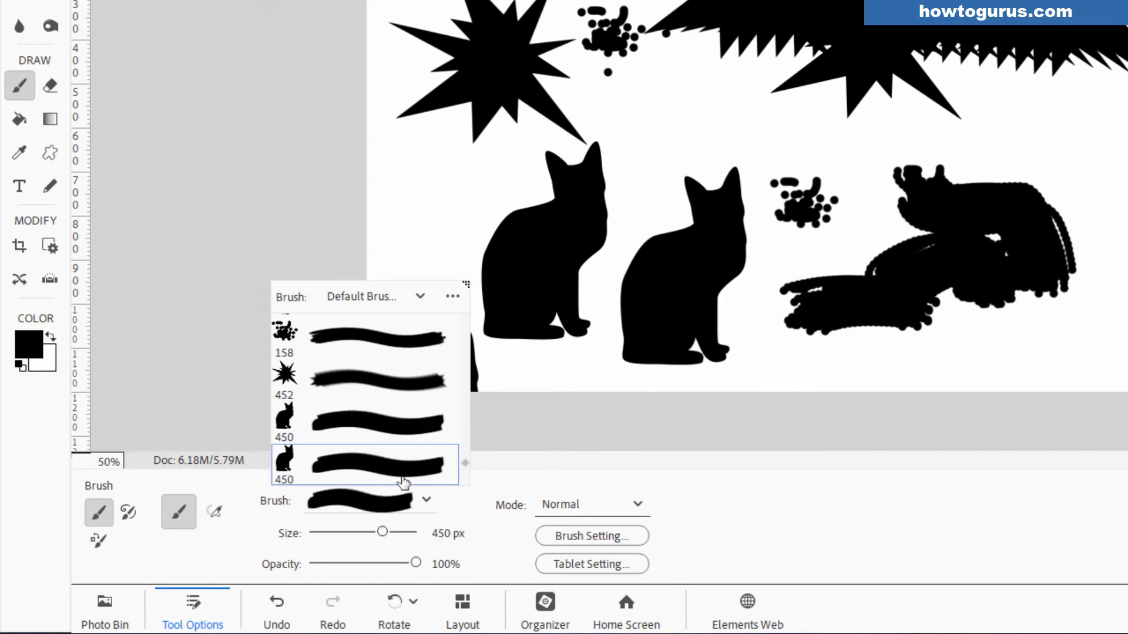
{"action": "mouse_move", "coordinate": [359, 464]}
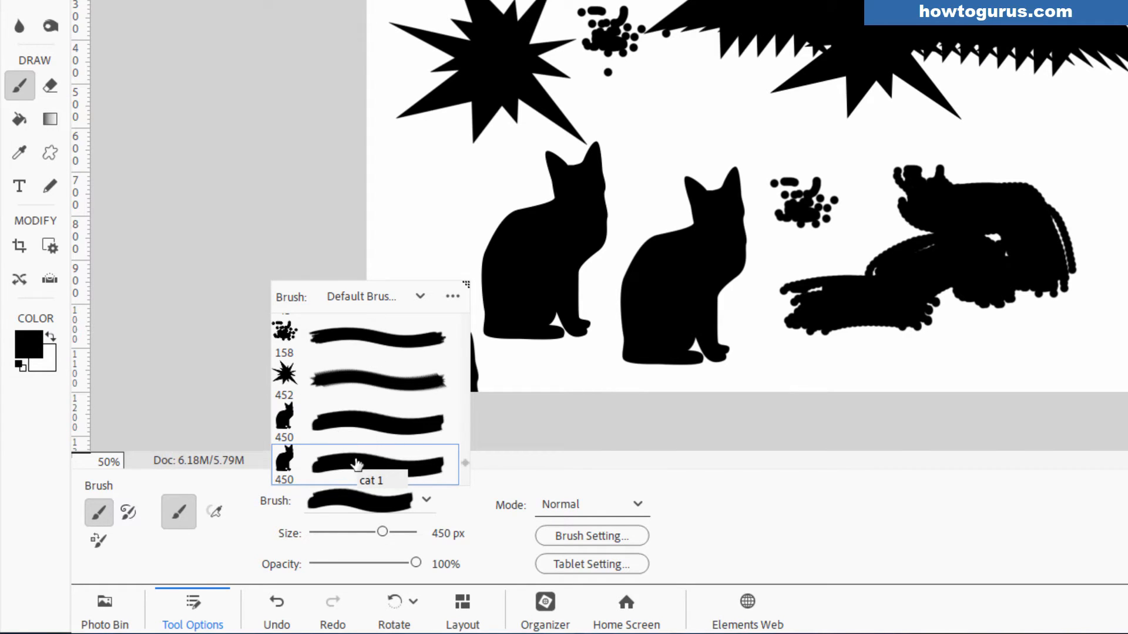
{"action": "mouse_move", "coordinate": [355, 354]}
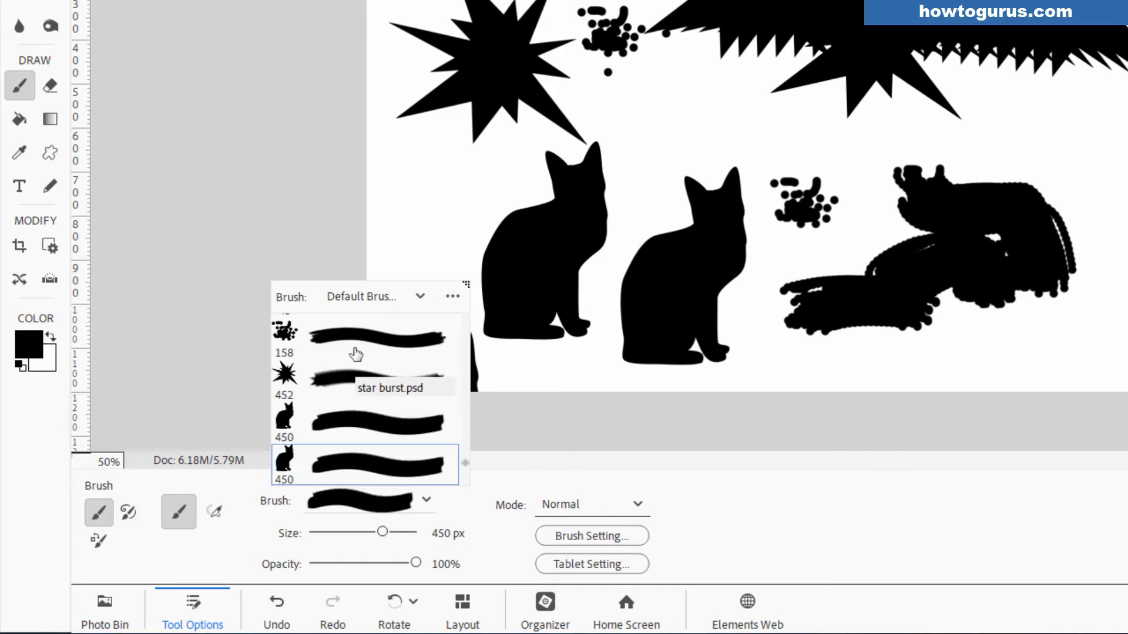
{"action": "mouse_move", "coordinate": [459, 307]}
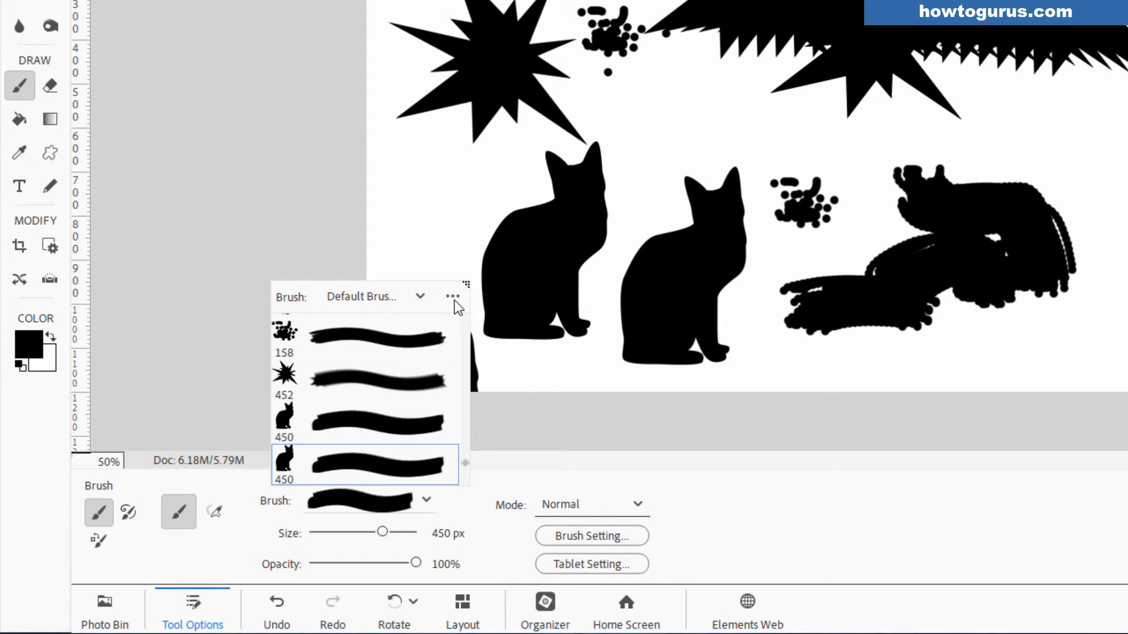
{"action": "left_click", "coordinate": [452, 296]}
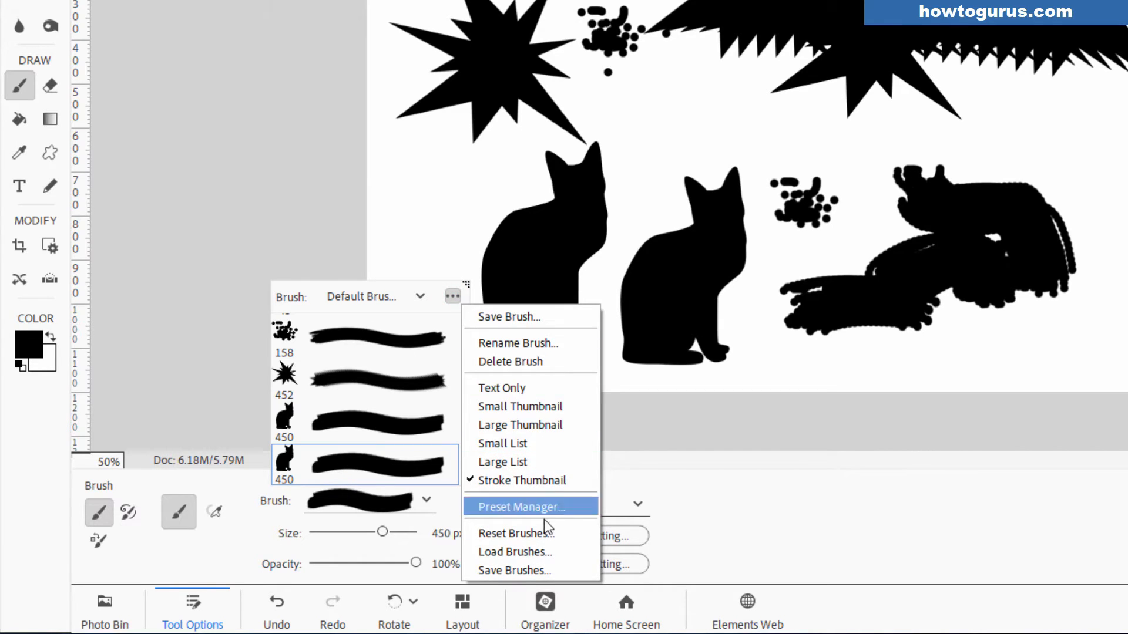
- Save the brush set to the Projects folder as 'Custom Brushes 1.abr'
{"action": "left_click", "coordinate": [513, 571]}
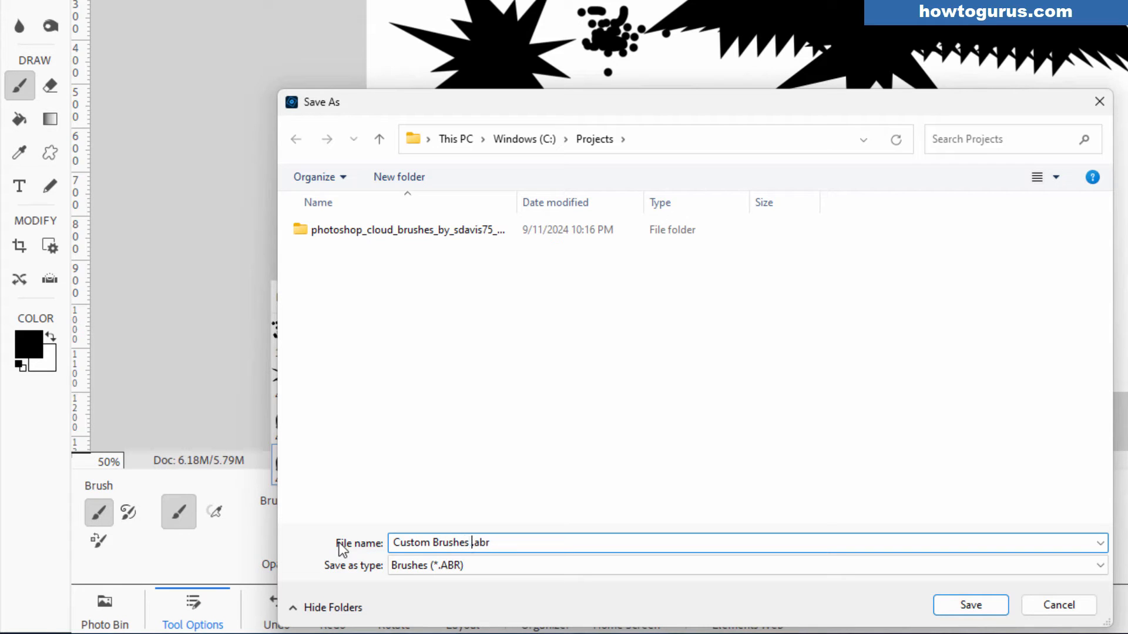
{"action": "type", "text": "1"}
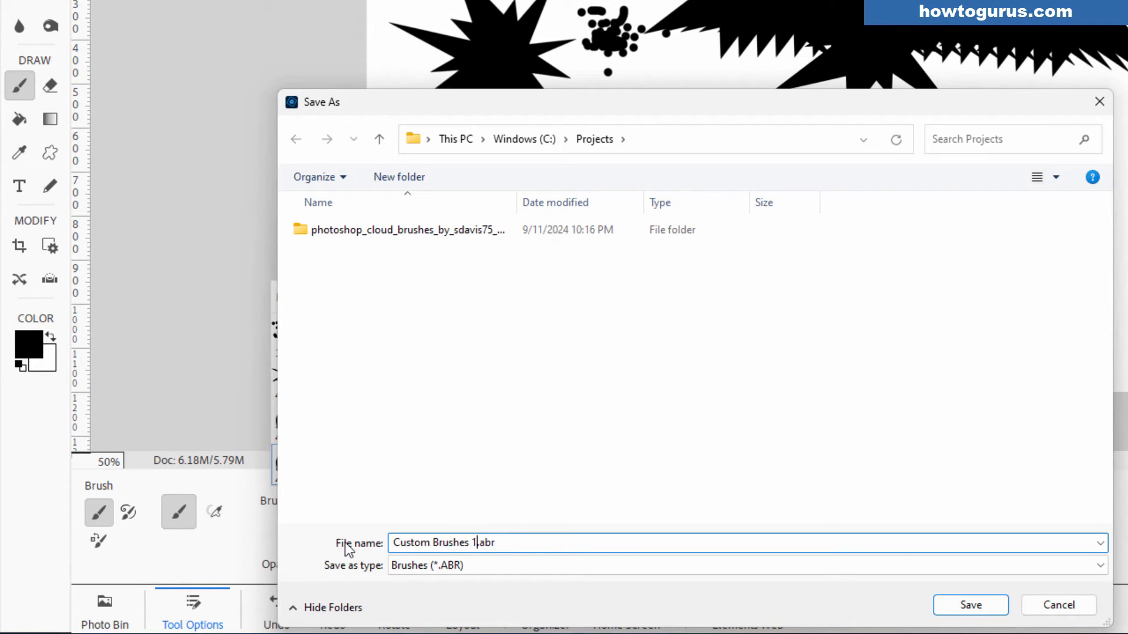
{"action": "mouse_move", "coordinate": [480, 591]}
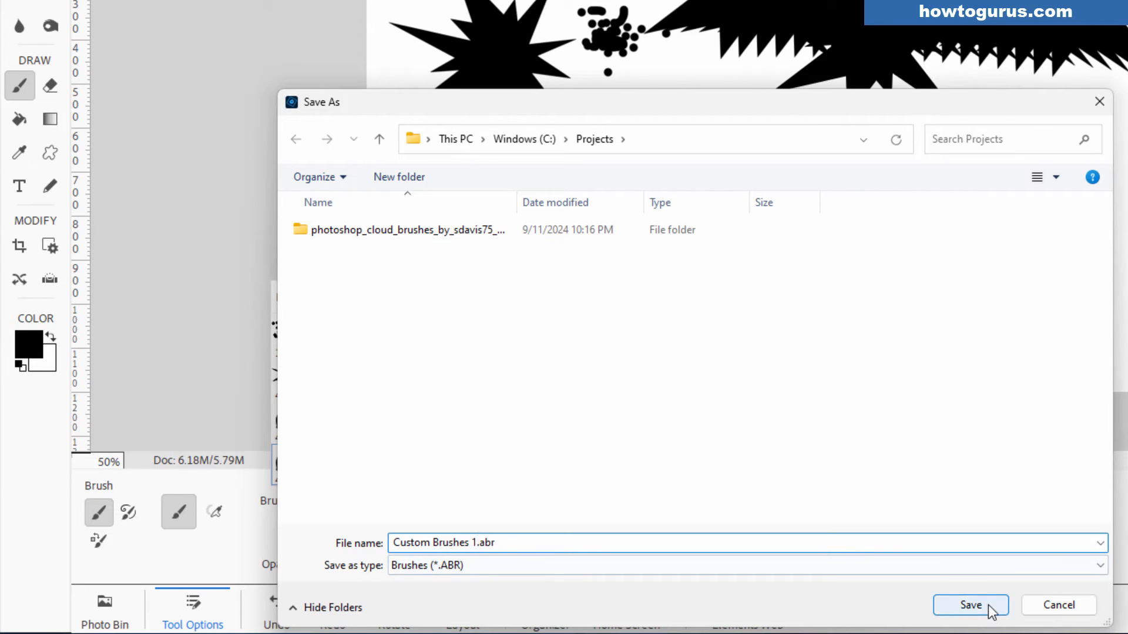
{"action": "left_click", "coordinate": [969, 605]}
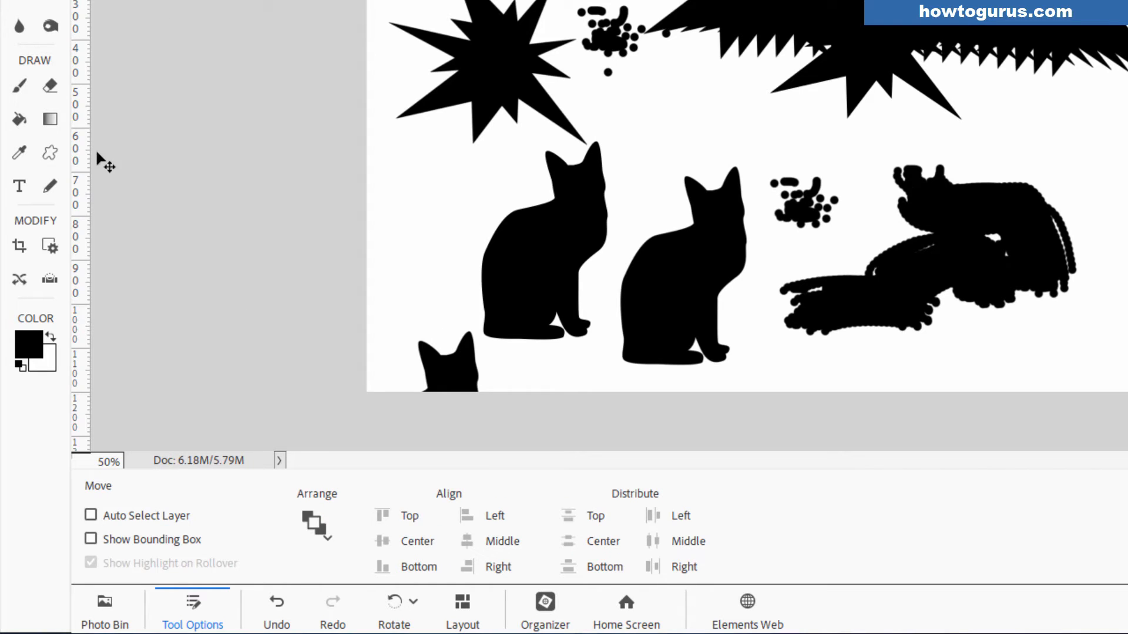
- With the Brush tool active, load Custom Brushes 1.abr through Load Brushes
{"action": "left_click", "coordinate": [20, 86]}
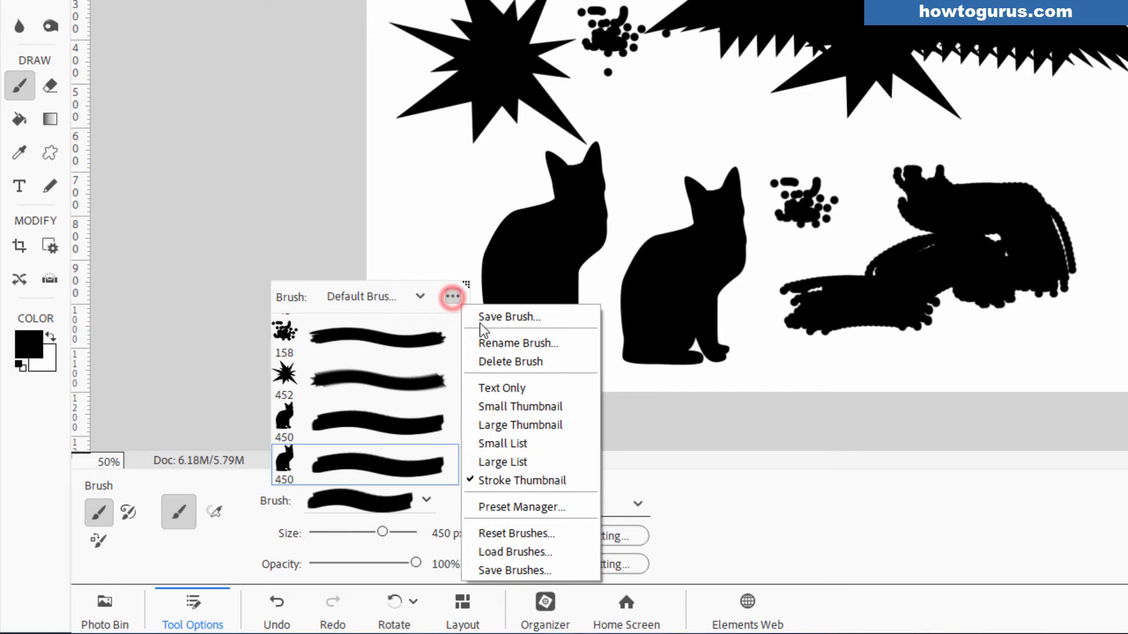
{"action": "left_click", "coordinate": [515, 551]}
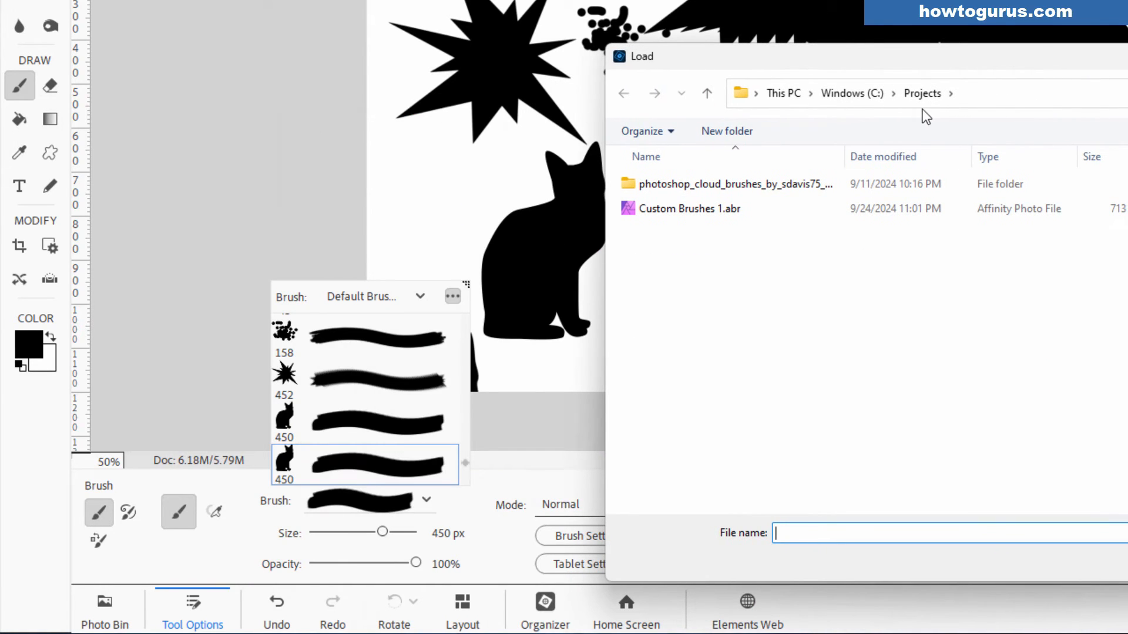
{"action": "left_click", "coordinate": [688, 209]}
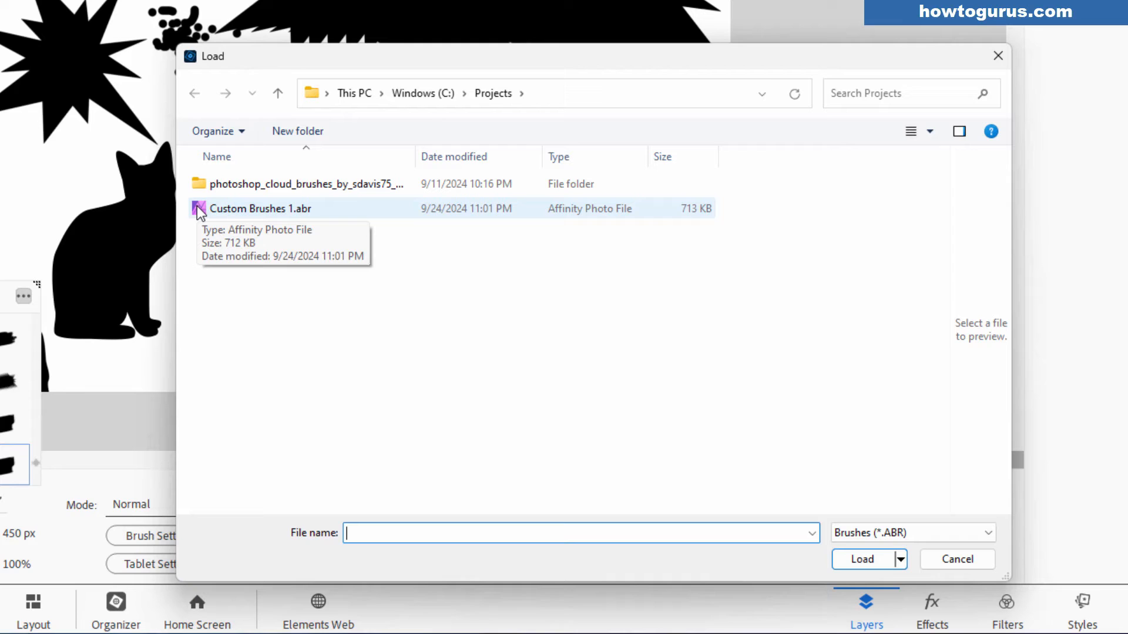
{"action": "mouse_move", "coordinate": [198, 217]}
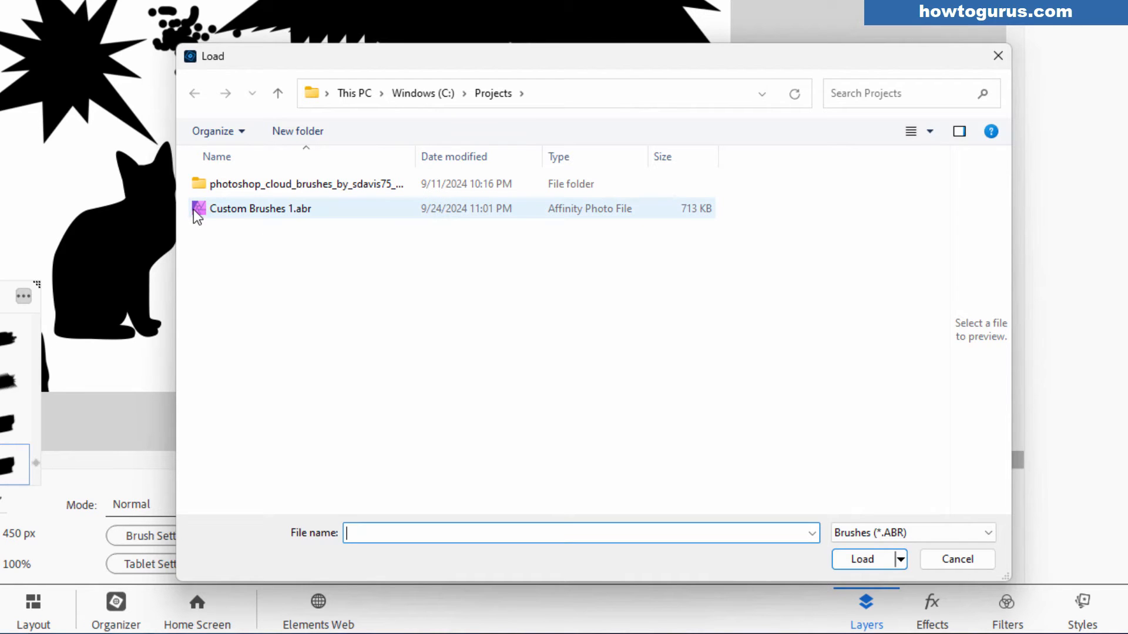
{"action": "mouse_move", "coordinate": [205, 216]}
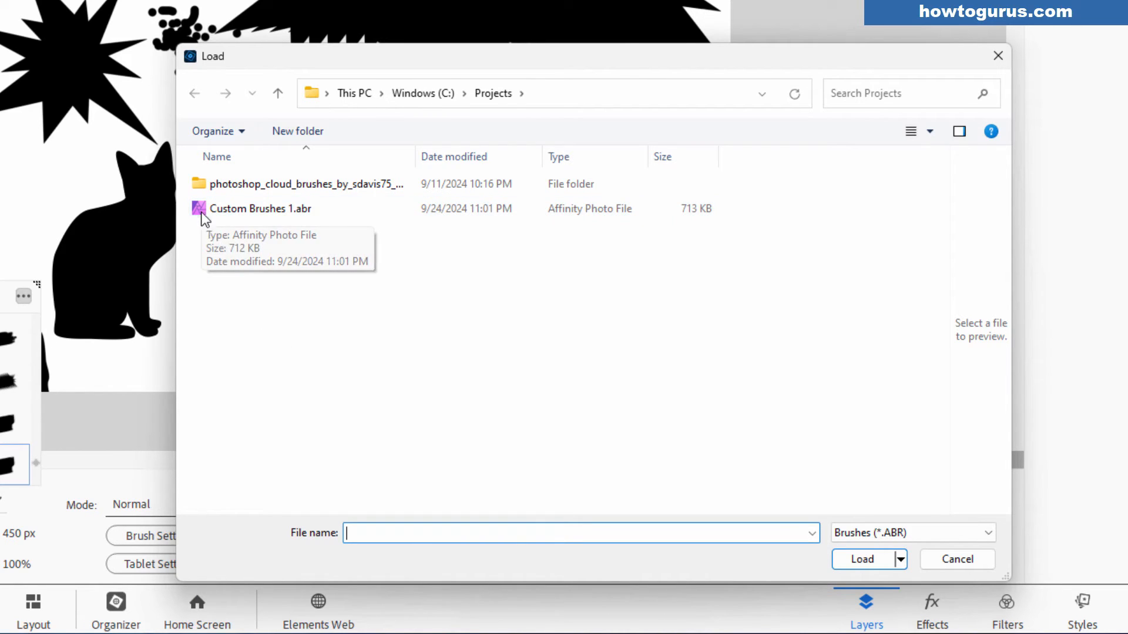
{"action": "left_click", "coordinate": [260, 209]}
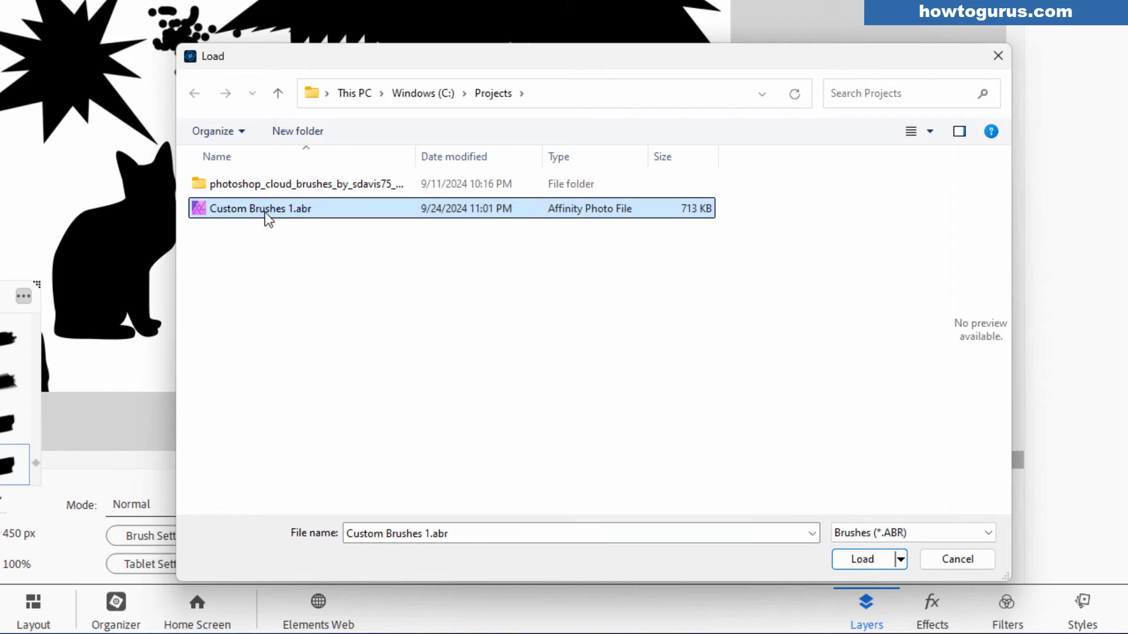
{"action": "mouse_move", "coordinate": [862, 559]}
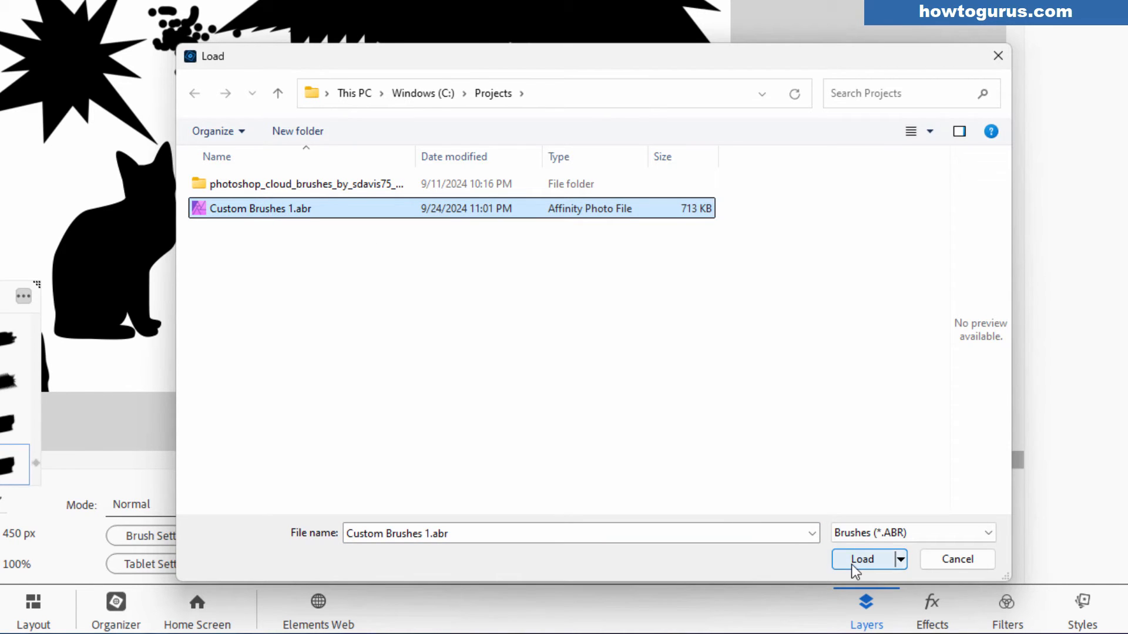
{"action": "left_click", "coordinate": [862, 558]}
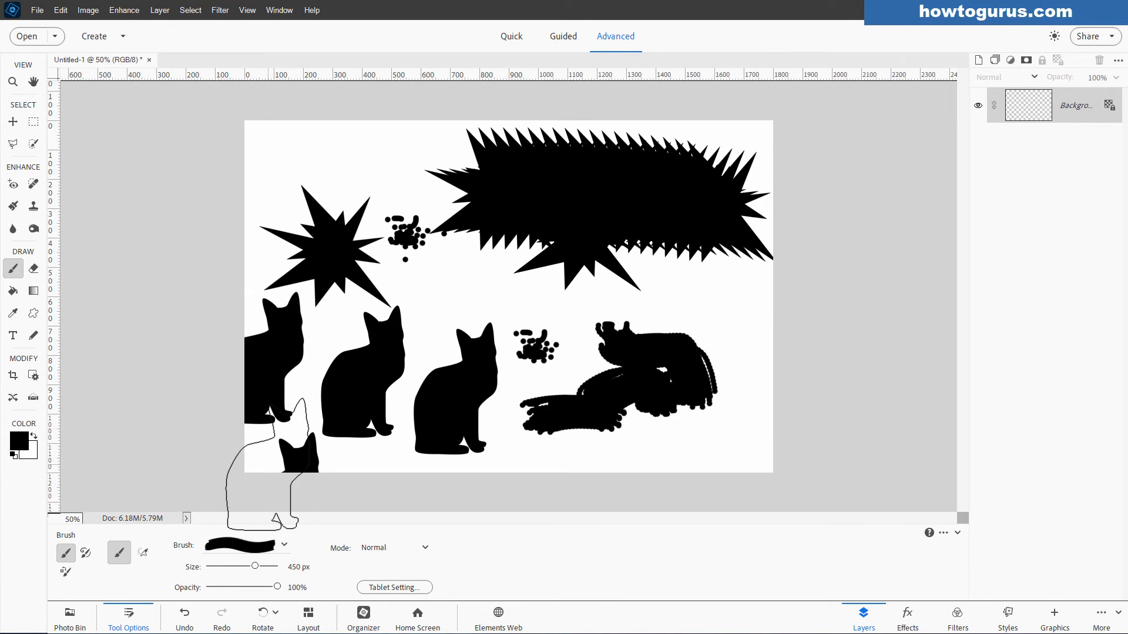
- Pick Custom Brushes 1 from the brush set list, then close the test document
{"action": "left_click", "coordinate": [285, 547]}
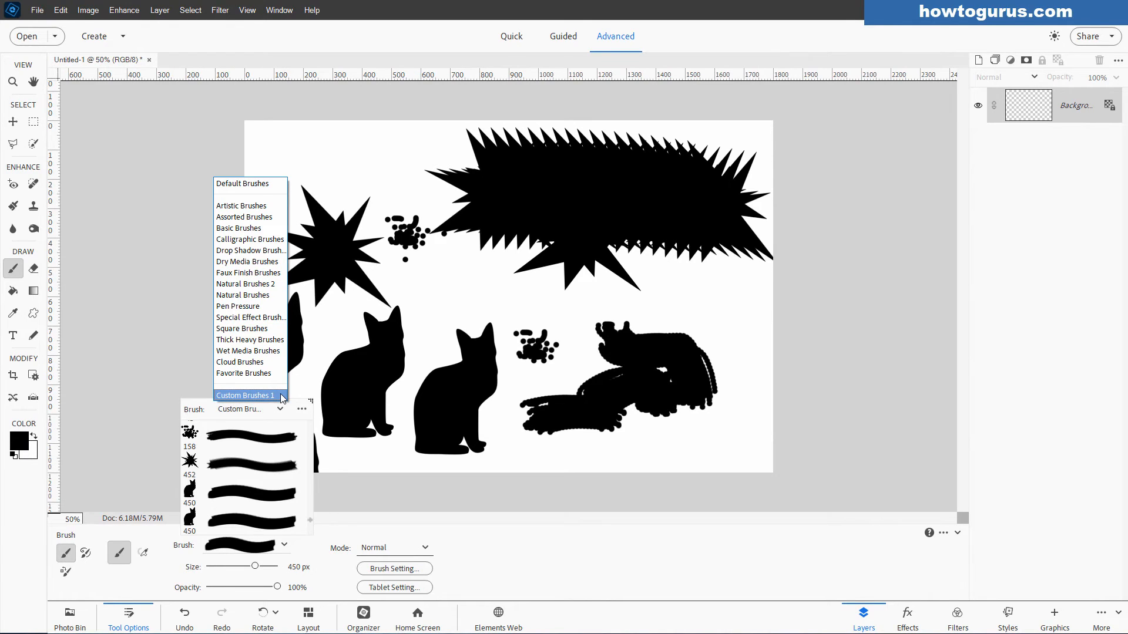
{"action": "left_click", "coordinate": [245, 394]}
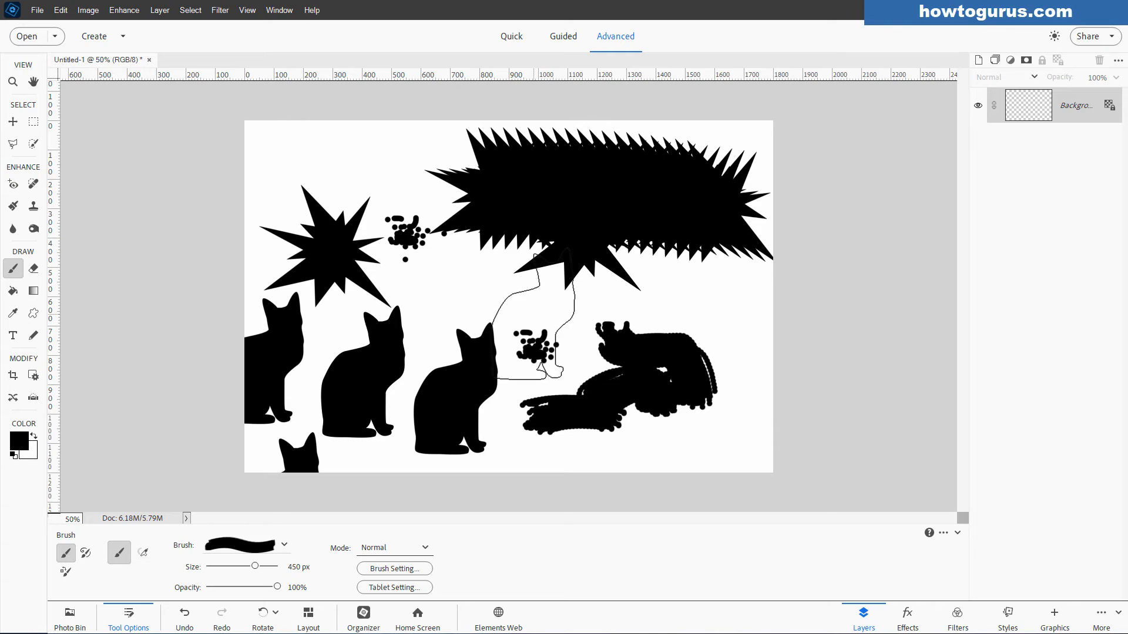
{"action": "left_click", "coordinate": [150, 59]}
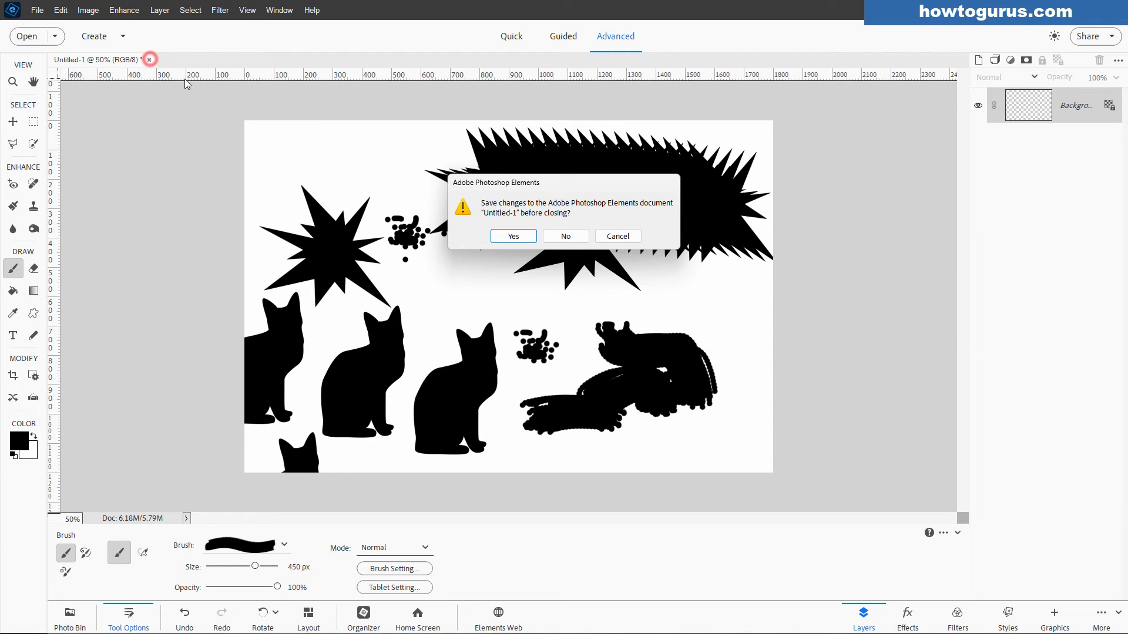
- Close Untitled-1, cat and spots 1 without saving changes
{"action": "left_click", "coordinate": [565, 236]}
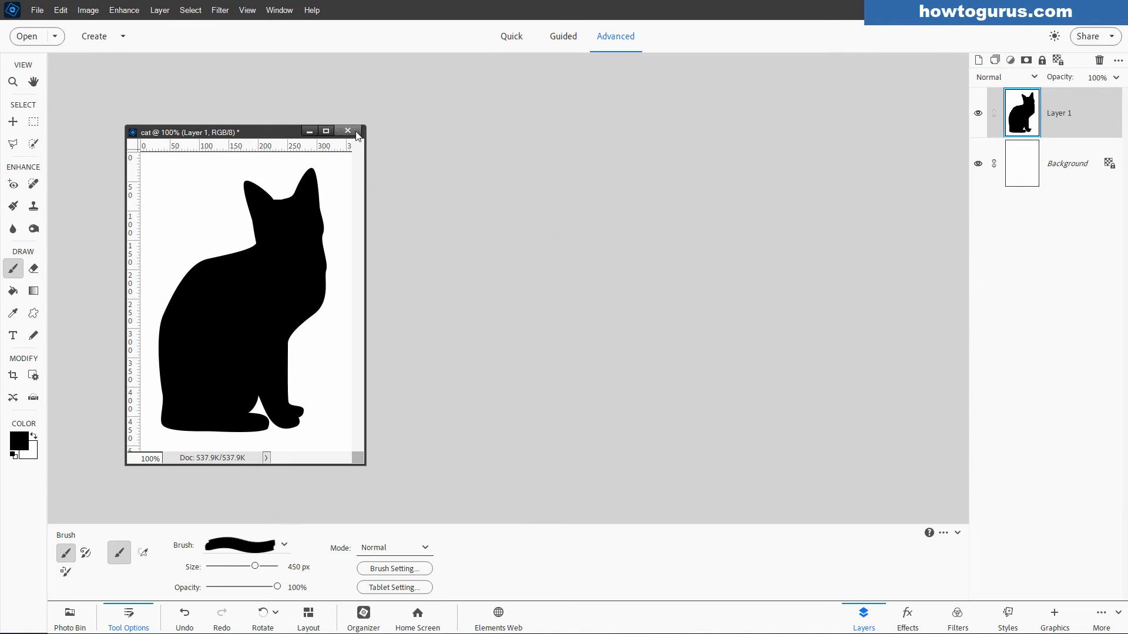
{"action": "left_click", "coordinate": [347, 131]}
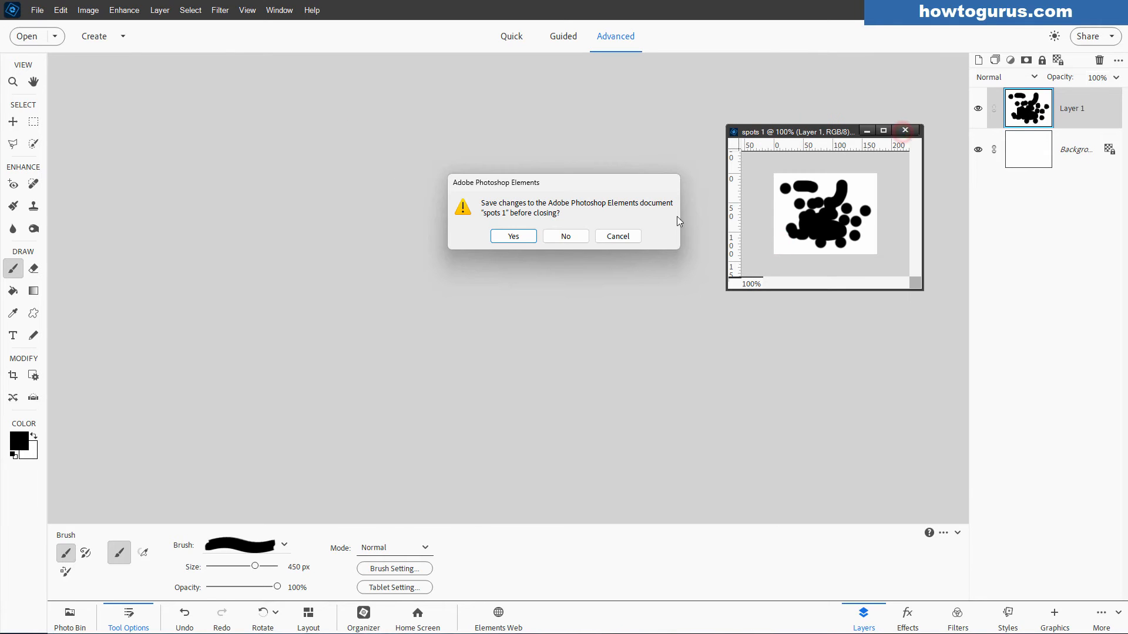
{"action": "left_click", "coordinate": [565, 236]}
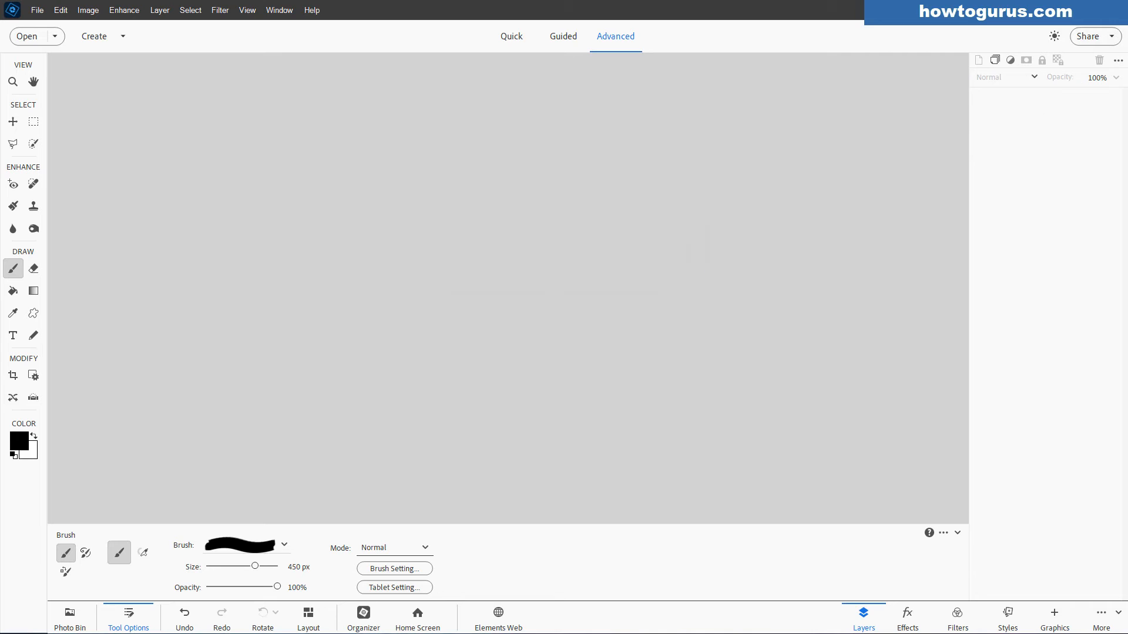
{"action": "left_click", "coordinate": [37, 10]}
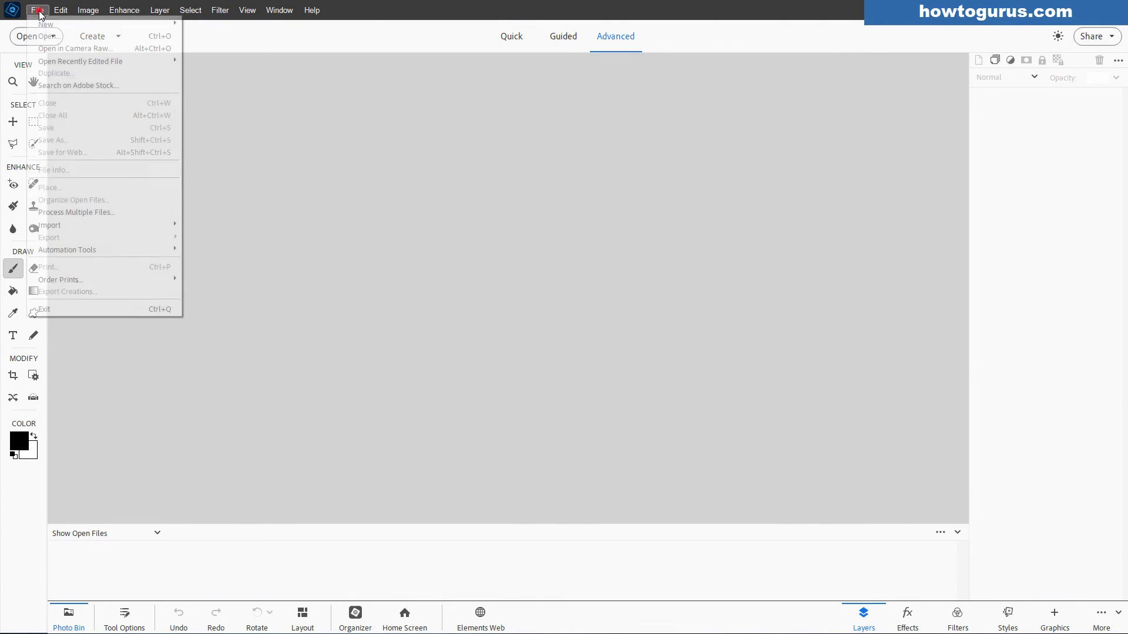
- Reposition and maximize the blank 6×4-inch Untitled-1 document window to fill the workspace
{"action": "left_click", "coordinate": [46, 24]}
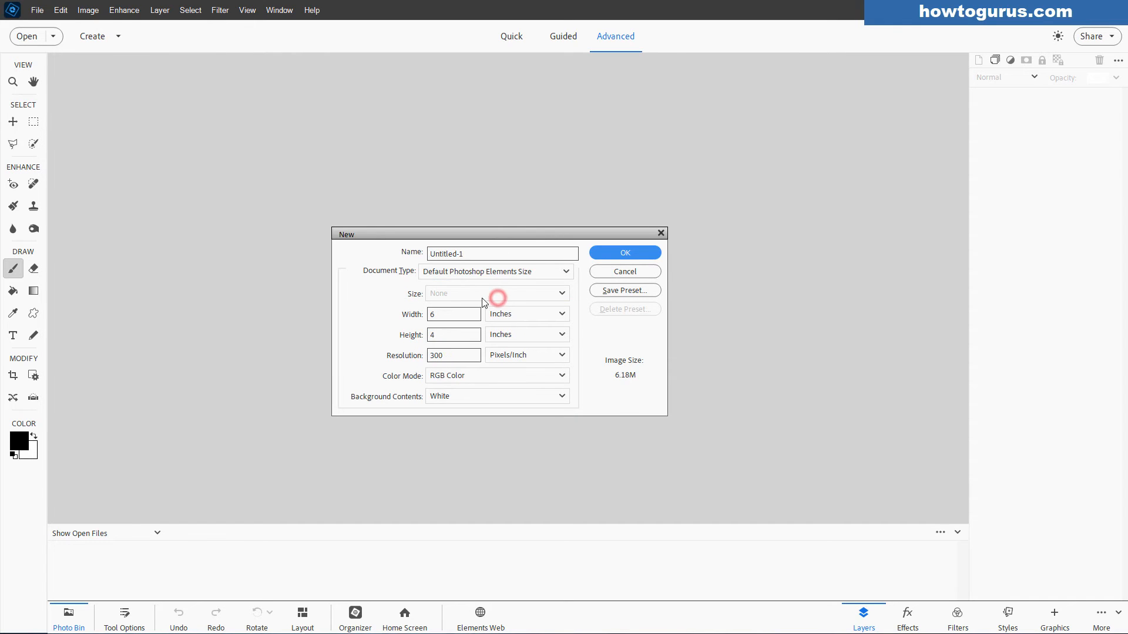
{"action": "left_click", "coordinate": [623, 253]}
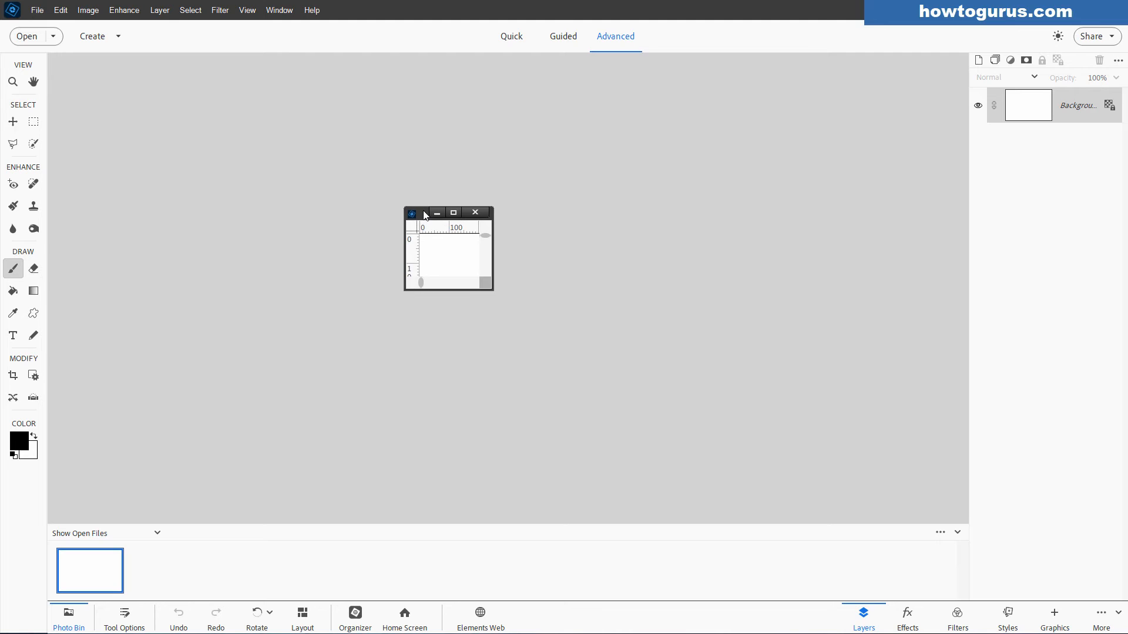
{"action": "left_click_drag", "start_coordinate": [424, 212], "coordinate": [471, 207]}
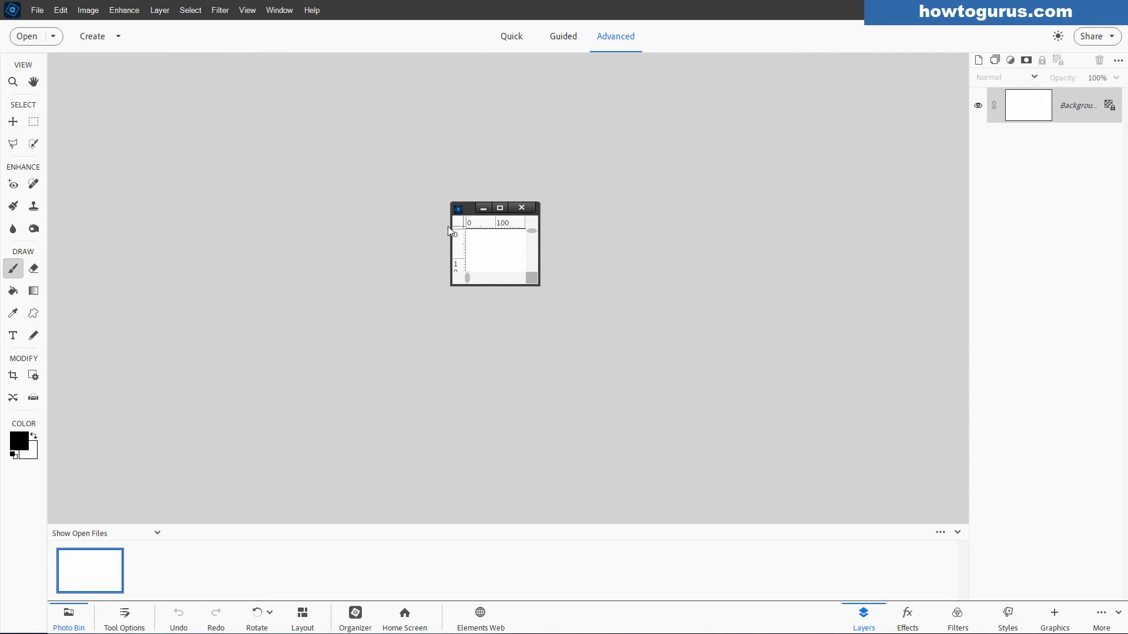
{"action": "left_click", "coordinate": [499, 209]}
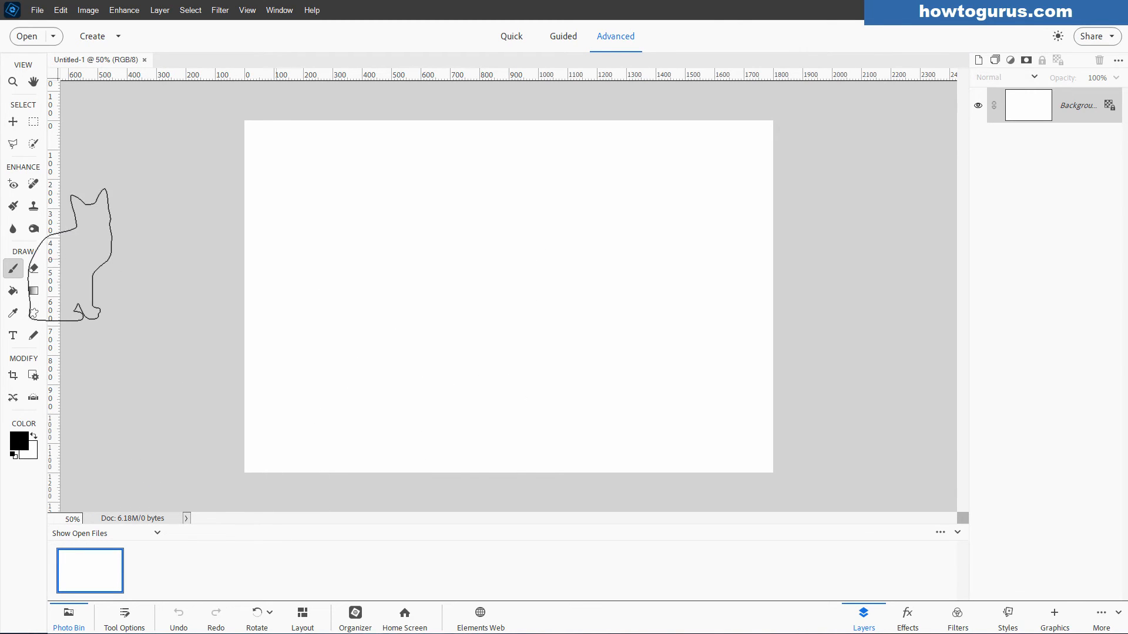
- From Tool Options' brush library menu, load Custom Brushes 1.abr as the current set
{"action": "left_click", "coordinate": [124, 616]}
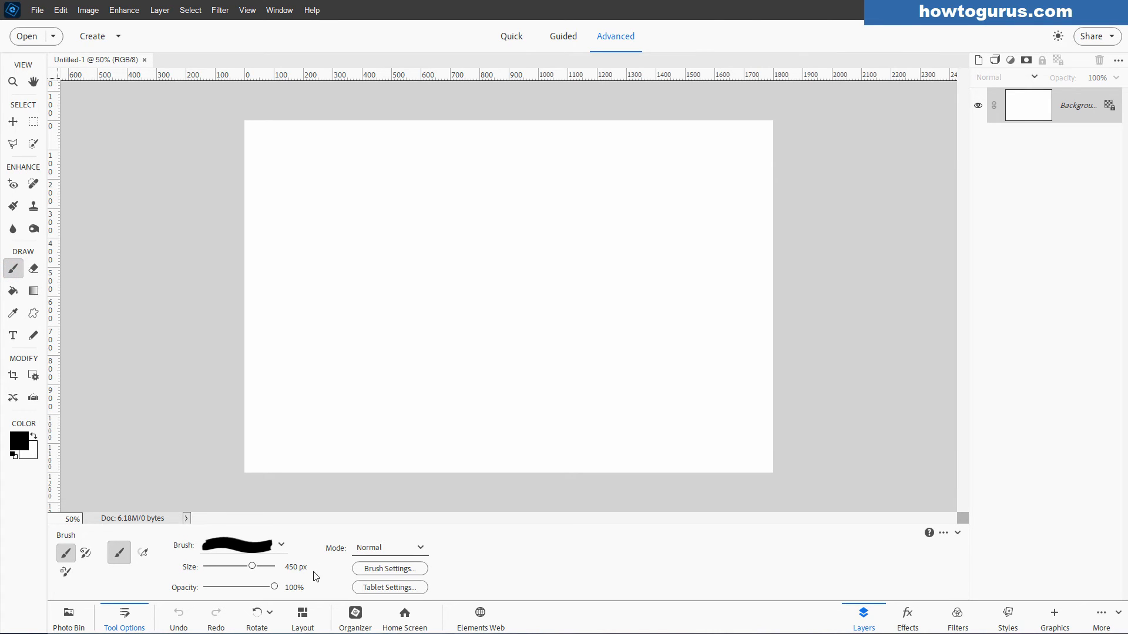
{"action": "left_click", "coordinate": [280, 548]}
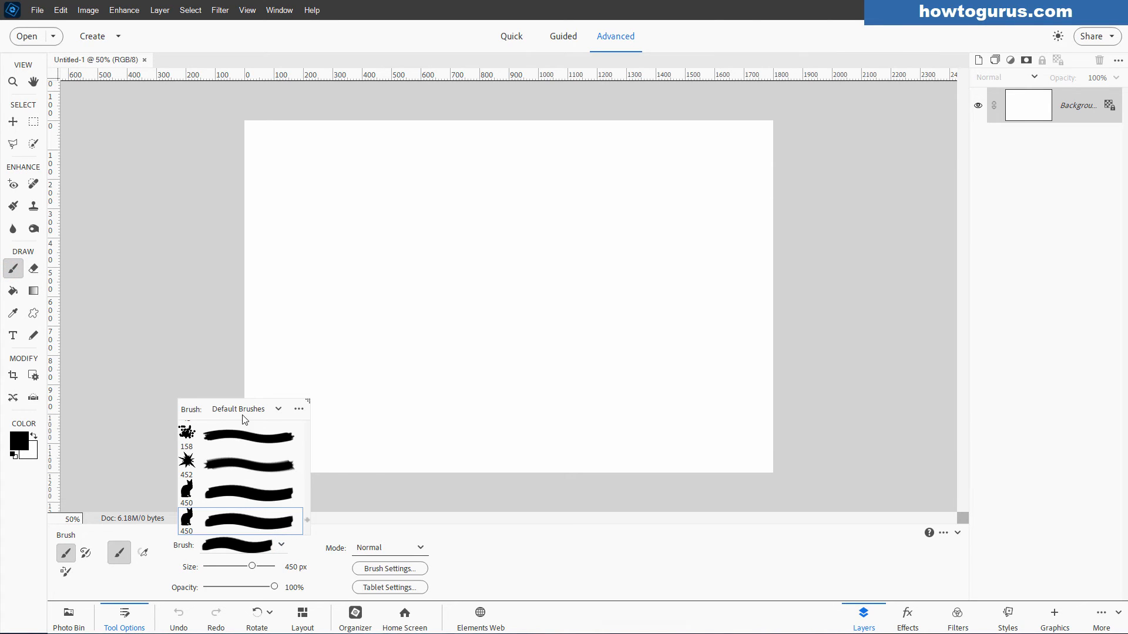
{"action": "left_click", "coordinate": [278, 409]}
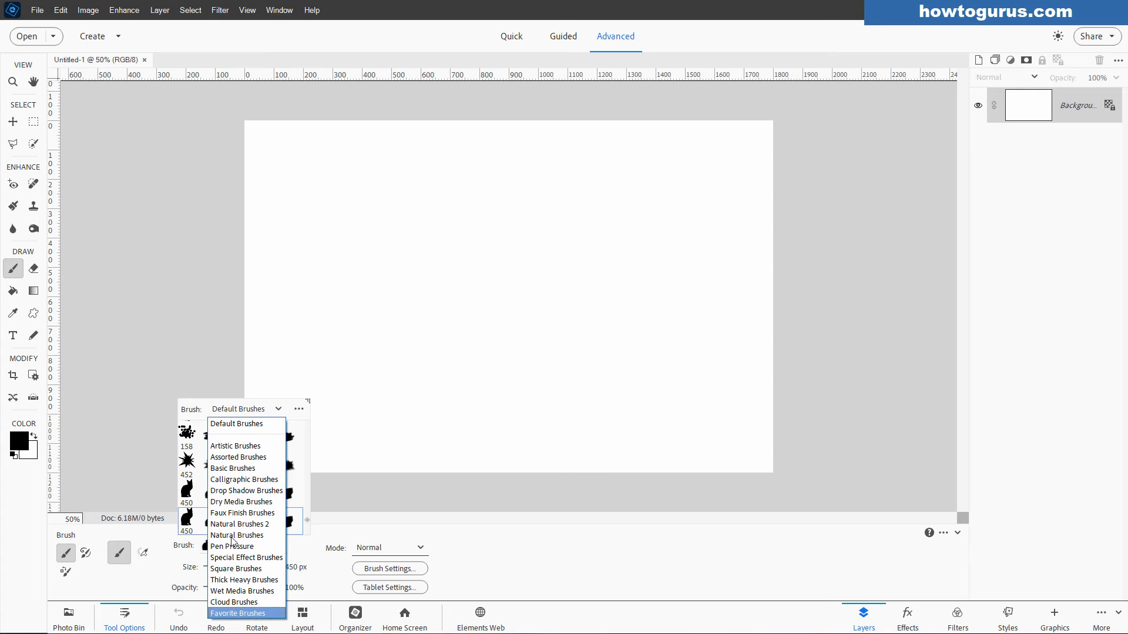
{"action": "mouse_move", "coordinate": [238, 457]}
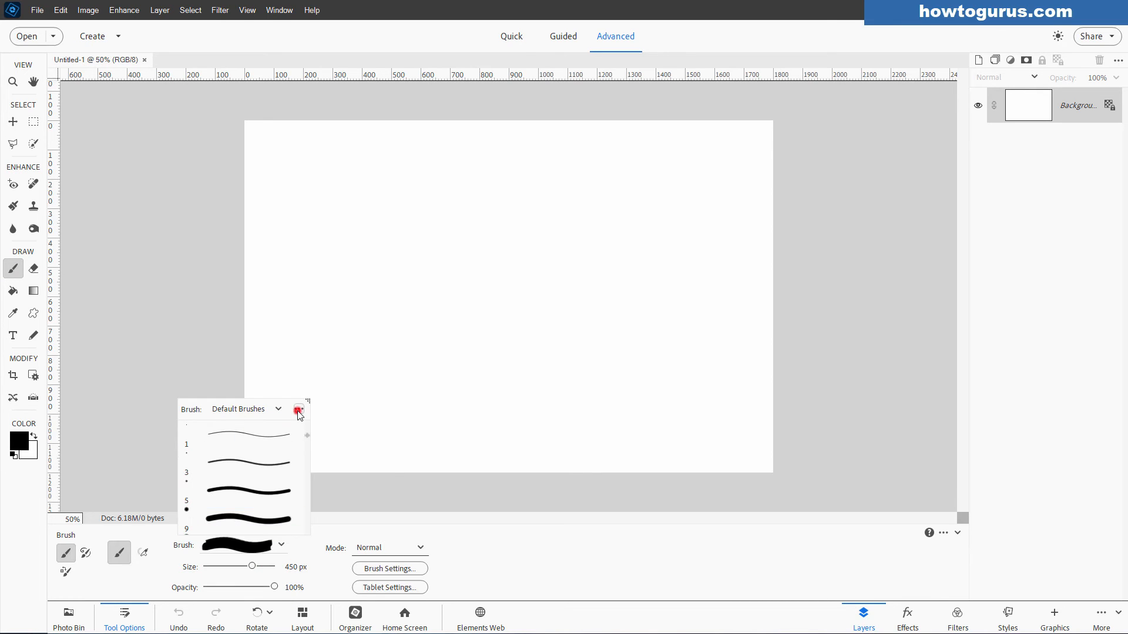
{"action": "left_click", "coordinate": [299, 409]}
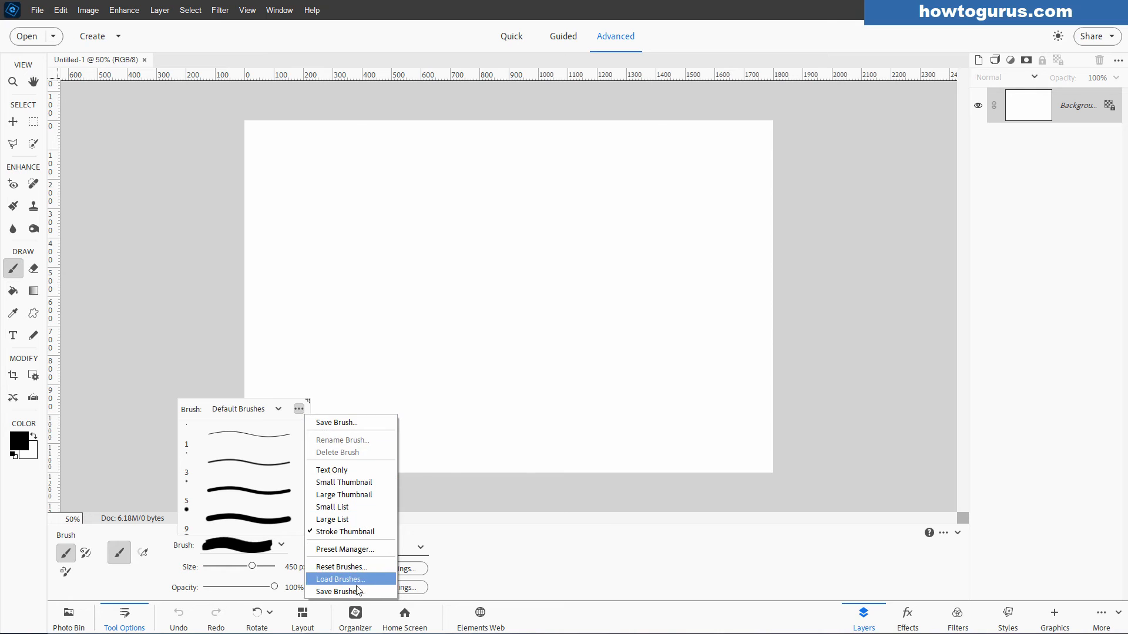
{"action": "left_click", "coordinate": [340, 579]}
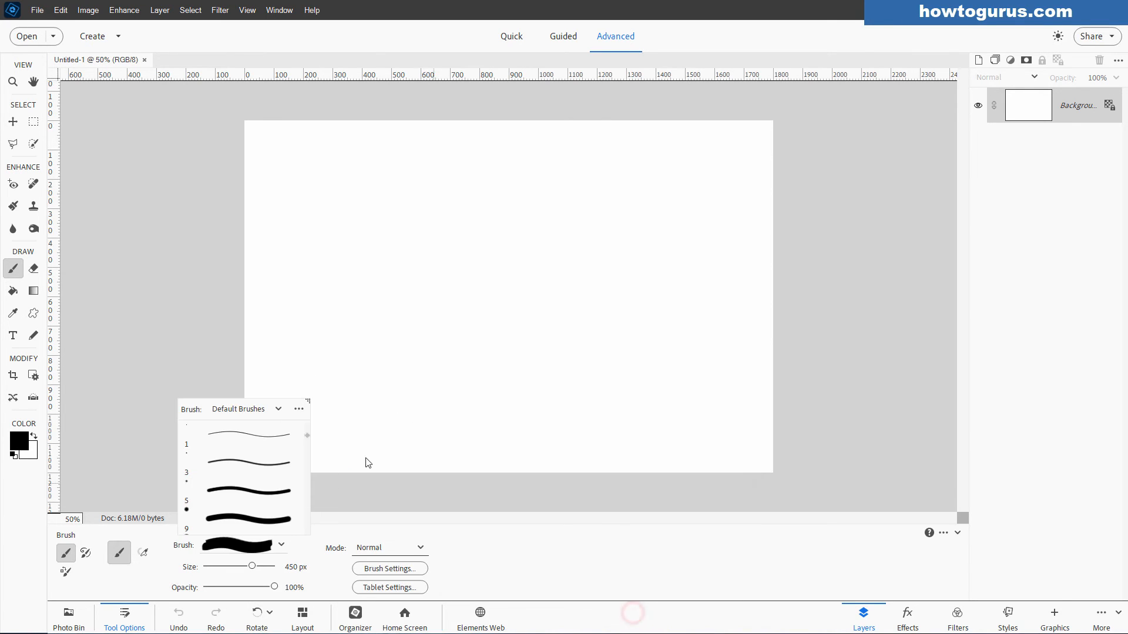
{"action": "left_click", "coordinate": [278, 409]}
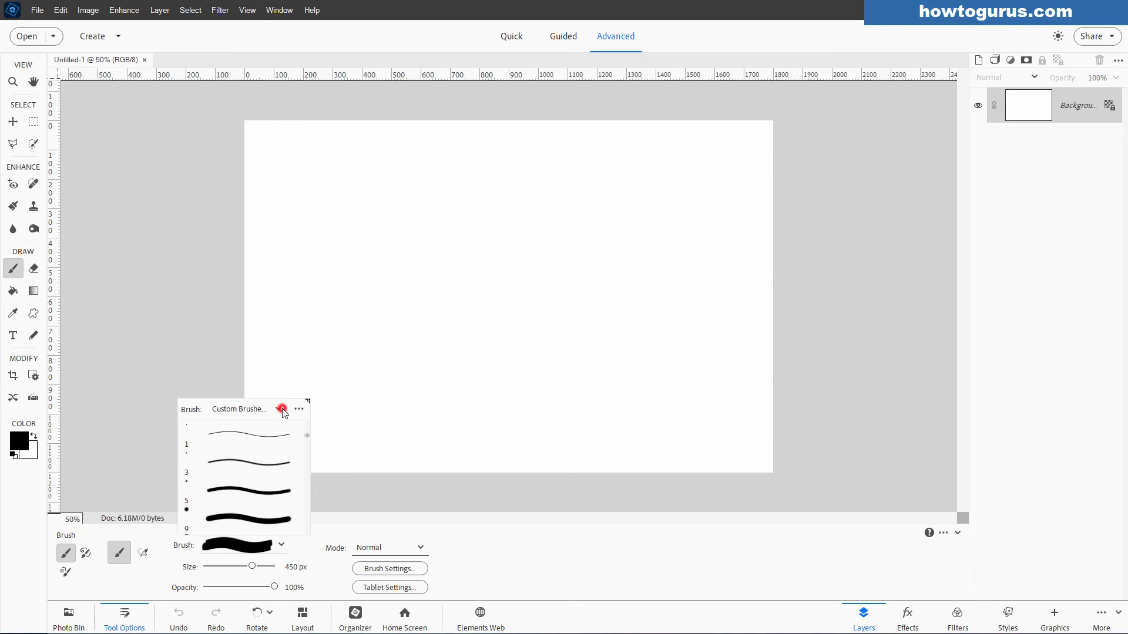
{"action": "mouse_move", "coordinate": [264, 506]}
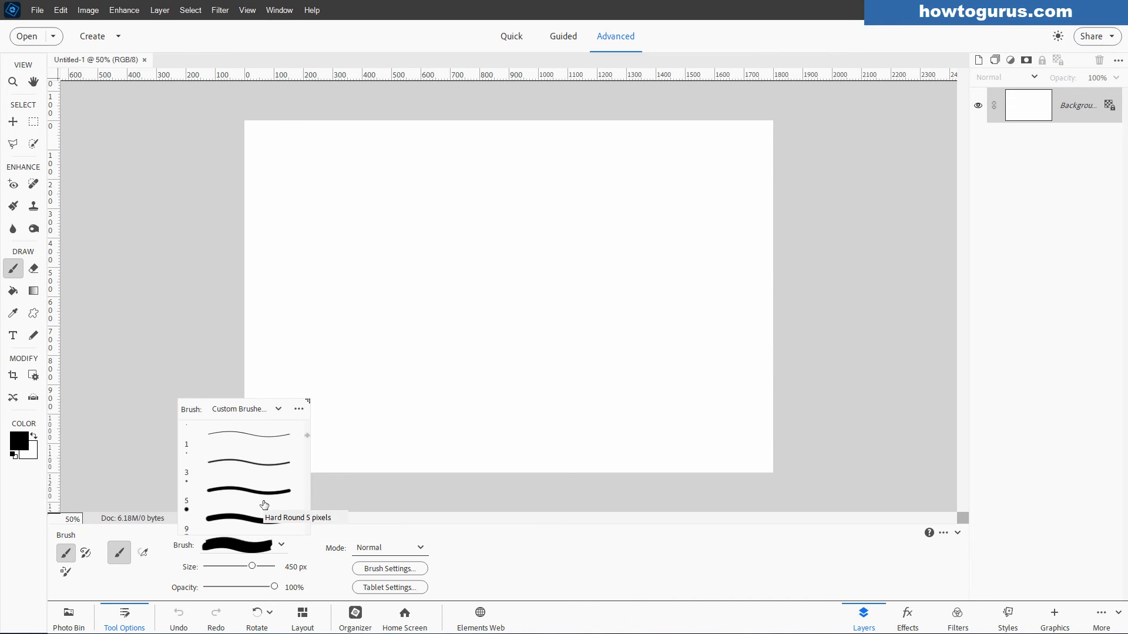
{"action": "mouse_move", "coordinate": [306, 421]}
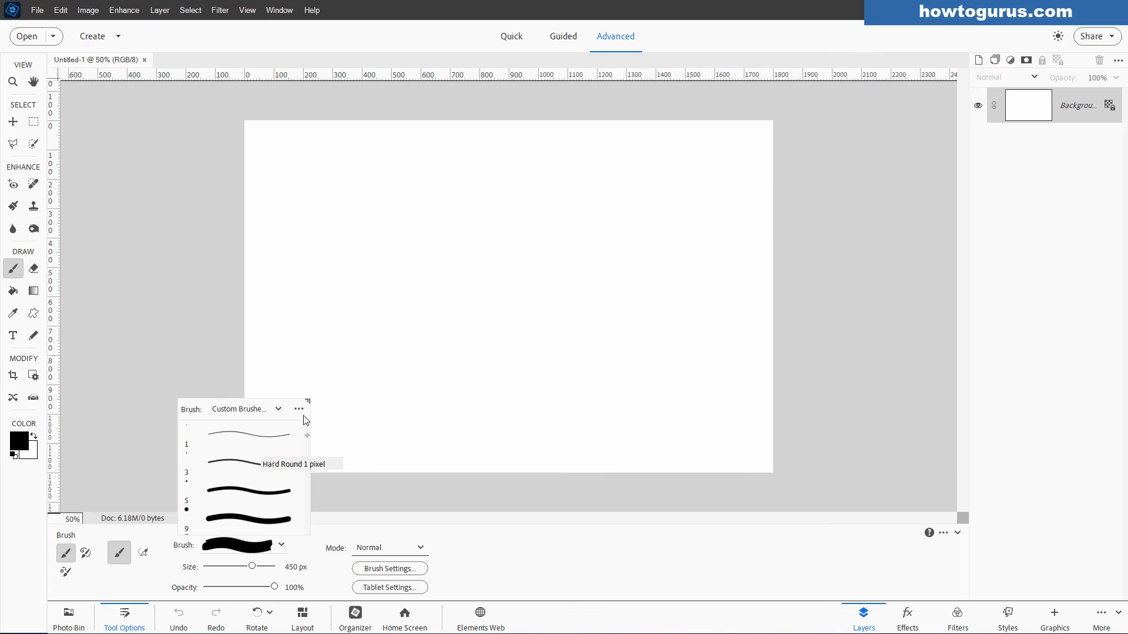
{"action": "left_click", "coordinate": [299, 410]}
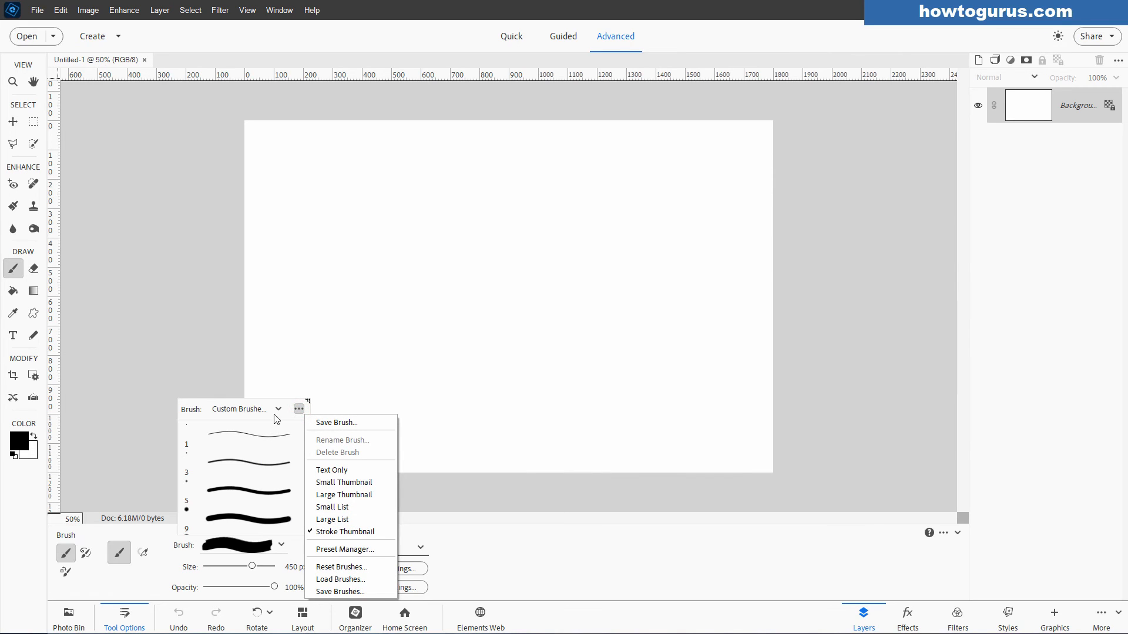
{"action": "mouse_move", "coordinate": [350, 579]}
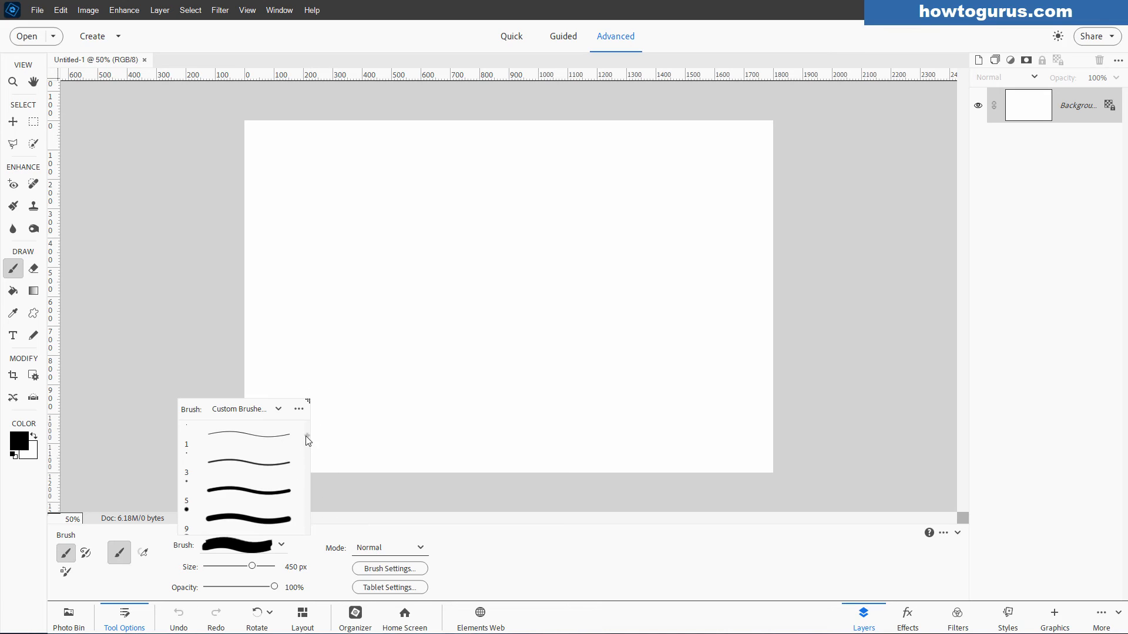
- Delete the duplicate cat brush from the Custom Brushes set and confirm
{"action": "scroll", "scroll_direction": "down", "scroll_amount": 3}
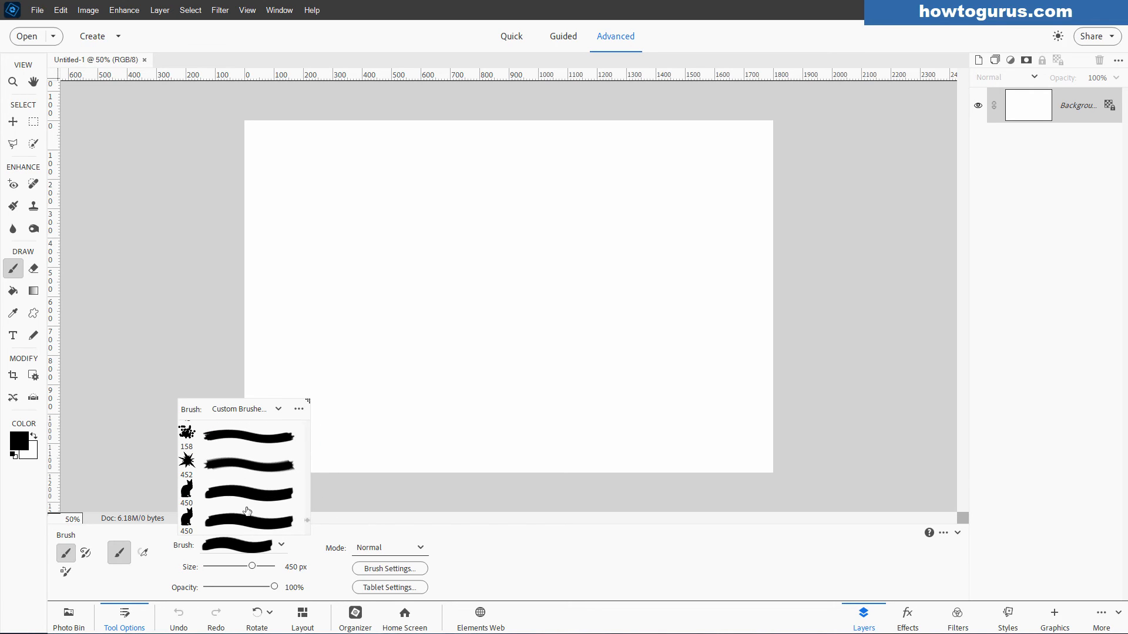
{"action": "mouse_move", "coordinate": [307, 527]}
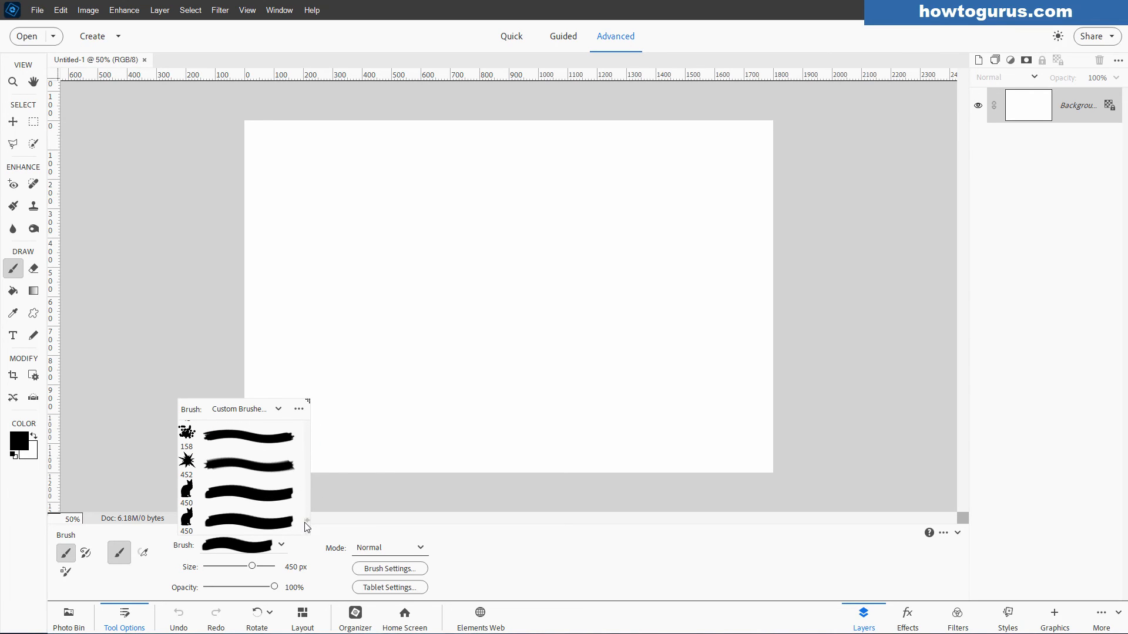
{"action": "left_click", "coordinate": [238, 522]}
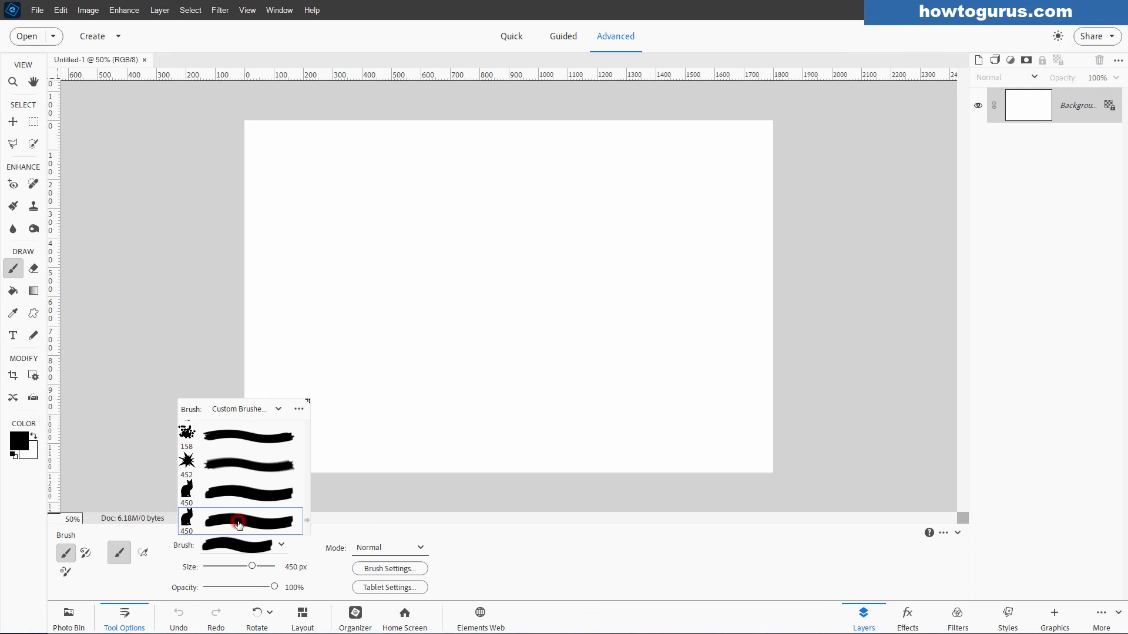
{"action": "right_click", "coordinate": [237, 522]}
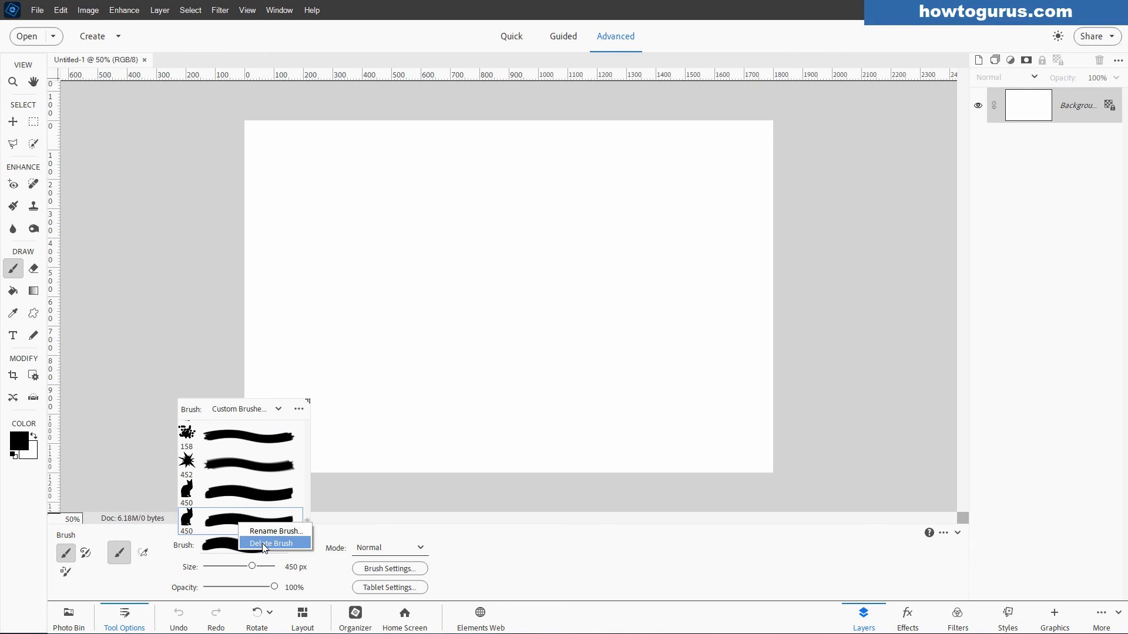
{"action": "left_click", "coordinate": [270, 543]}
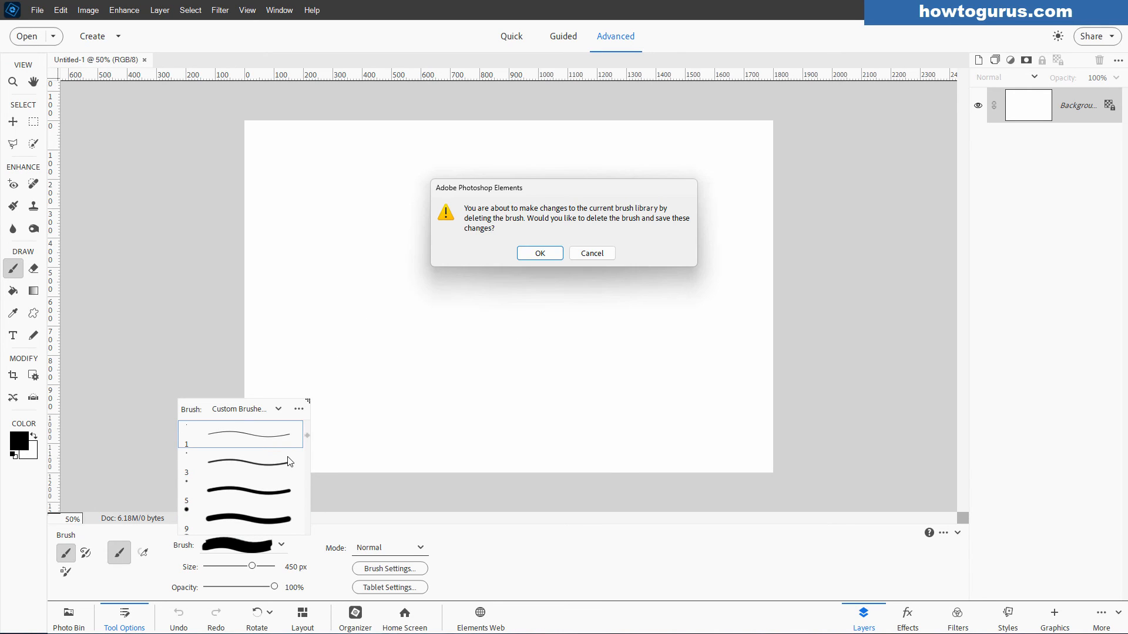
{"action": "left_click", "coordinate": [539, 253]}
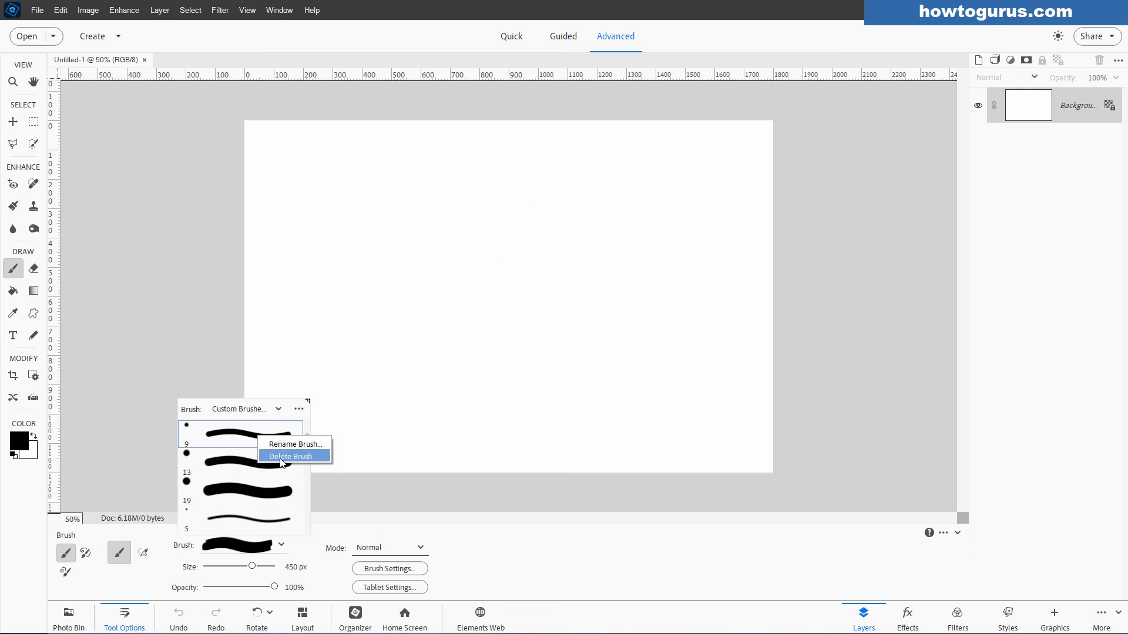
- Delete the small round brush and confirm the deletion
{"action": "left_click", "coordinate": [291, 456]}
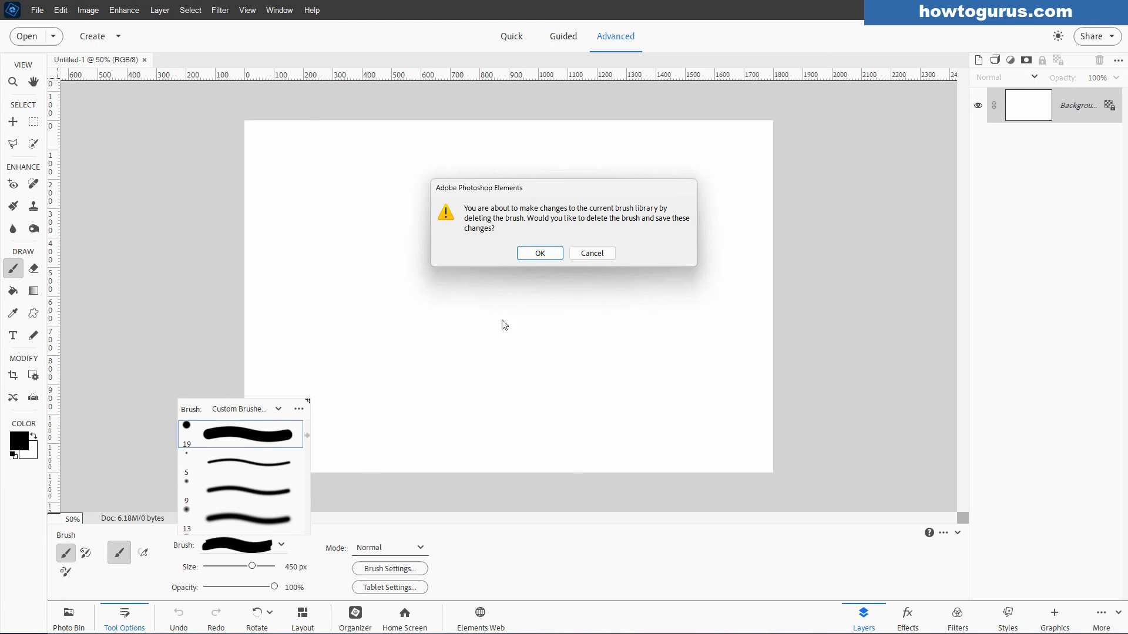
{"action": "left_click", "coordinate": [539, 253]}
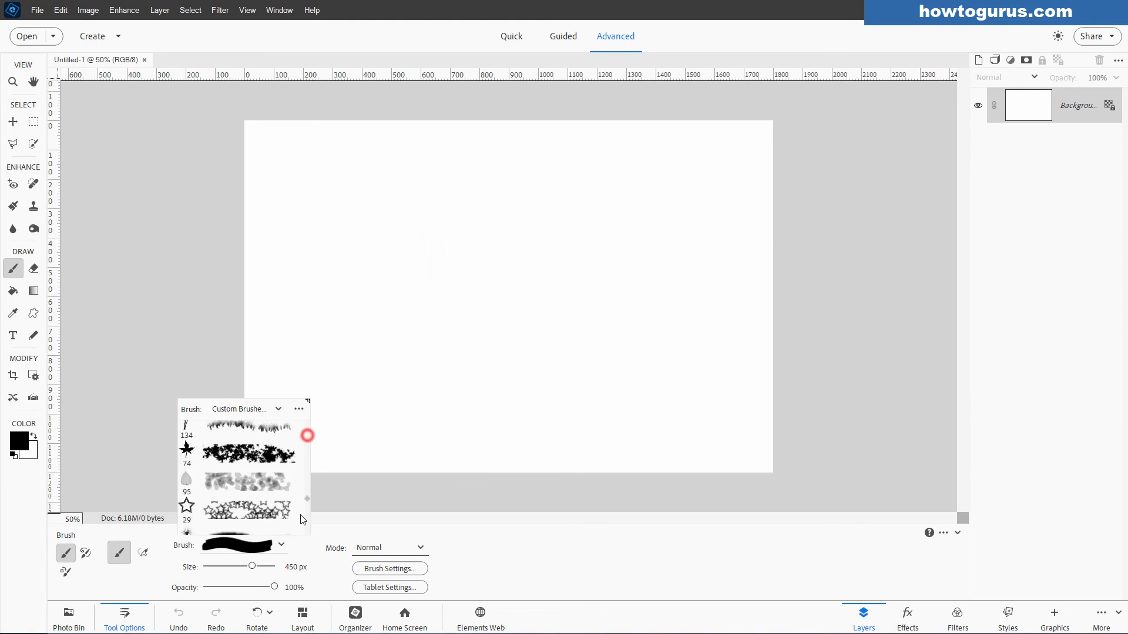
{"action": "scroll", "scroll_direction": "down", "scroll_amount": 3}
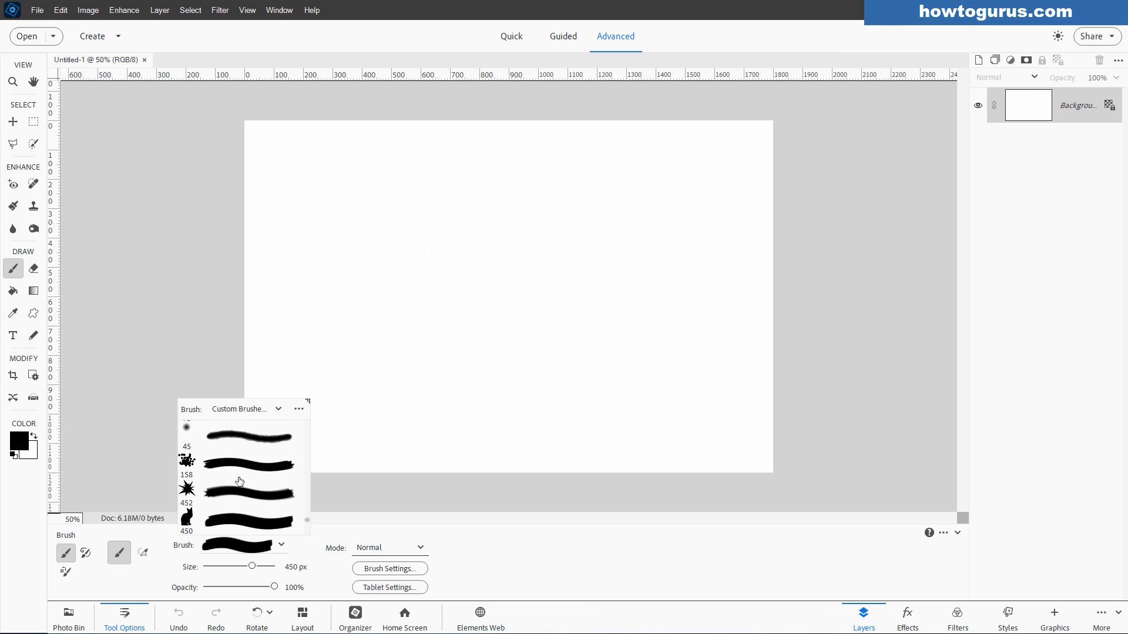
{"action": "mouse_move", "coordinate": [240, 506]}
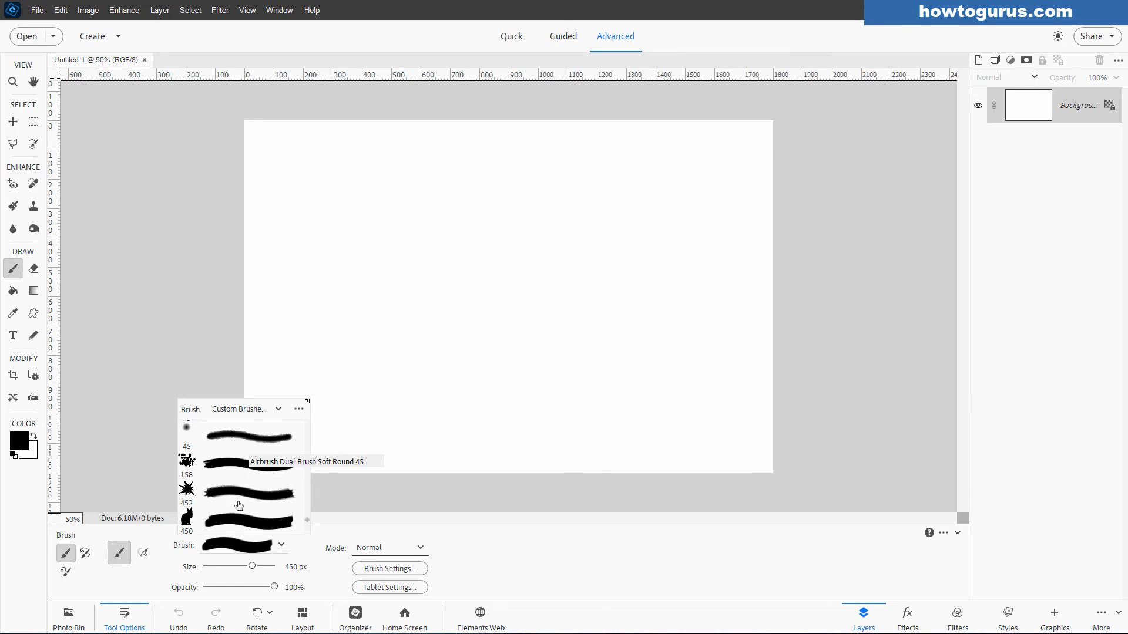
{"action": "mouse_move", "coordinate": [289, 437]}
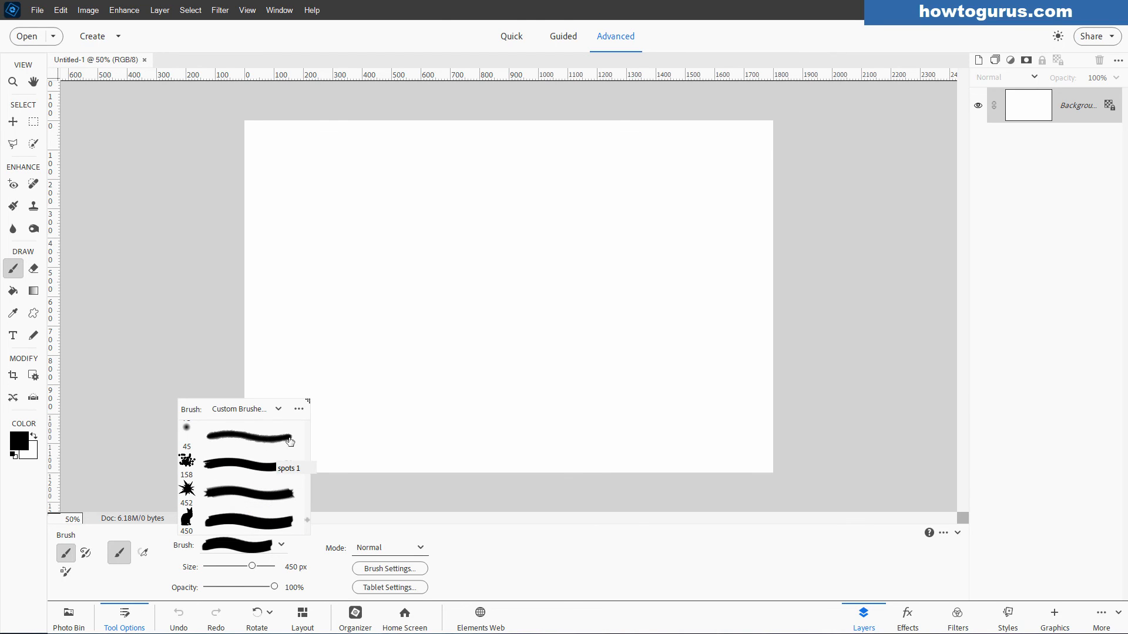
- Re-save the trimmed set over Custom Brushes 1.abr, confirming the replacement
{"action": "left_click", "coordinate": [299, 409]}
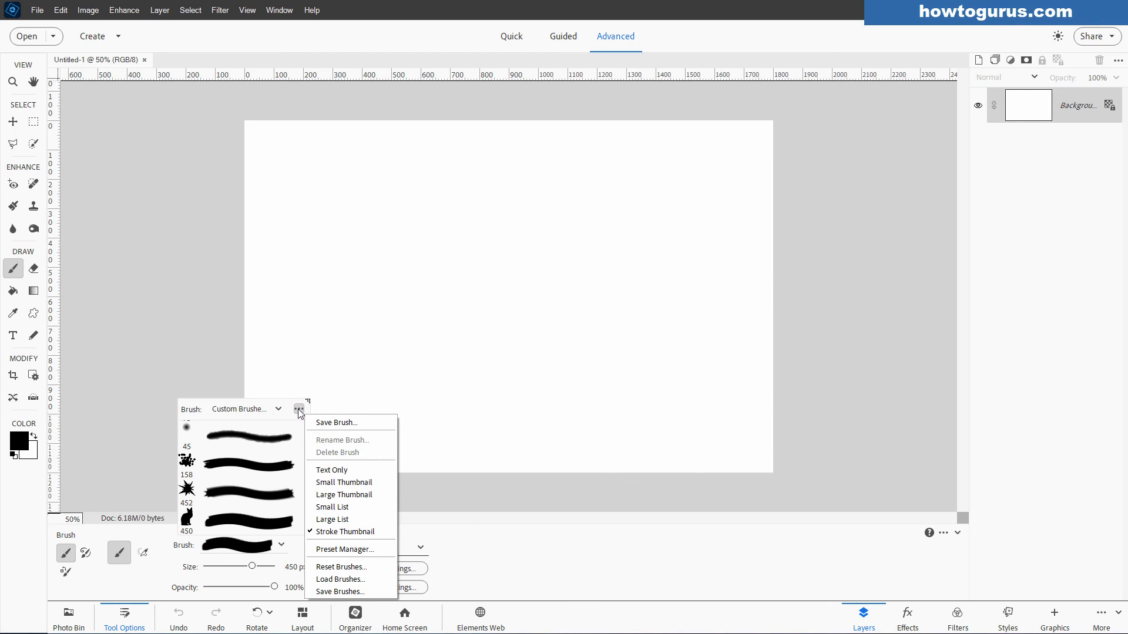
{"action": "left_click", "coordinate": [340, 591]}
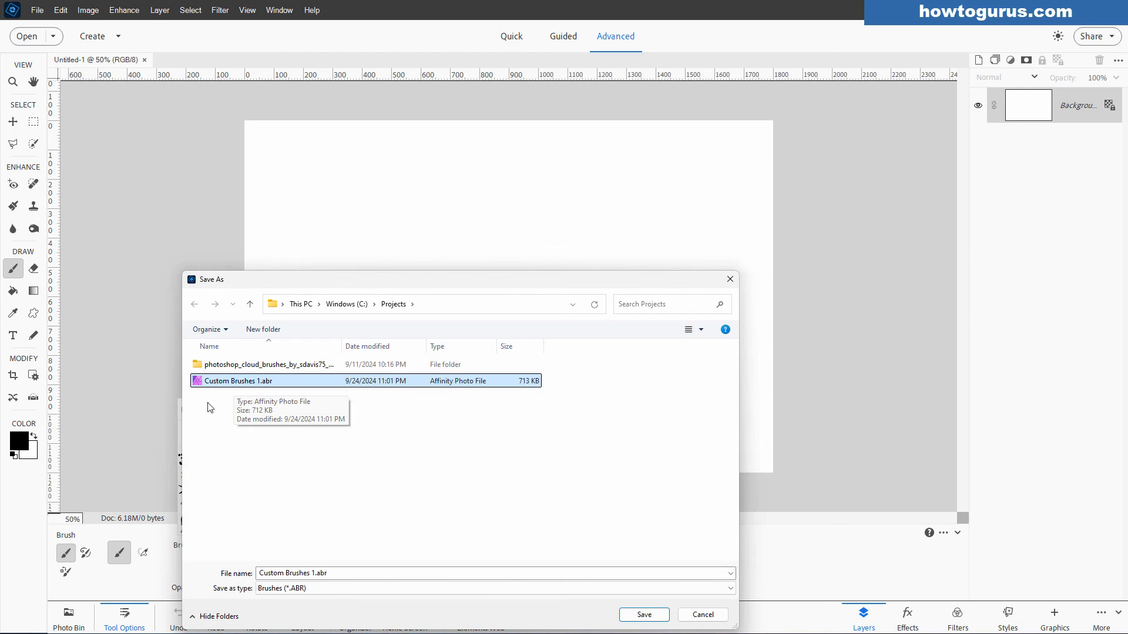
{"action": "mouse_move", "coordinate": [222, 391]}
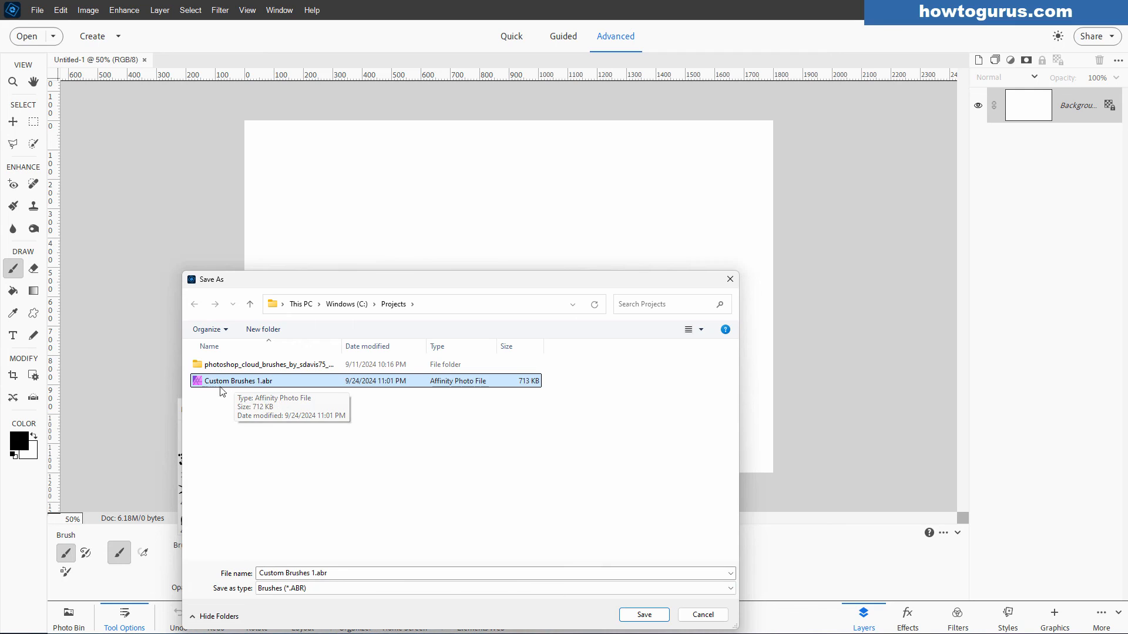
{"action": "left_click", "coordinate": [642, 615]}
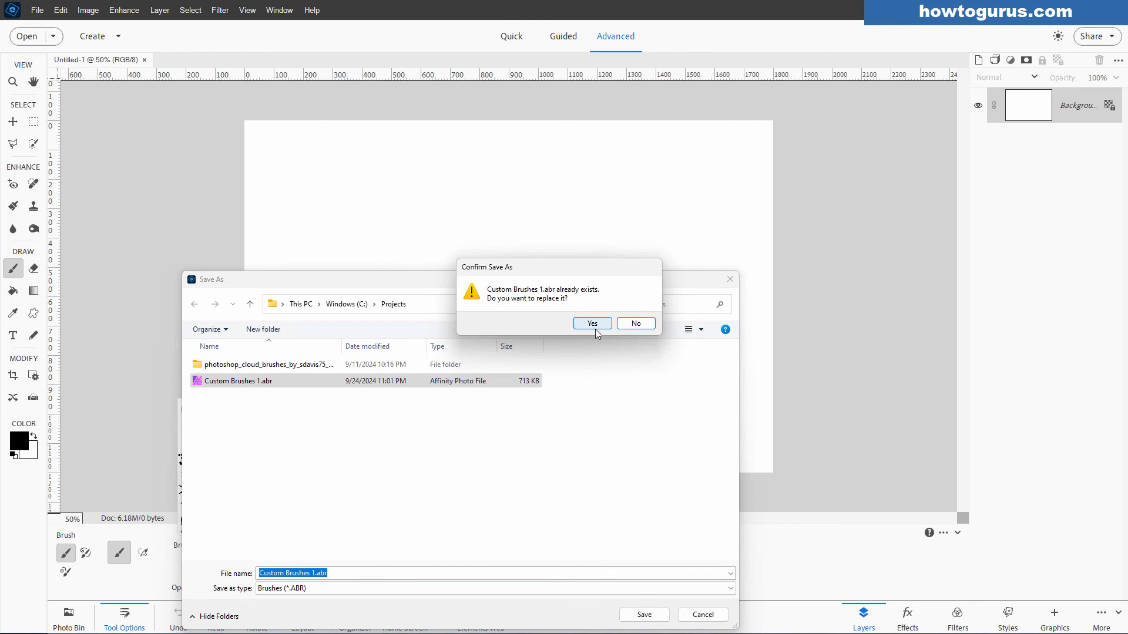
{"action": "left_click", "coordinate": [590, 323]}
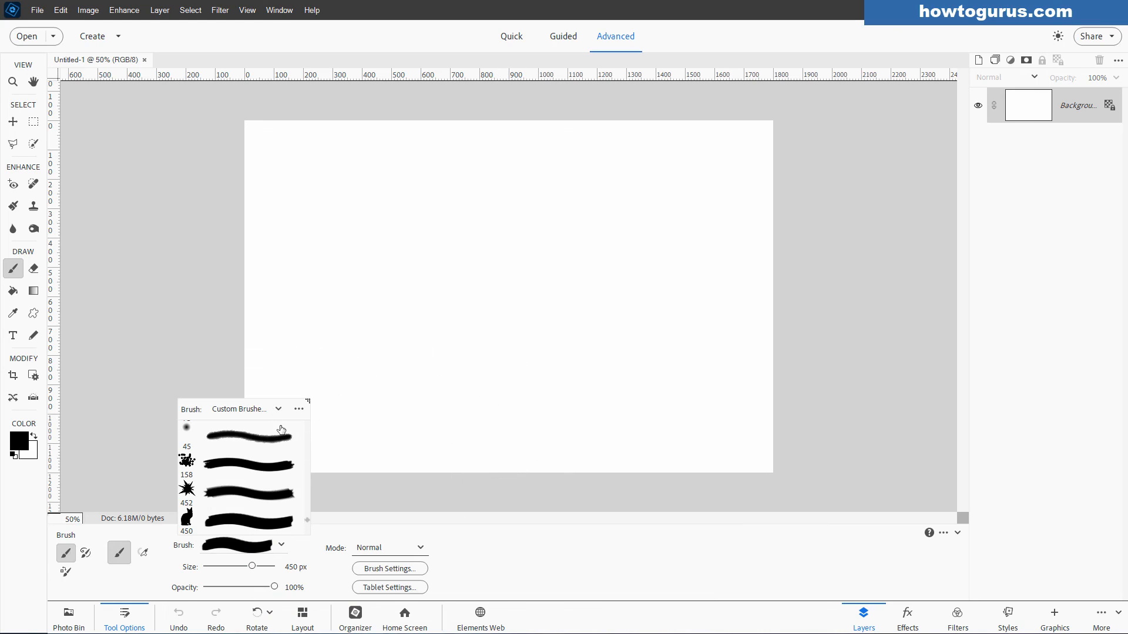